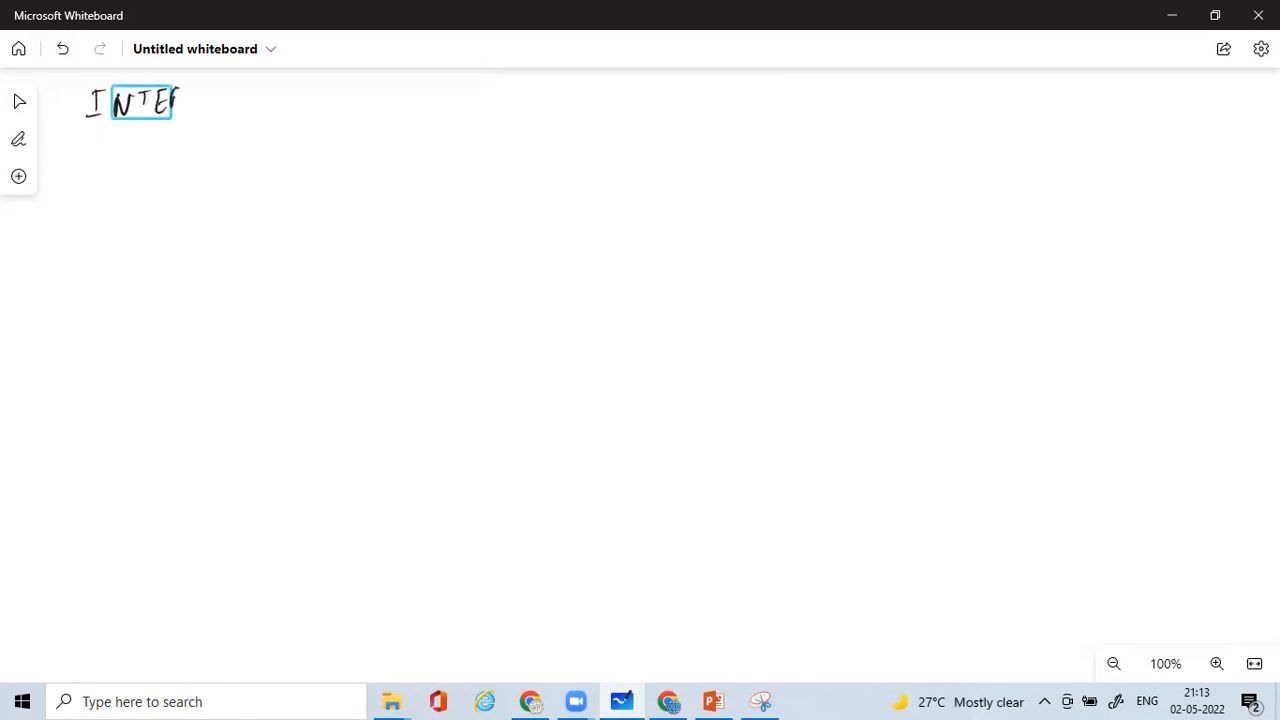
Handwrite 'INTERVIEW QUESTION-2' near the top-left of the board and underline it
{"action": "left_click_drag", "start_coordinate": [160, 100], "coordinate": [290, 100]}
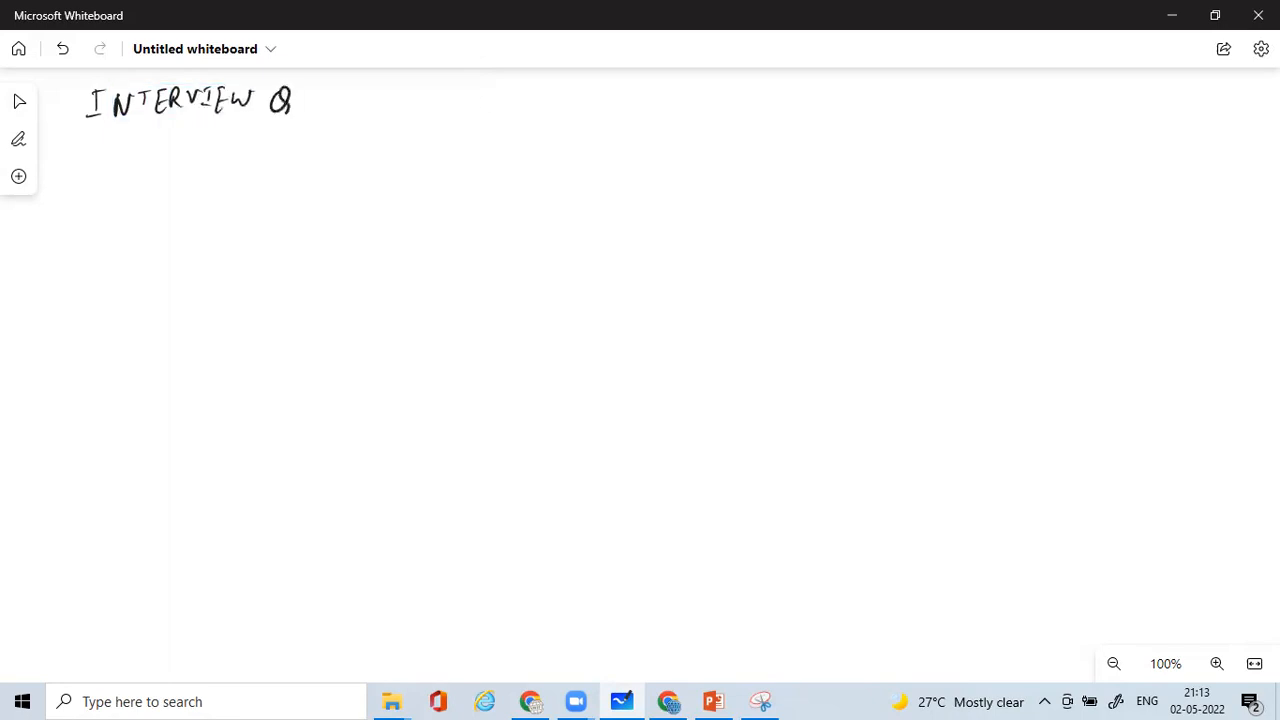
{"action": "left_click_drag", "start_coordinate": [292, 100], "coordinate": [348, 100]}
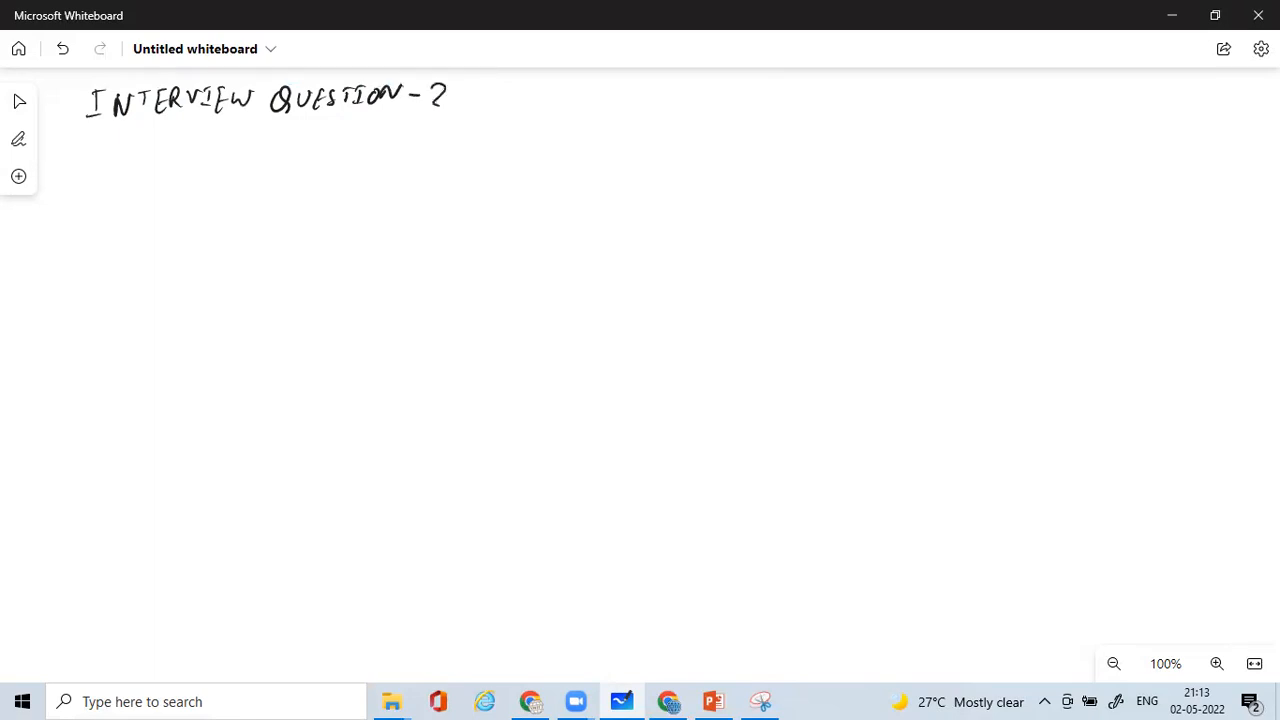
{"action": "left_click_drag", "start_coordinate": [122, 132], "coordinate": [188, 132]}
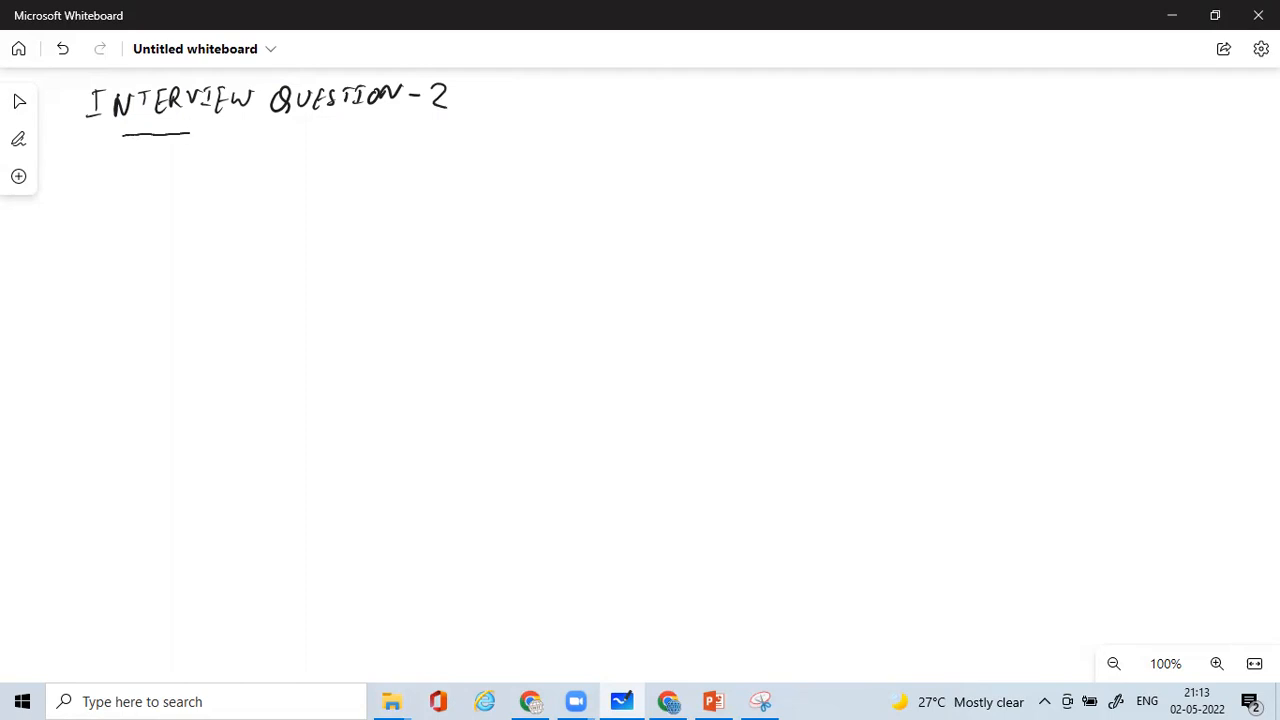
{"action": "left_click_drag", "start_coordinate": [190, 132], "coordinate": [440, 130]}
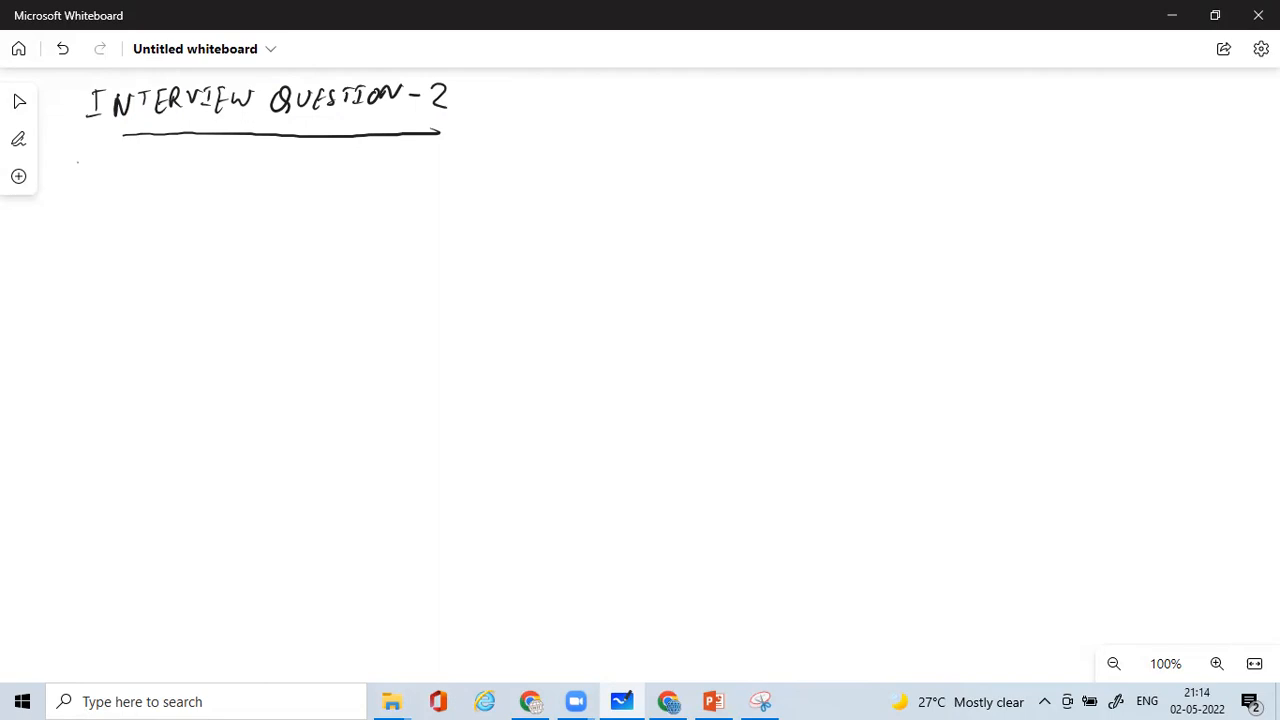
Handwrite the first line: 'What architecture your Application or the Bank you are working for uses? Could you'
{"action": "left_click_drag", "start_coordinate": [76, 180], "coordinate": [136, 160]}
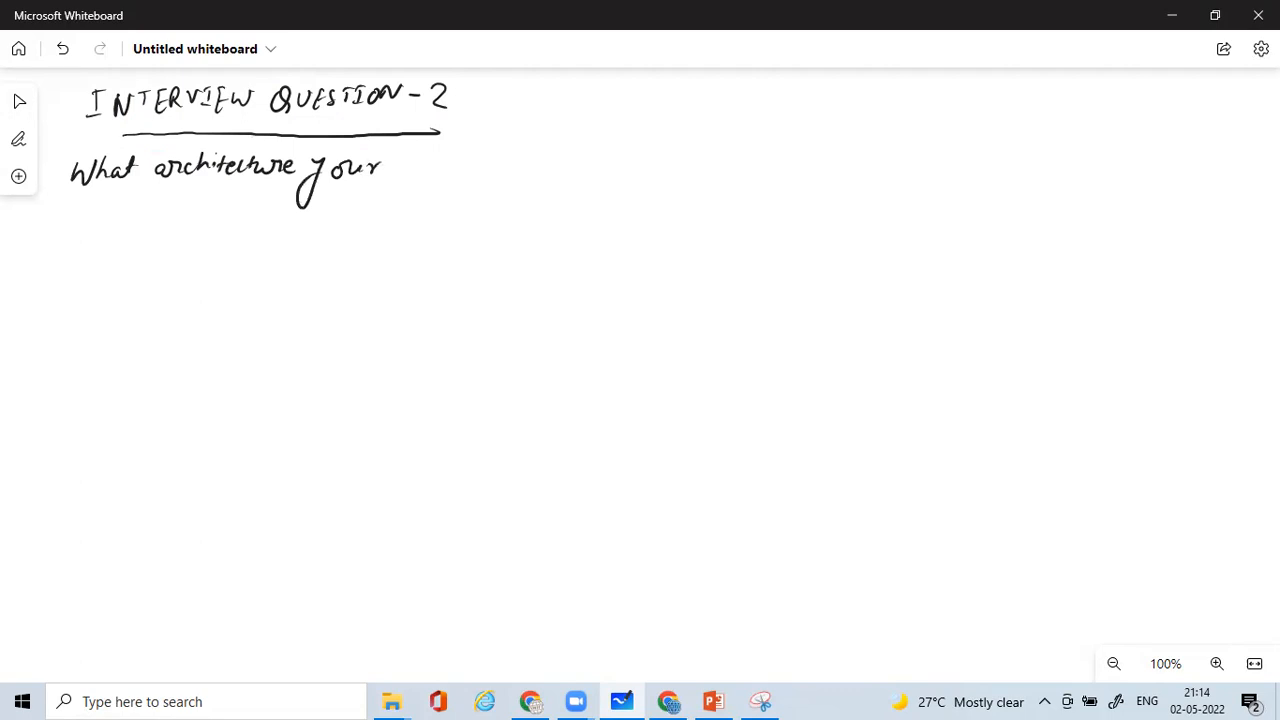
{"action": "left_click_drag", "start_coordinate": [400, 170], "coordinate": [470, 164]}
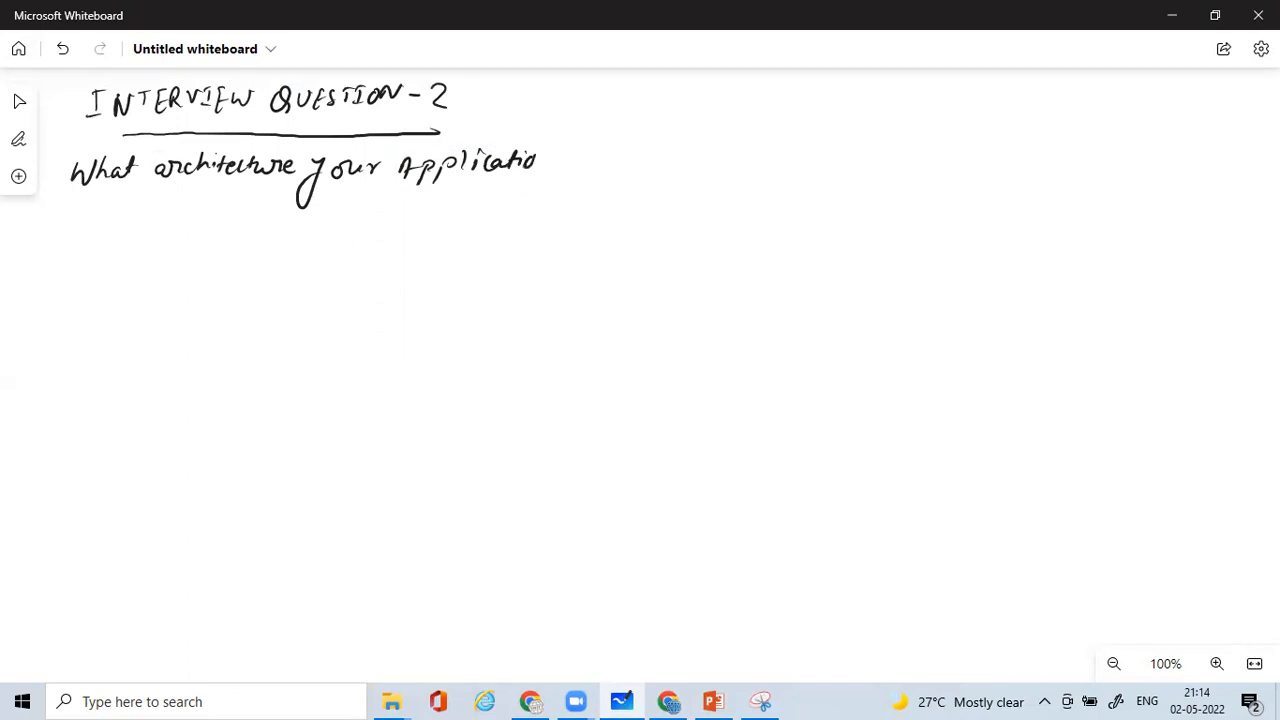
{"action": "left_click_drag", "start_coordinate": [560, 160], "coordinate": [596, 160]}
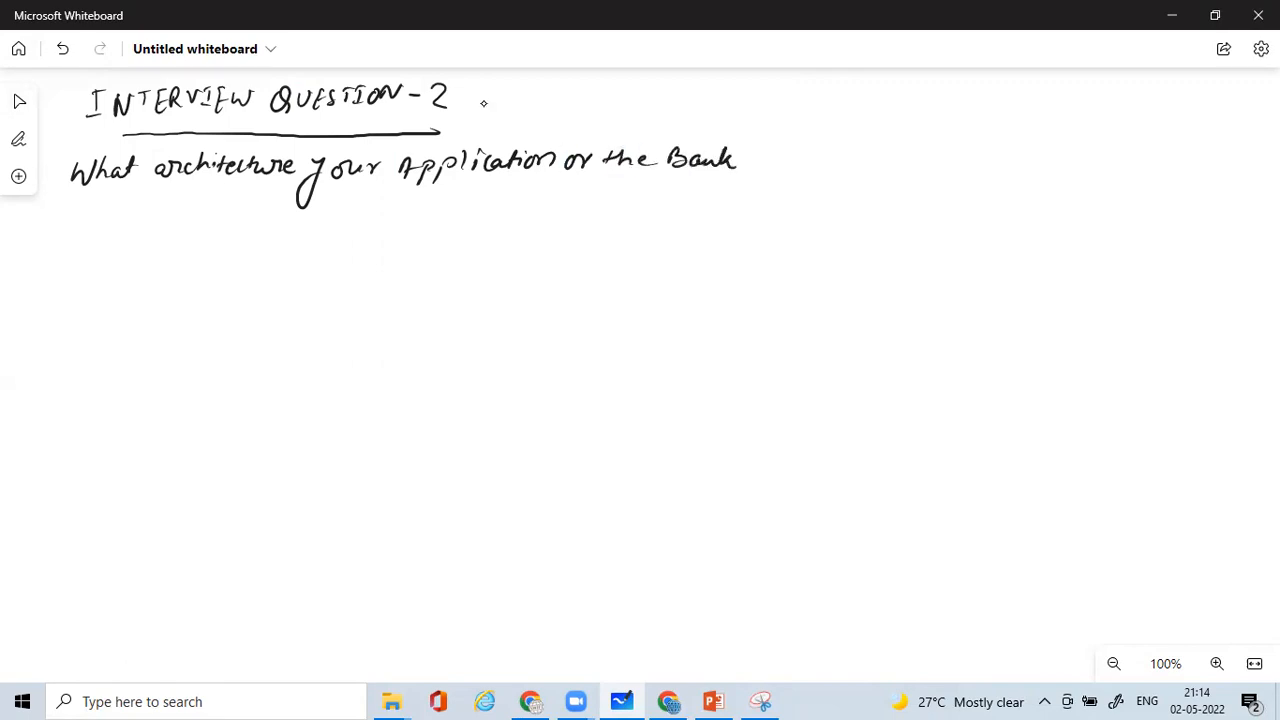
{"action": "left_click_drag", "start_coordinate": [750, 150], "coordinate": [760, 176]}
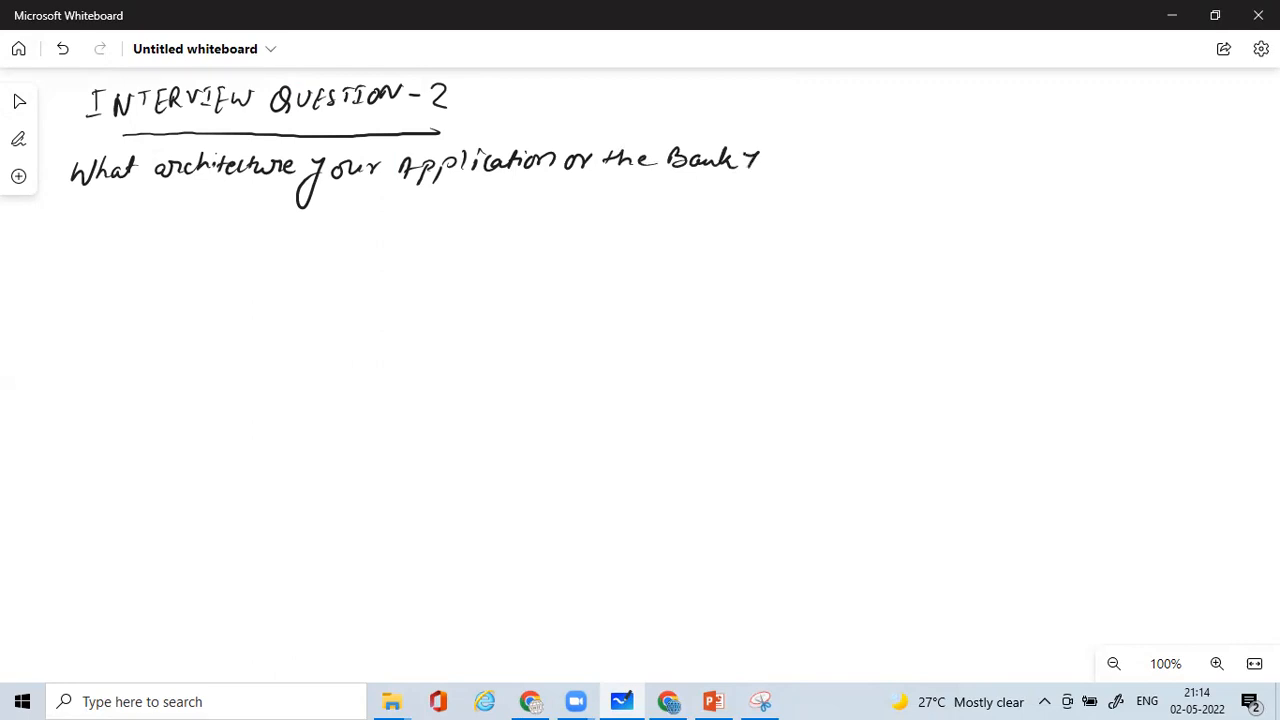
{"action": "left_click_drag", "start_coordinate": [744, 176], "coordinate": [836, 160]}
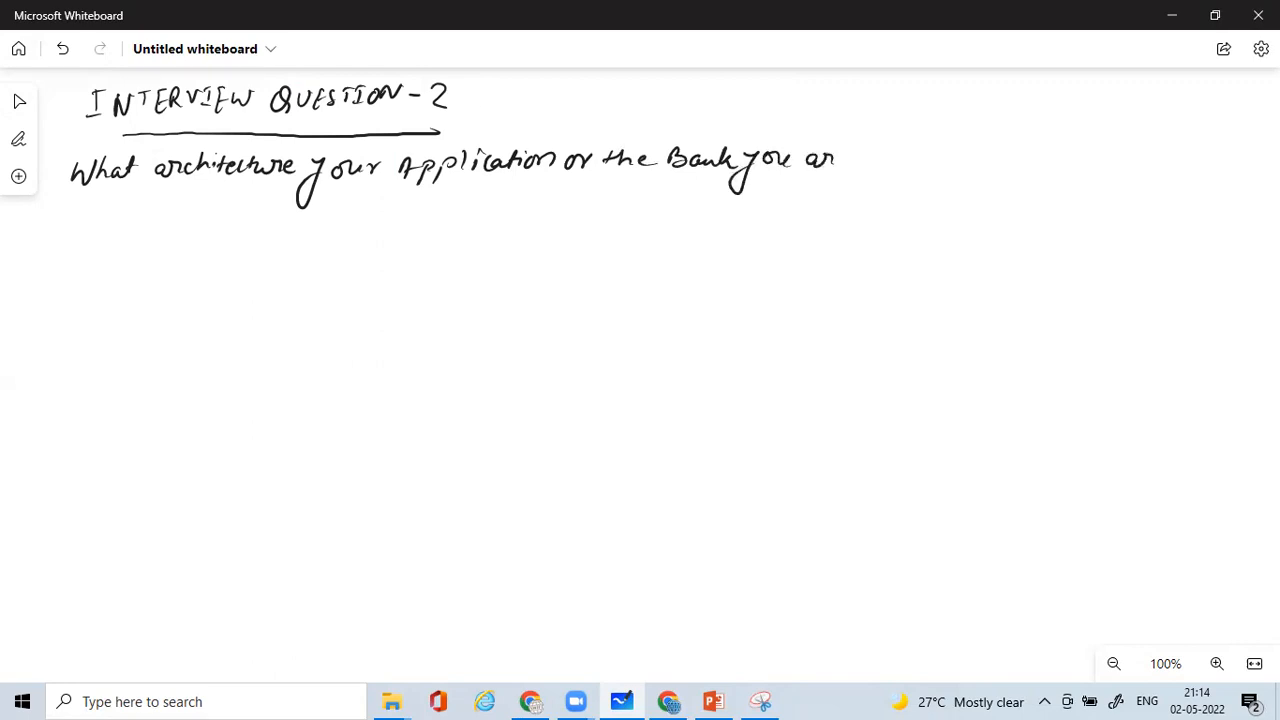
{"action": "left_click_drag", "start_coordinate": [810, 160], "coordinate": [936, 164]}
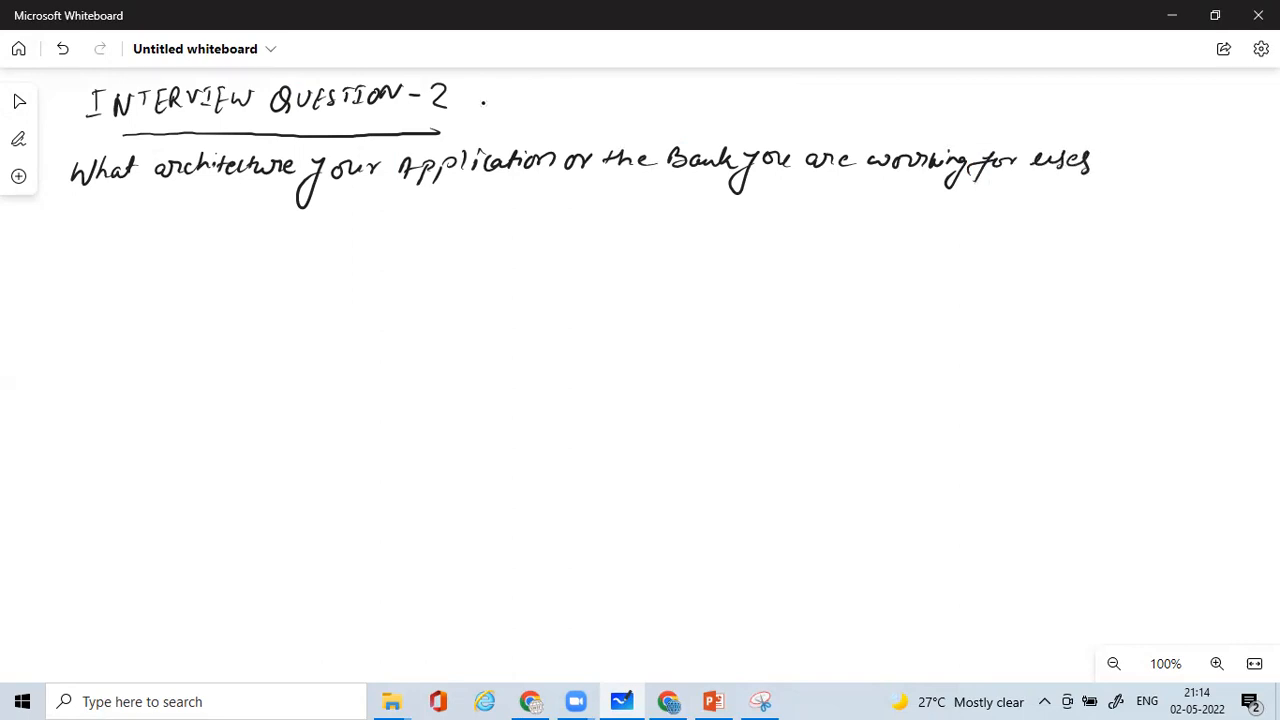
{"action": "left_click_drag", "start_coordinate": [1100, 160], "coordinate": [1156, 160]}
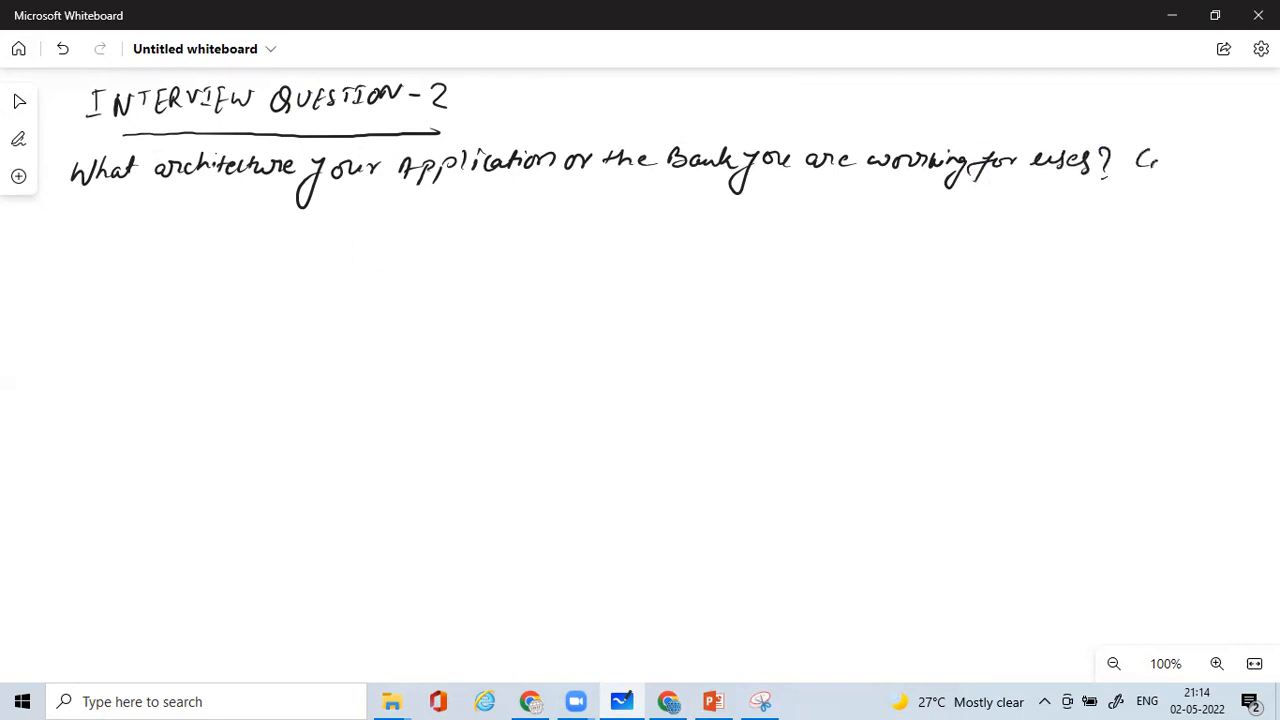
{"action": "left_click_drag", "start_coordinate": [1136, 160], "coordinate": [1236, 164]}
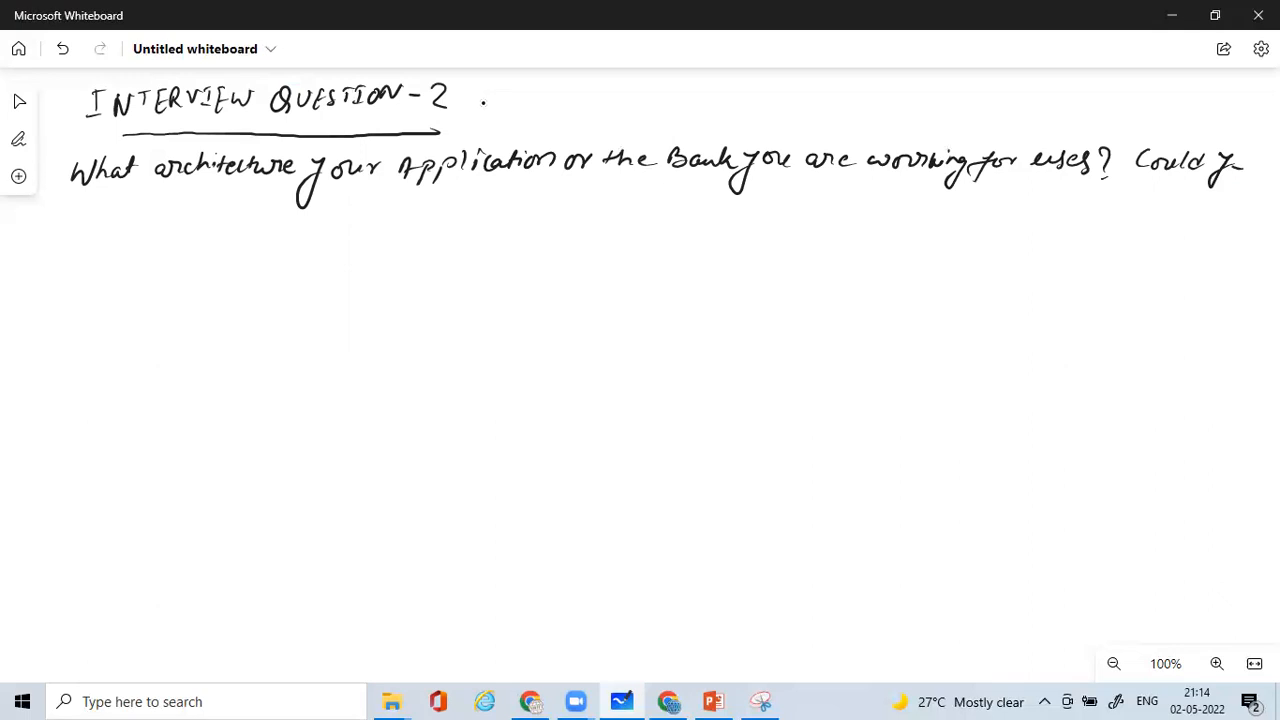
Handwrite the second line: 'Explain with an example of taking one outward payment?'
{"action": "left_click_drag", "start_coordinate": [80, 204], "coordinate": [120, 216]}
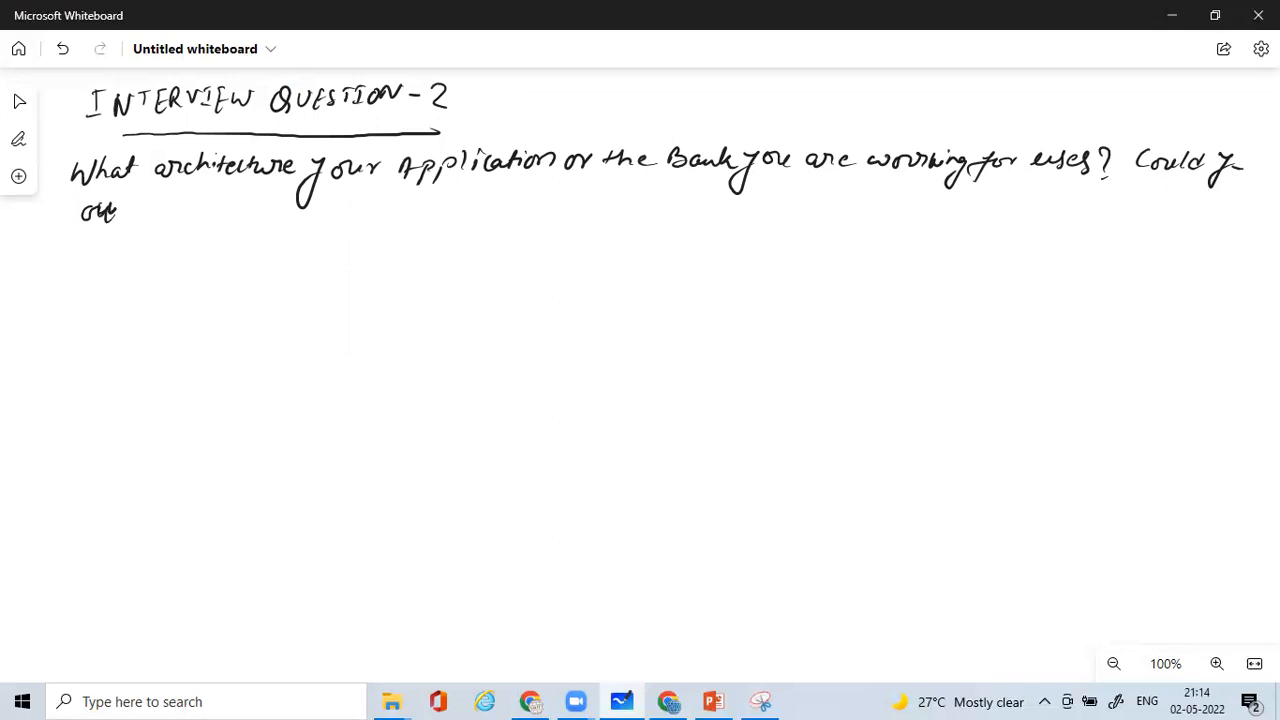
{"action": "left_click_drag", "start_coordinate": [140, 204], "coordinate": [184, 216]}
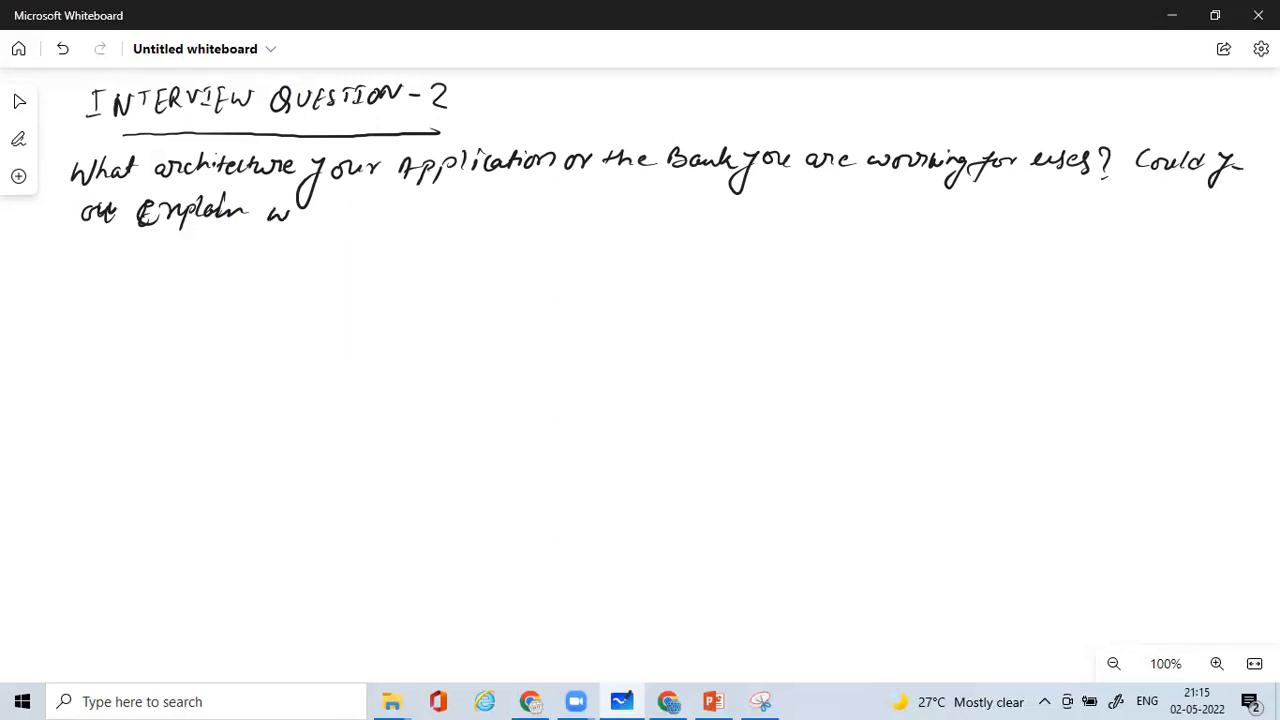
{"action": "left_click_drag", "start_coordinate": [276, 210], "coordinate": [356, 216]}
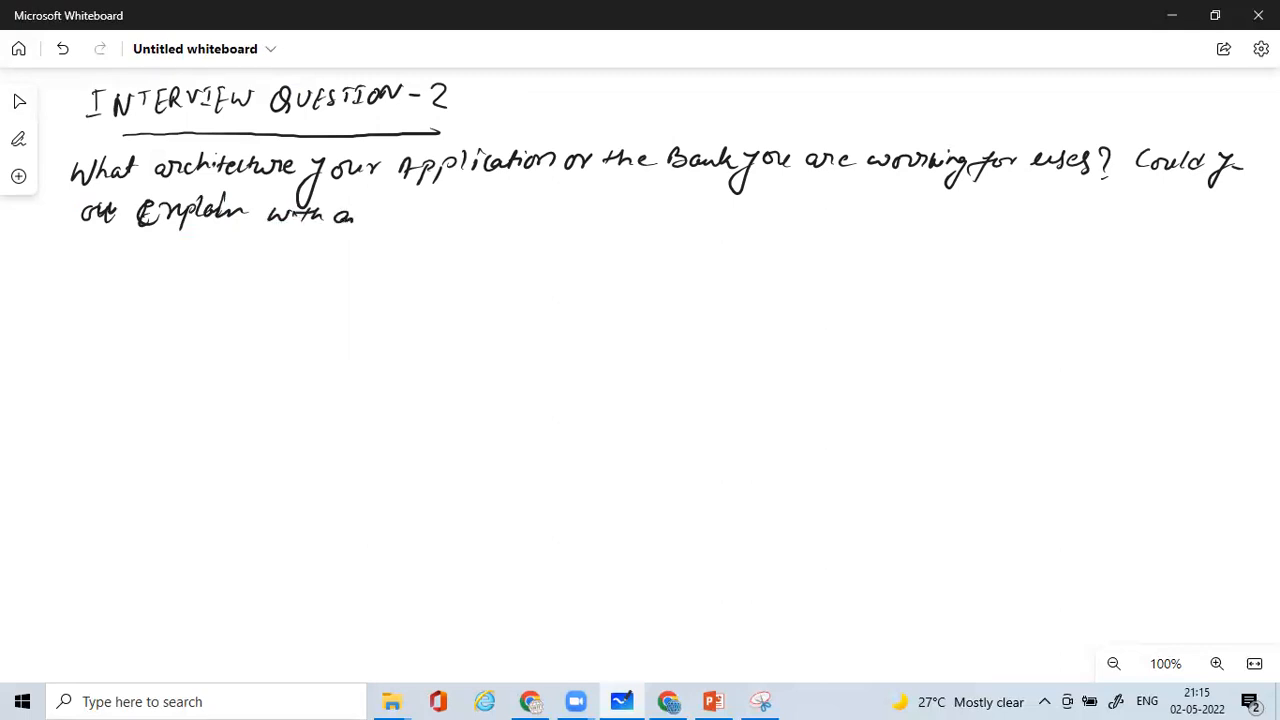
{"action": "left_click_drag", "start_coordinate": [384, 218], "coordinate": [444, 218]}
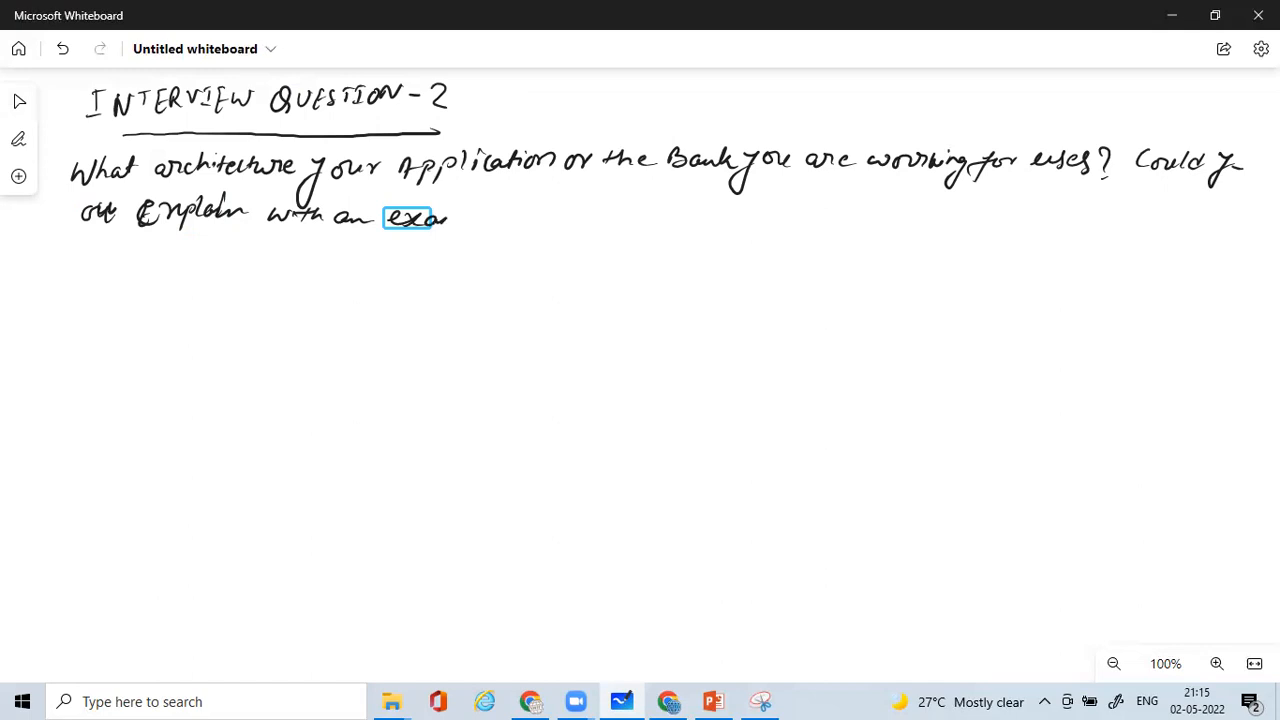
{"action": "type", "text": "mple of taking one outwards"}
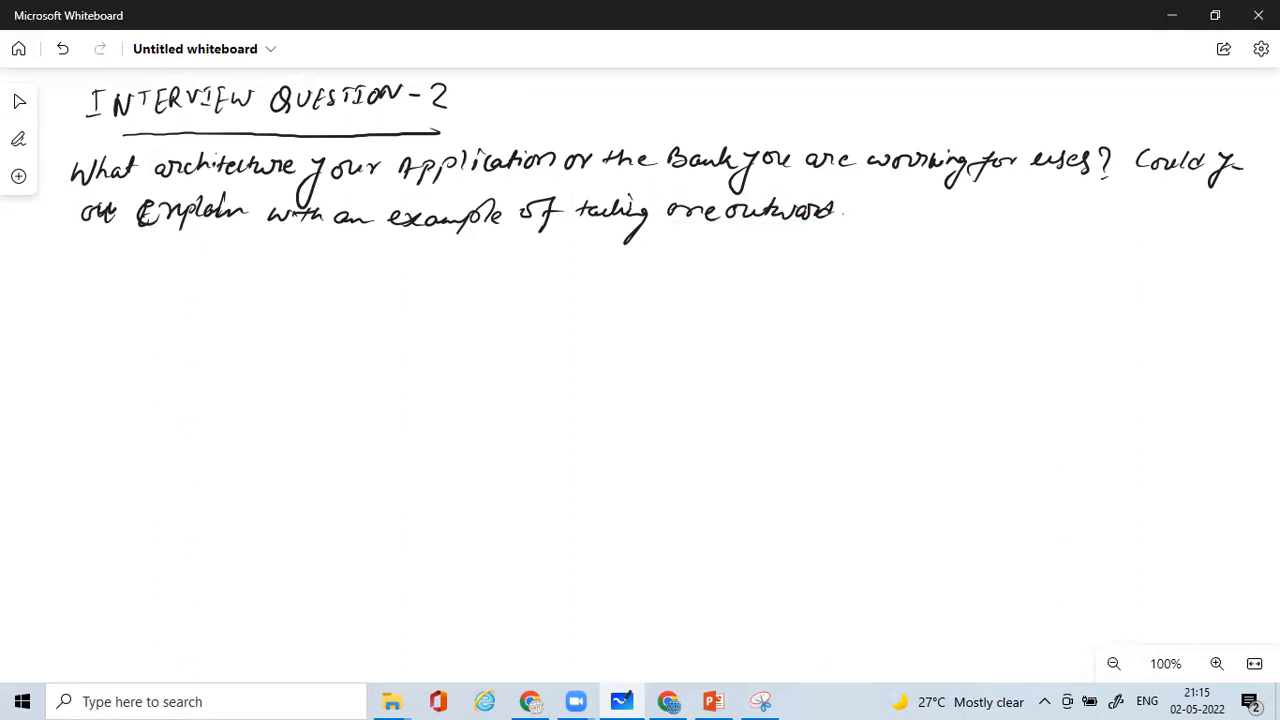
{"action": "left_click_drag", "start_coordinate": [844, 216], "coordinate": [900, 224]}
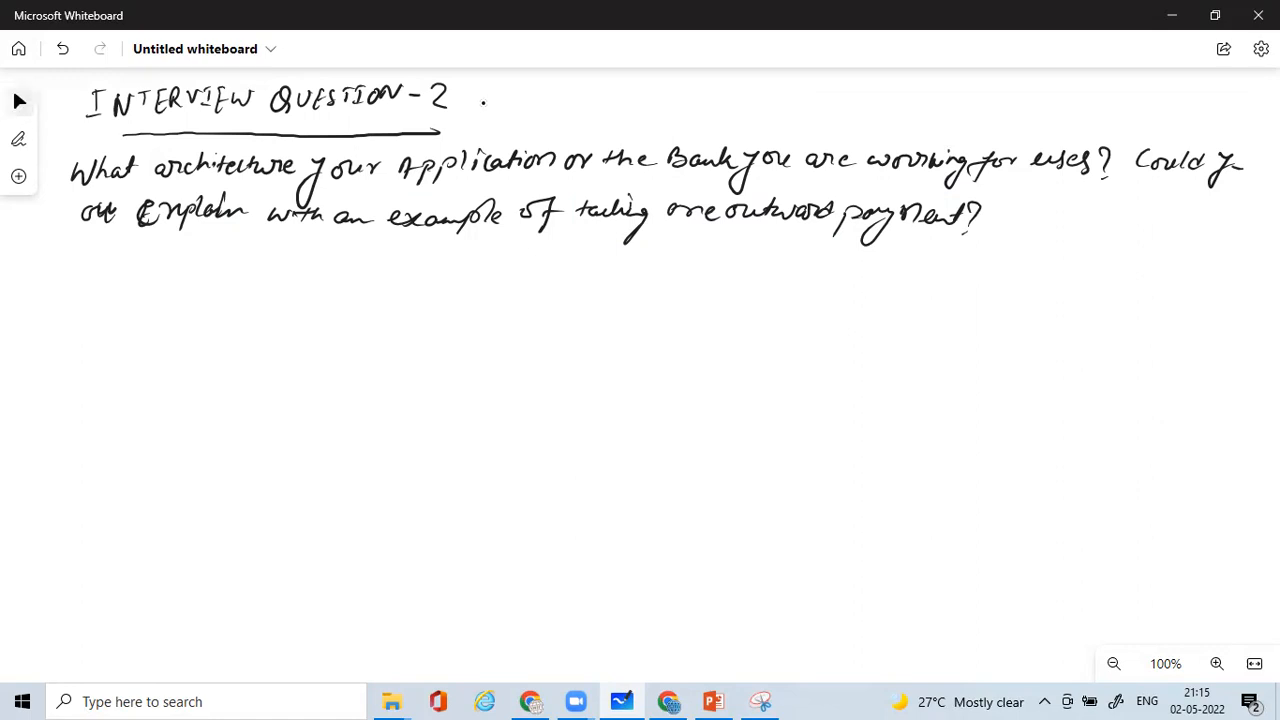
Handwrite 'Answer: Bank uses 3-tier Architecture' and begin a laptop sketch below it
{"action": "left_click_drag", "start_coordinate": [22, 276], "coordinate": [18, 320]}
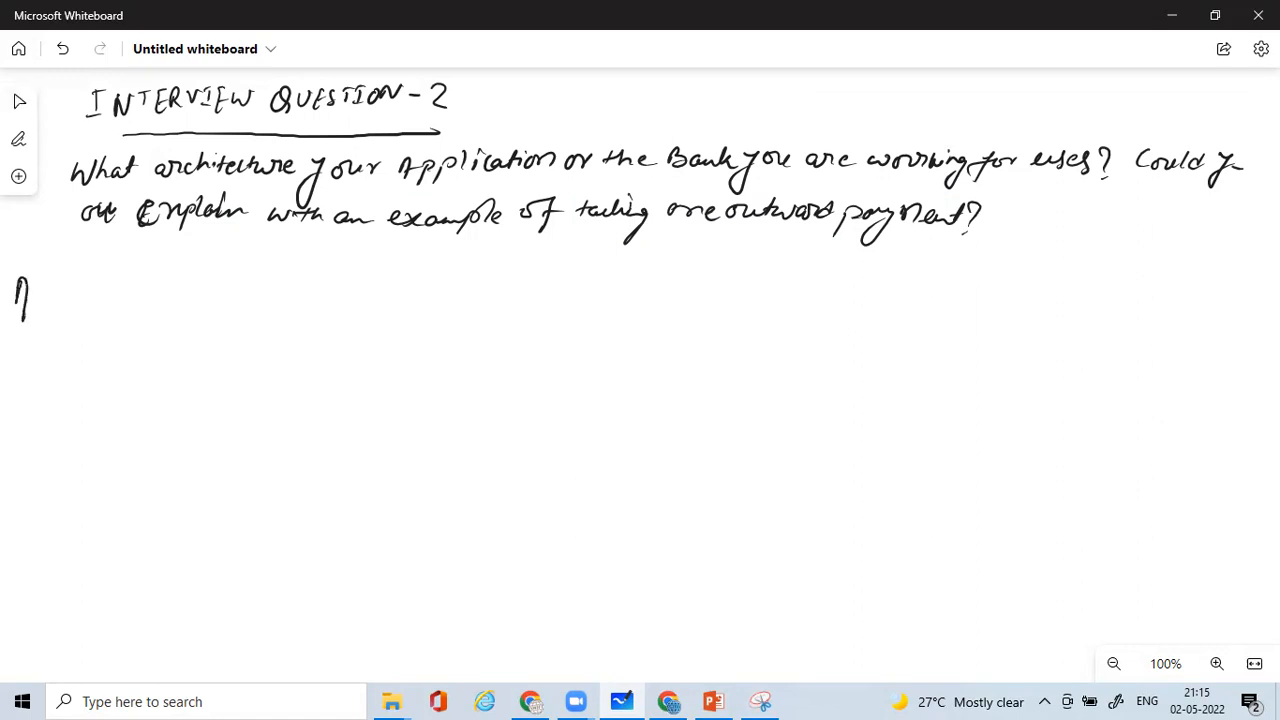
{"action": "left_click_drag", "start_coordinate": [18, 310], "coordinate": [82, 290]}
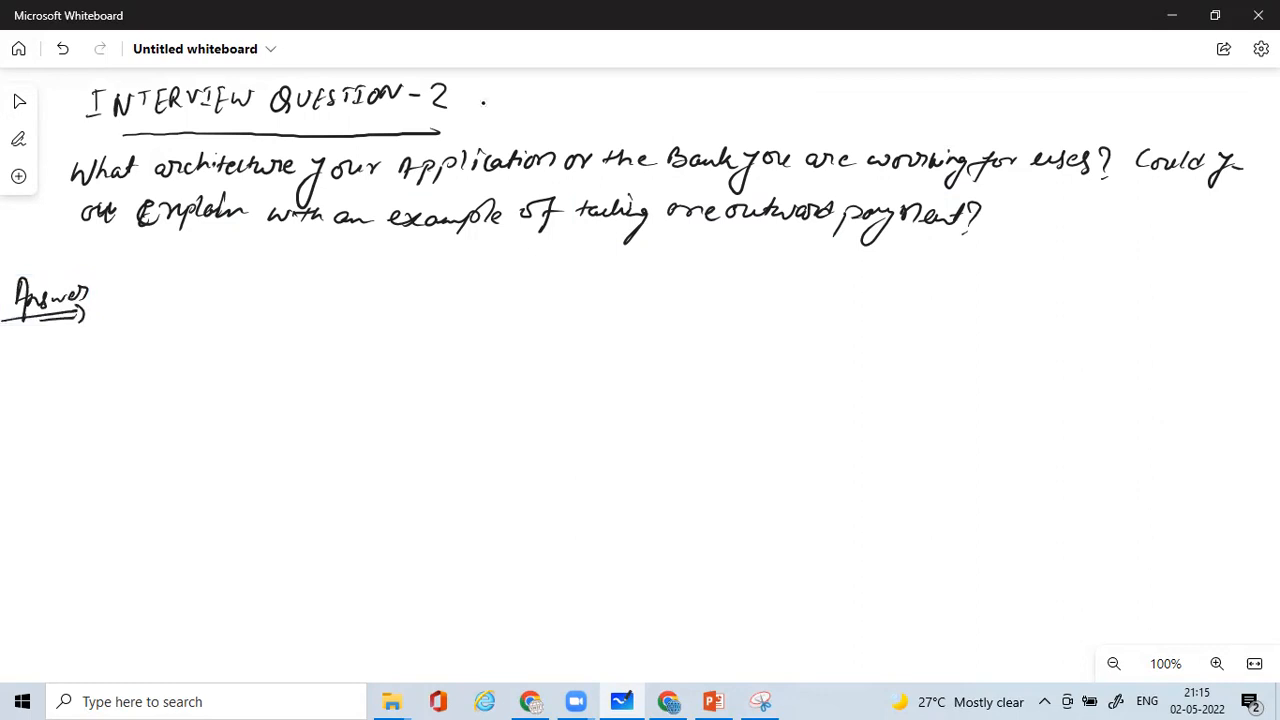
{"action": "left_click_drag", "start_coordinate": [138, 304], "coordinate": [142, 290]}
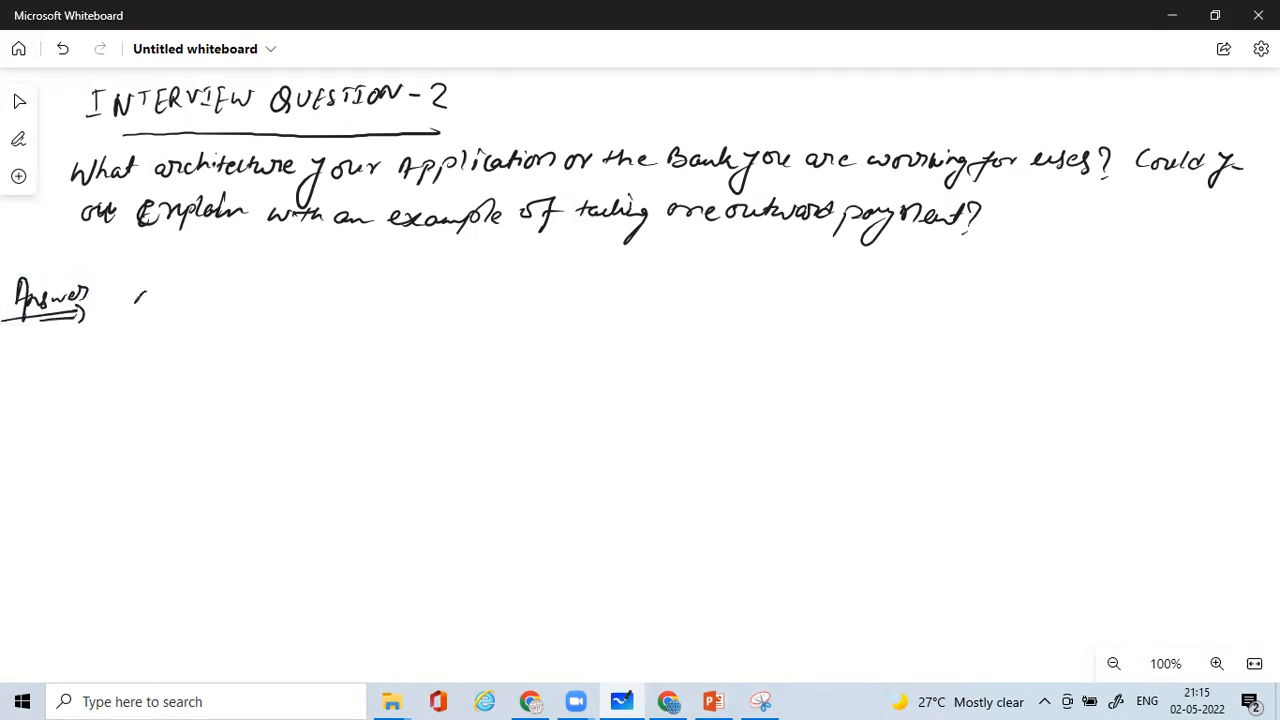
{"action": "left_click_drag", "start_coordinate": [136, 296], "coordinate": [216, 296]}
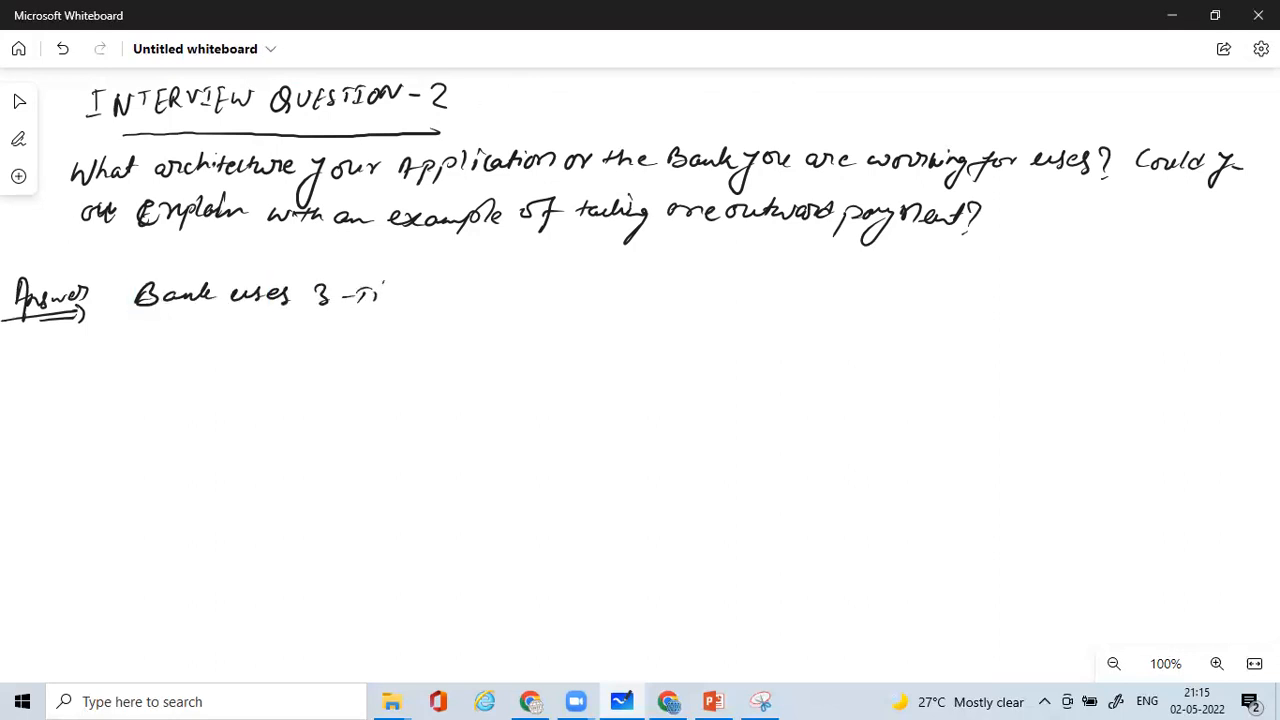
{"action": "left_click_drag", "start_coordinate": [360, 290], "coordinate": [430, 296]}
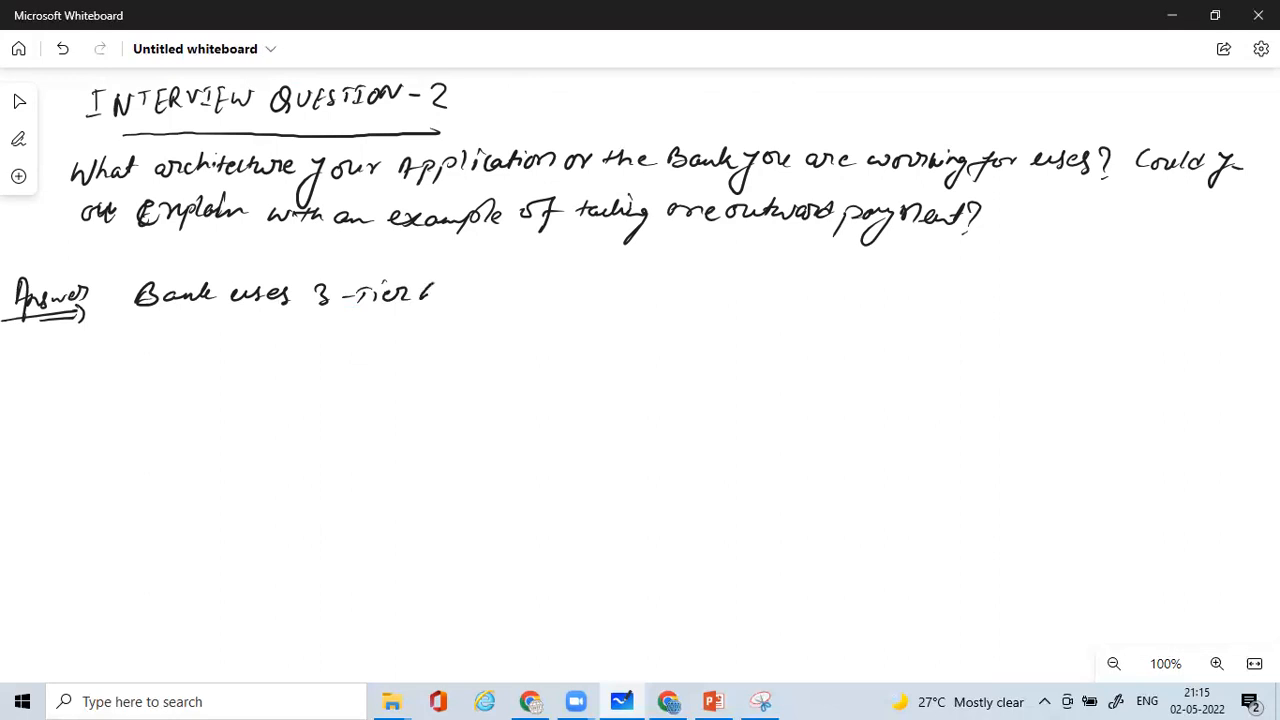
{"action": "left_click_drag", "start_coordinate": [384, 296], "coordinate": [504, 296]}
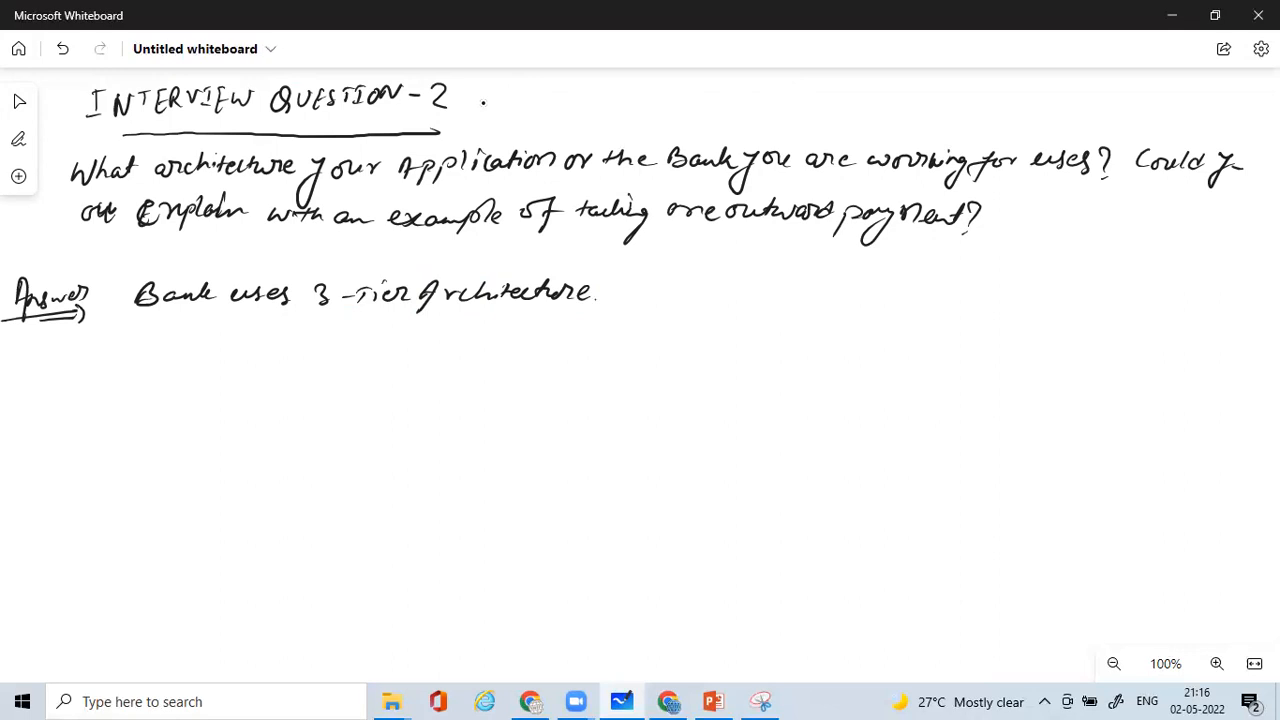
{"action": "left_click_drag", "start_coordinate": [290, 344], "coordinate": [350, 340]}
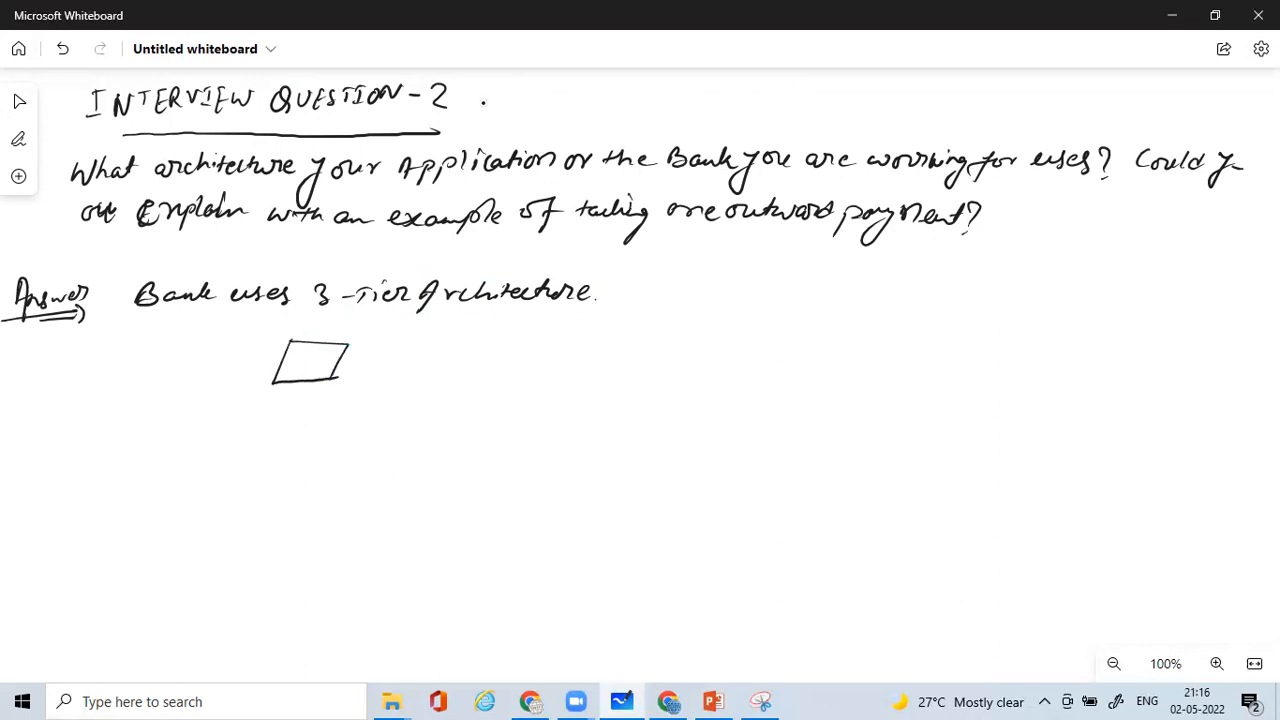
Sketch the client laptop, arrow to a server box, arrow to a database cylinder labelled Database
{"action": "left_click_drag", "start_coordinate": [290, 404], "coordinate": [340, 384]}
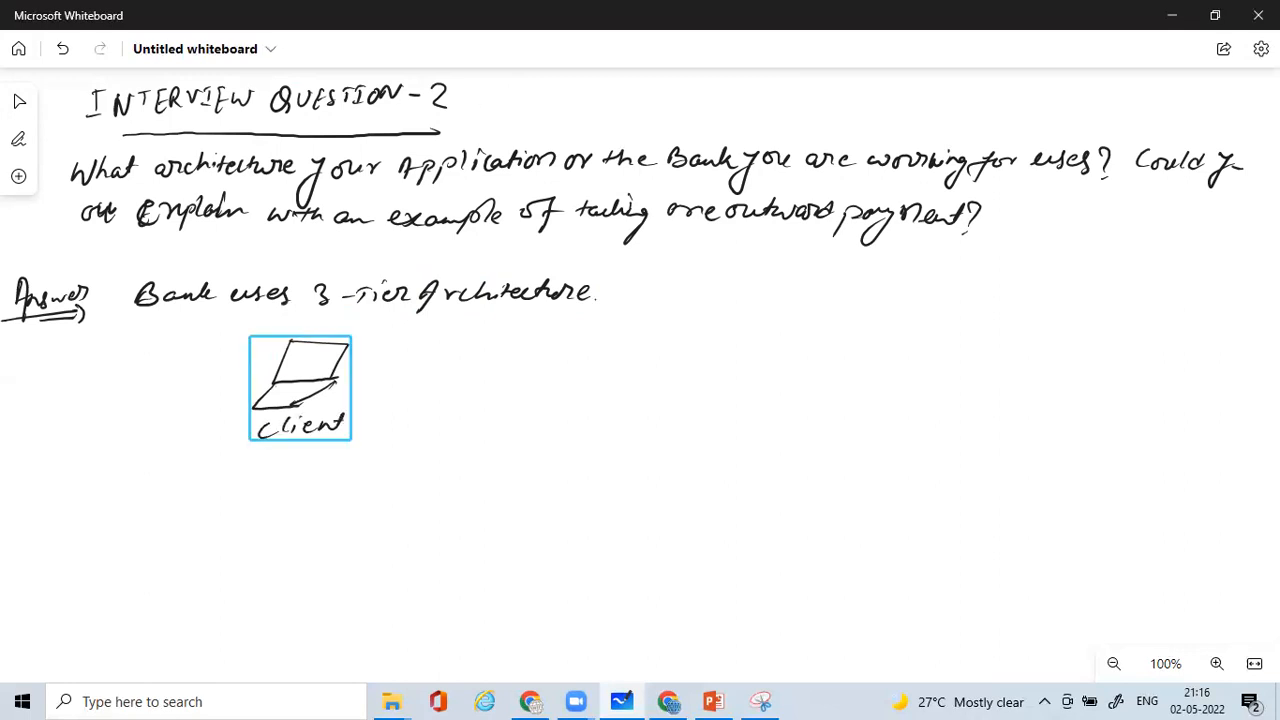
{"action": "left_click_drag", "start_coordinate": [356, 380], "coordinate": [448, 380]}
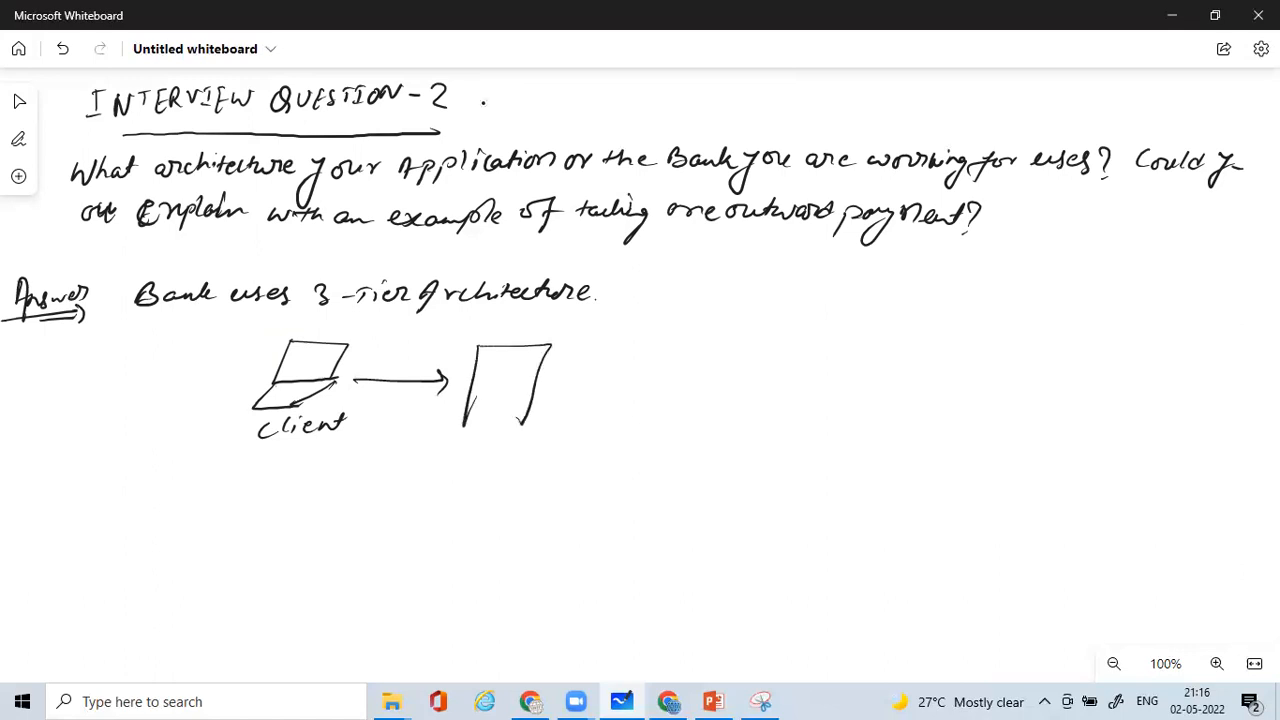
{"action": "left_click_drag", "start_coordinate": [470, 364], "coordinate": [516, 420]}
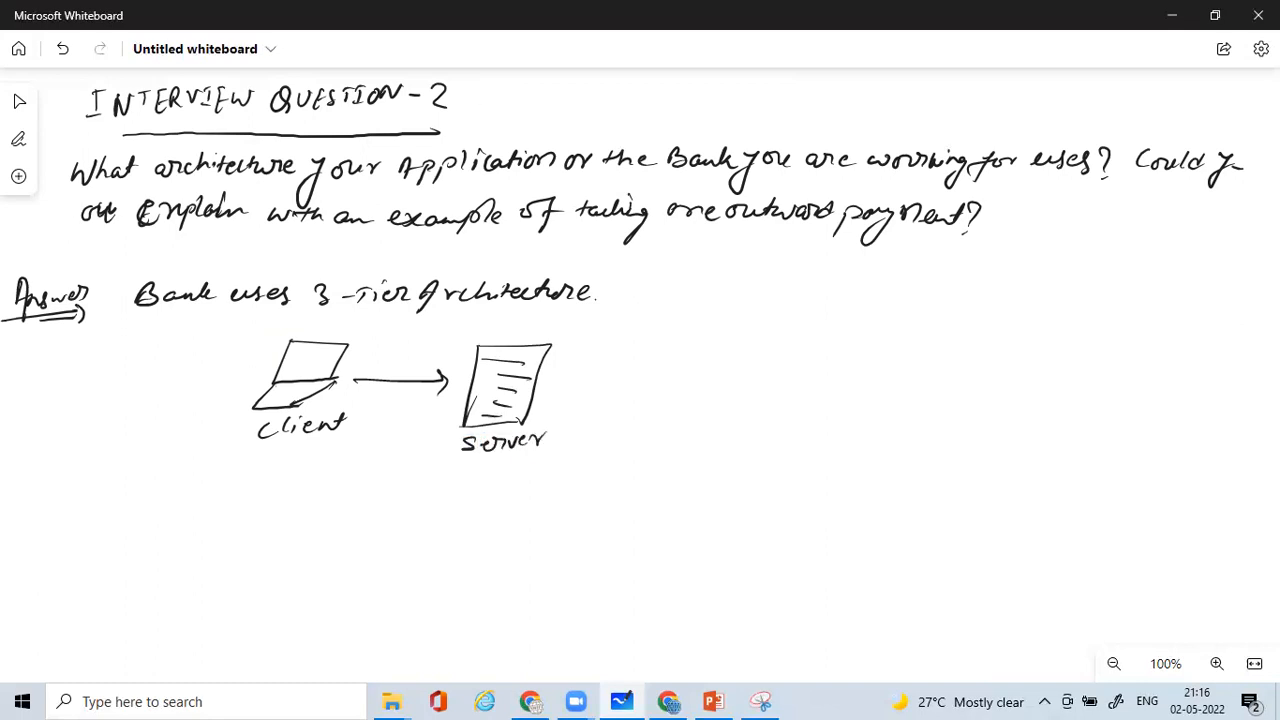
{"action": "left_click_drag", "start_coordinate": [530, 384], "coordinate": [616, 384]}
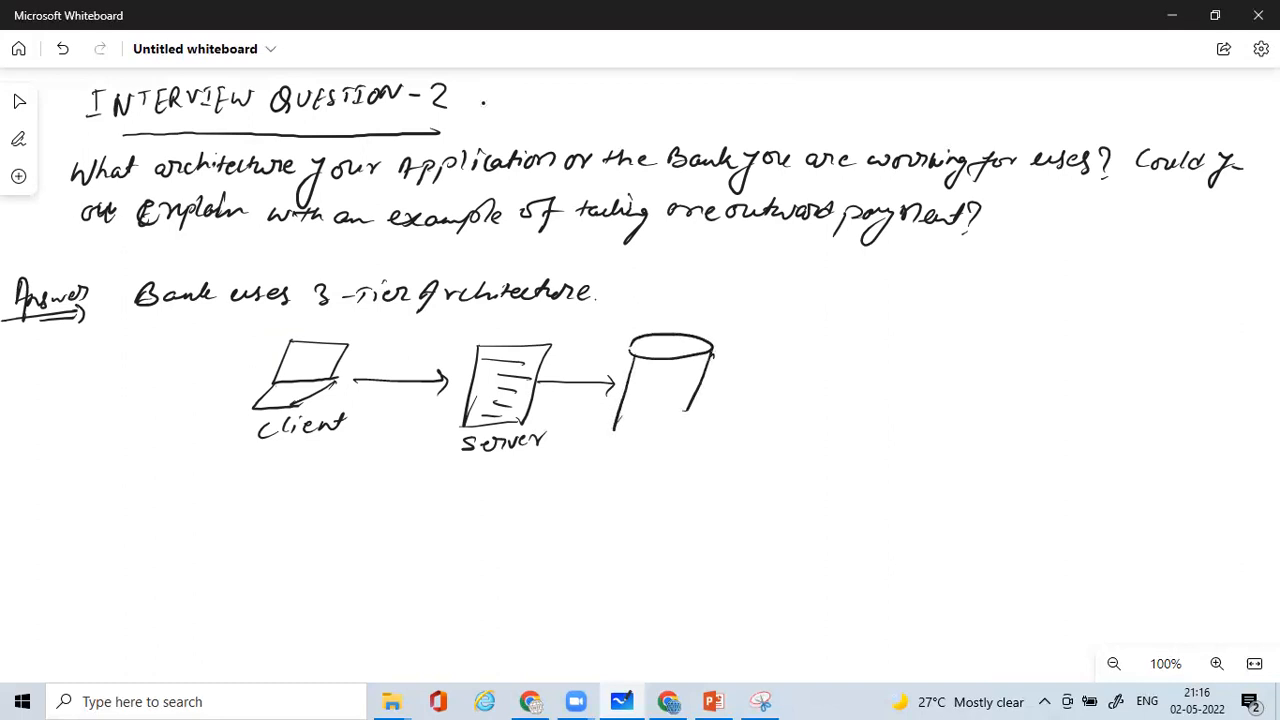
{"action": "left_click_drag", "start_coordinate": [616, 436], "coordinate": [690, 436]}
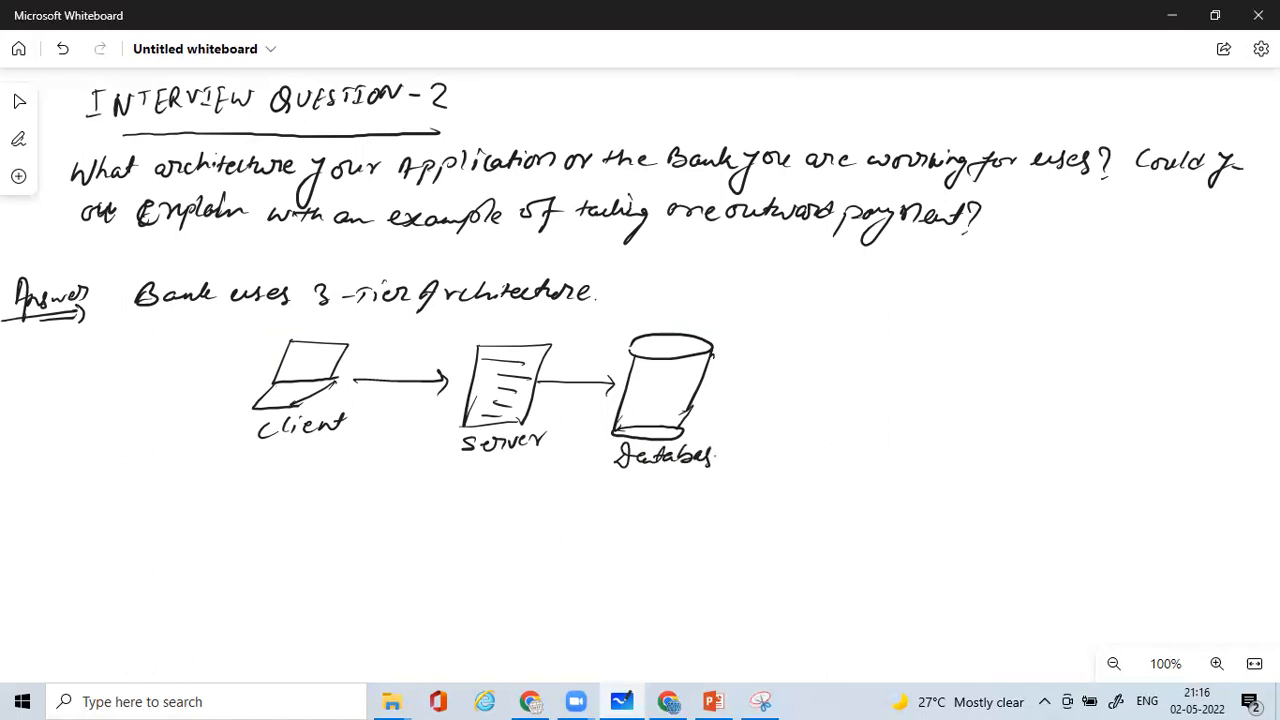
{"action": "left_click_drag", "start_coordinate": [704, 456], "coordinate": [730, 456]}
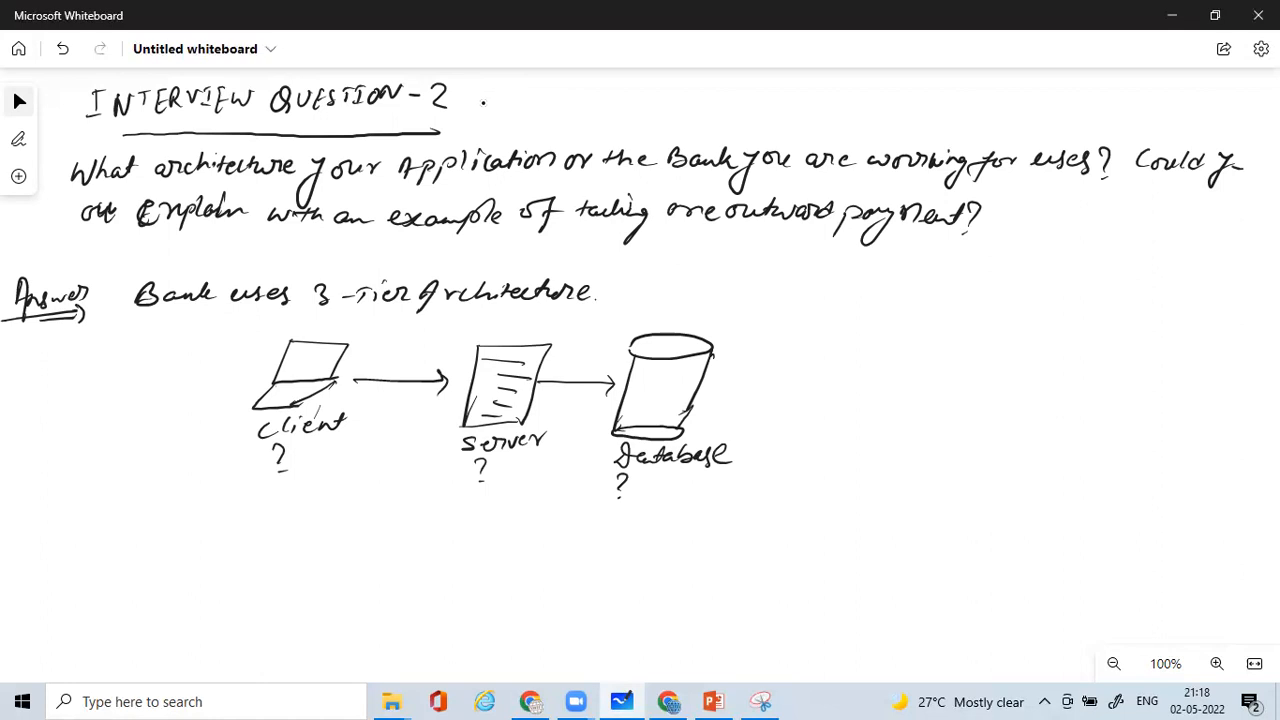
{"action": "mouse_move", "coordinate": [712, 700]}
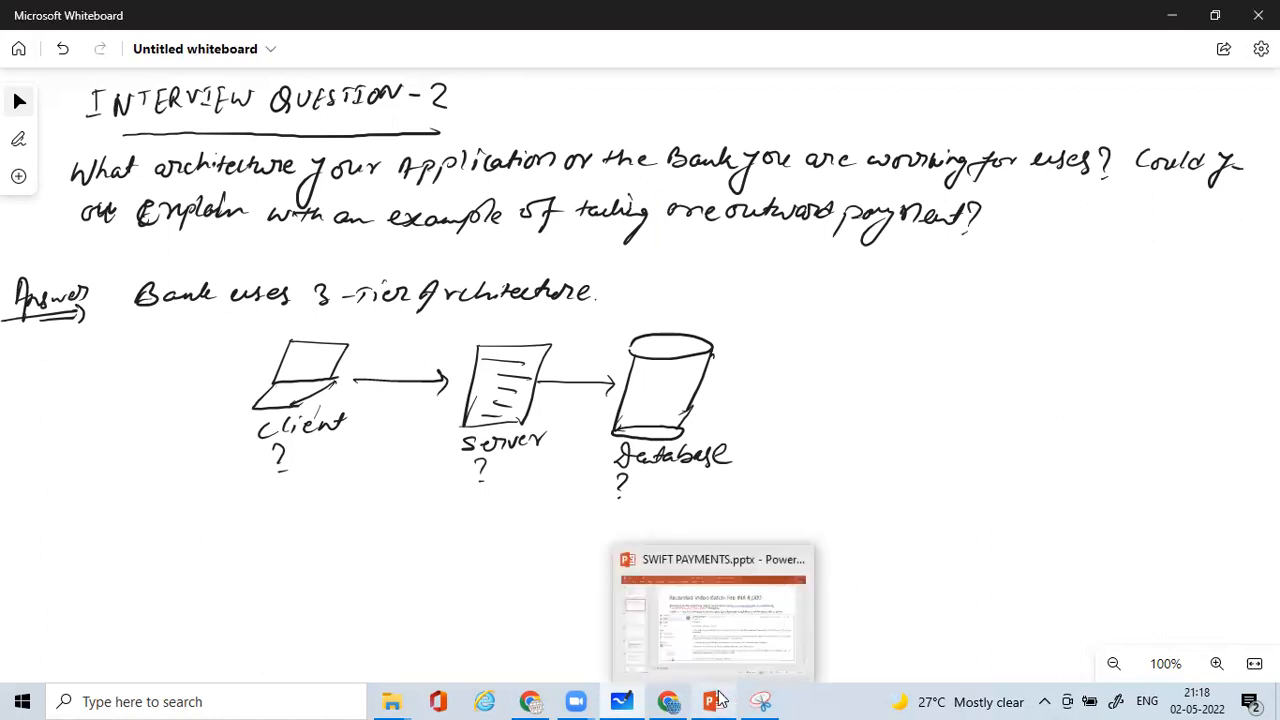
Switch to the SWIFT PAYMENTS deck on the Recorded Video Batch-Fee INR 4,000 slide
{"action": "left_click", "coordinate": [712, 610]}
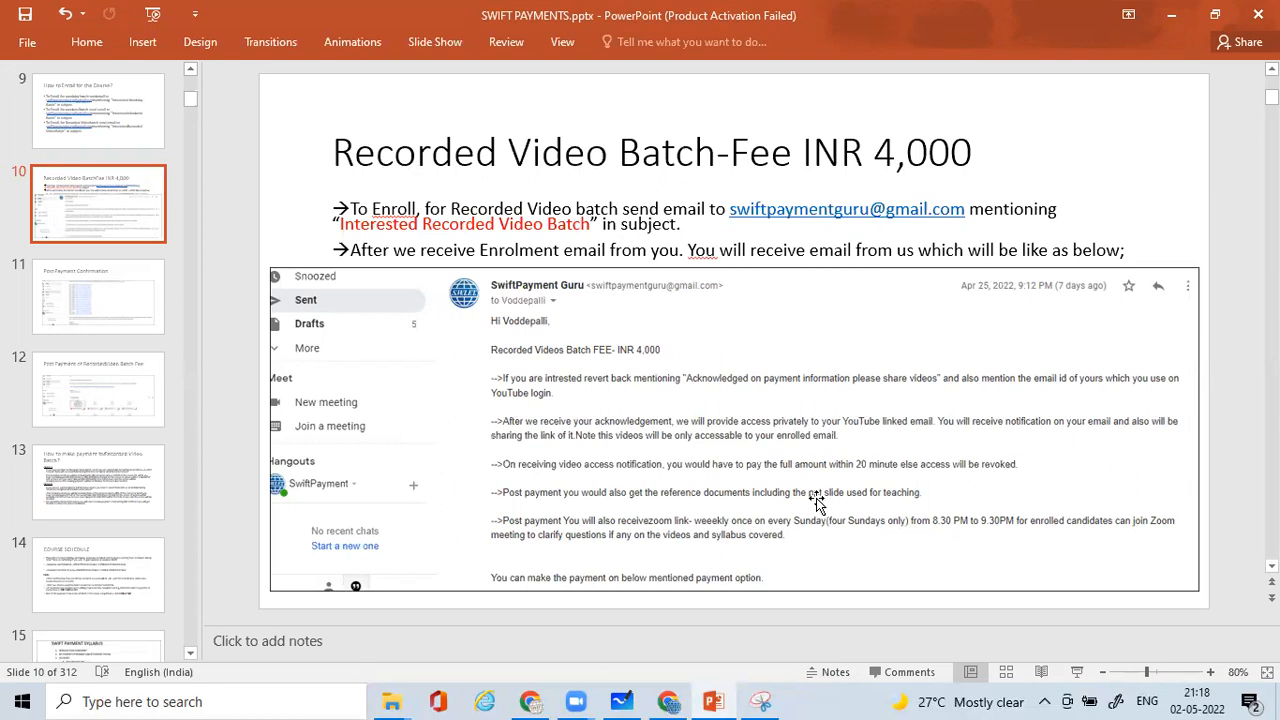
{"action": "mouse_move", "coordinate": [846, 536]}
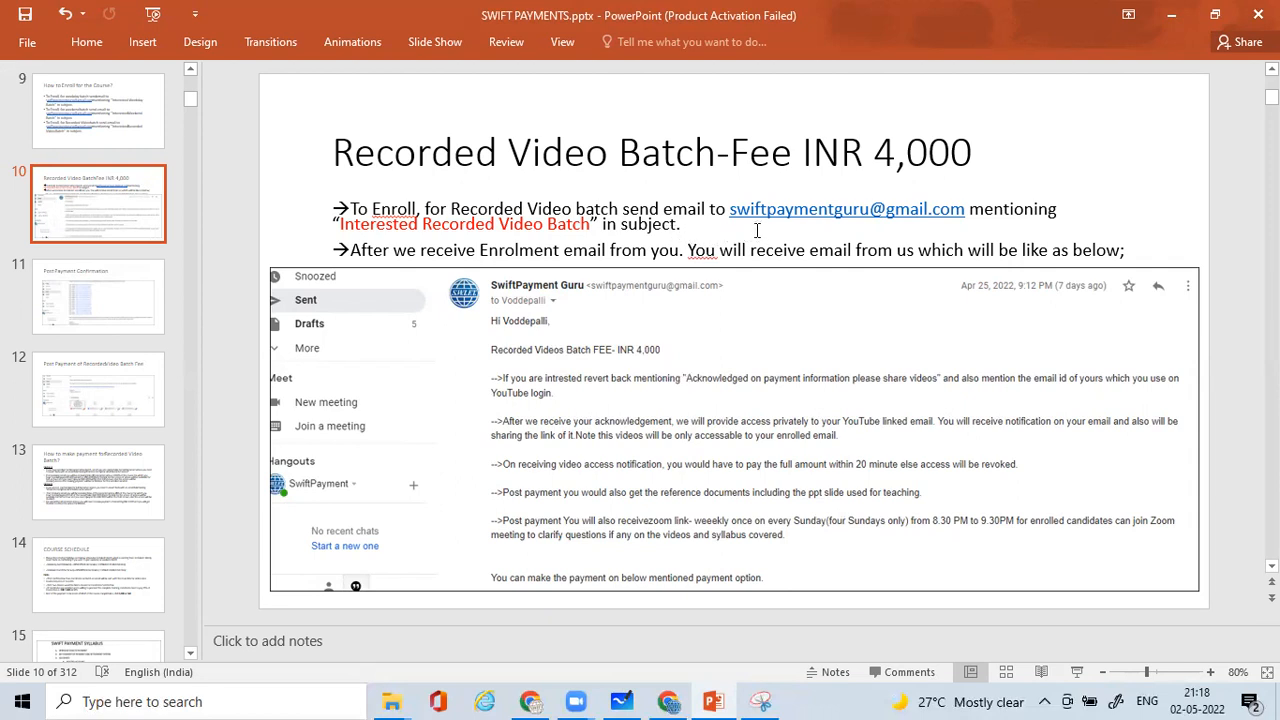
{"action": "mouse_move", "coordinate": [1016, 220]}
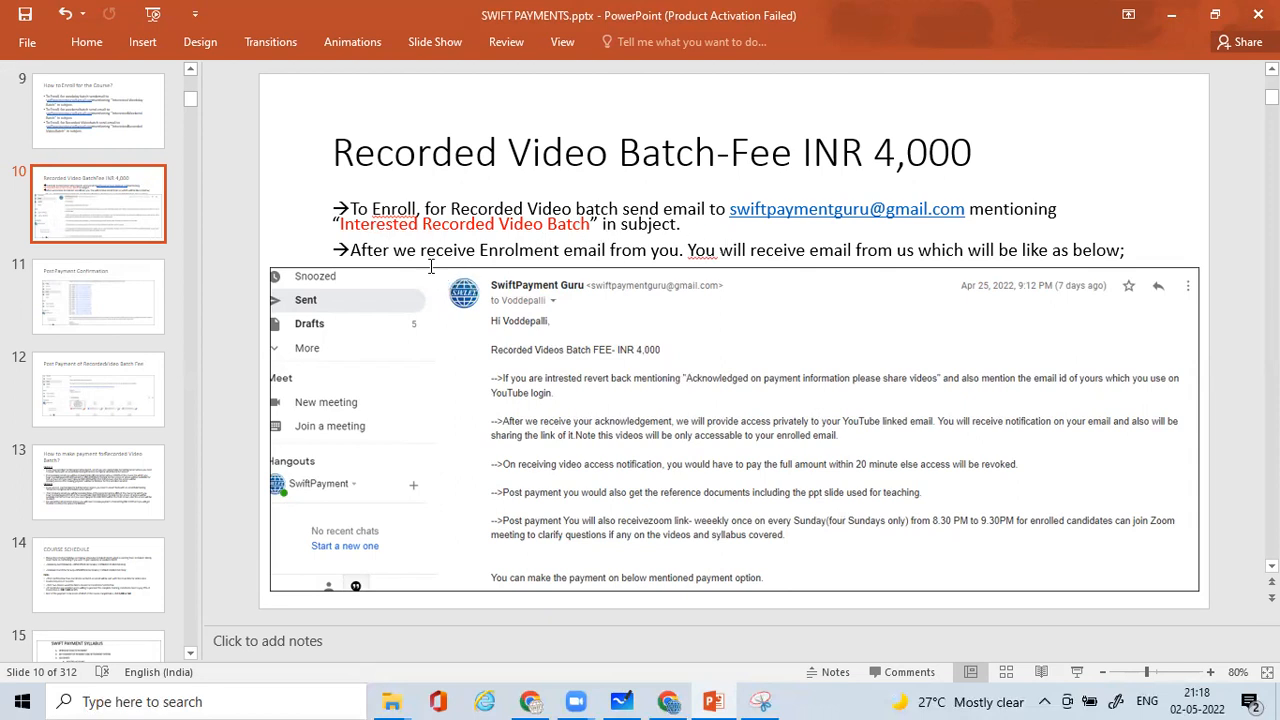
{"action": "mouse_move", "coordinate": [640, 264]}
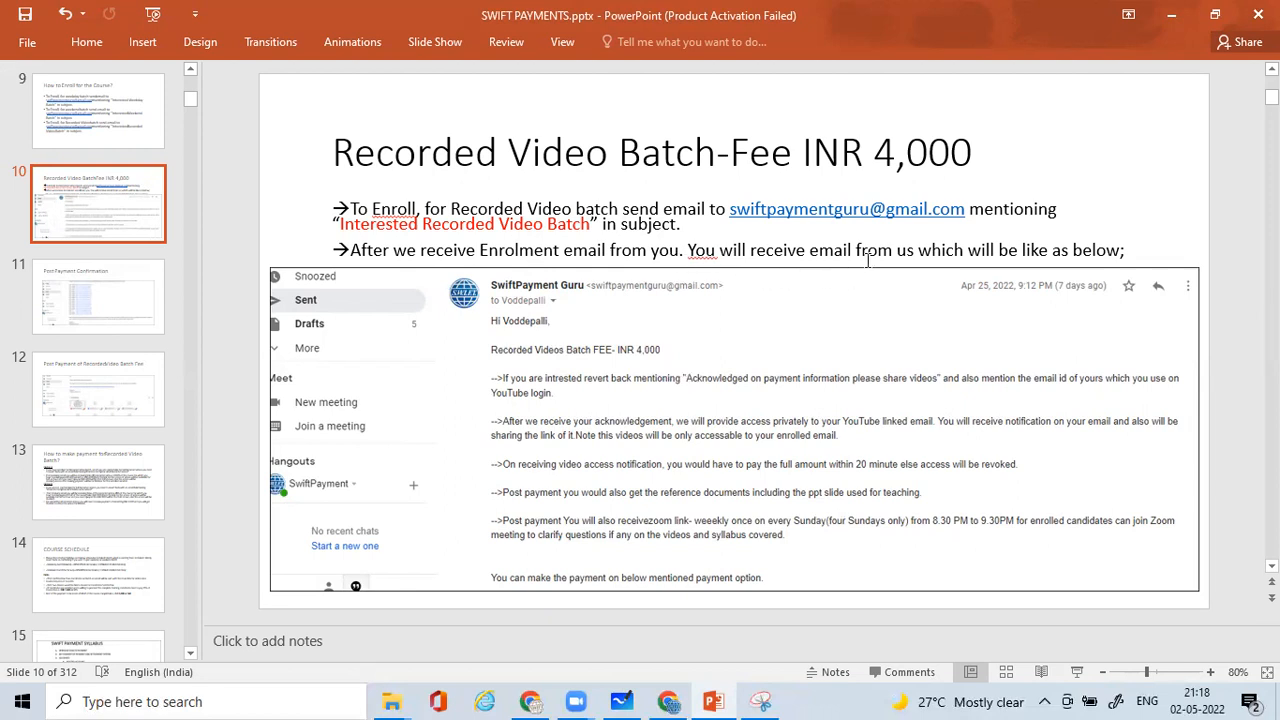
{"action": "mouse_move", "coordinate": [1024, 280]}
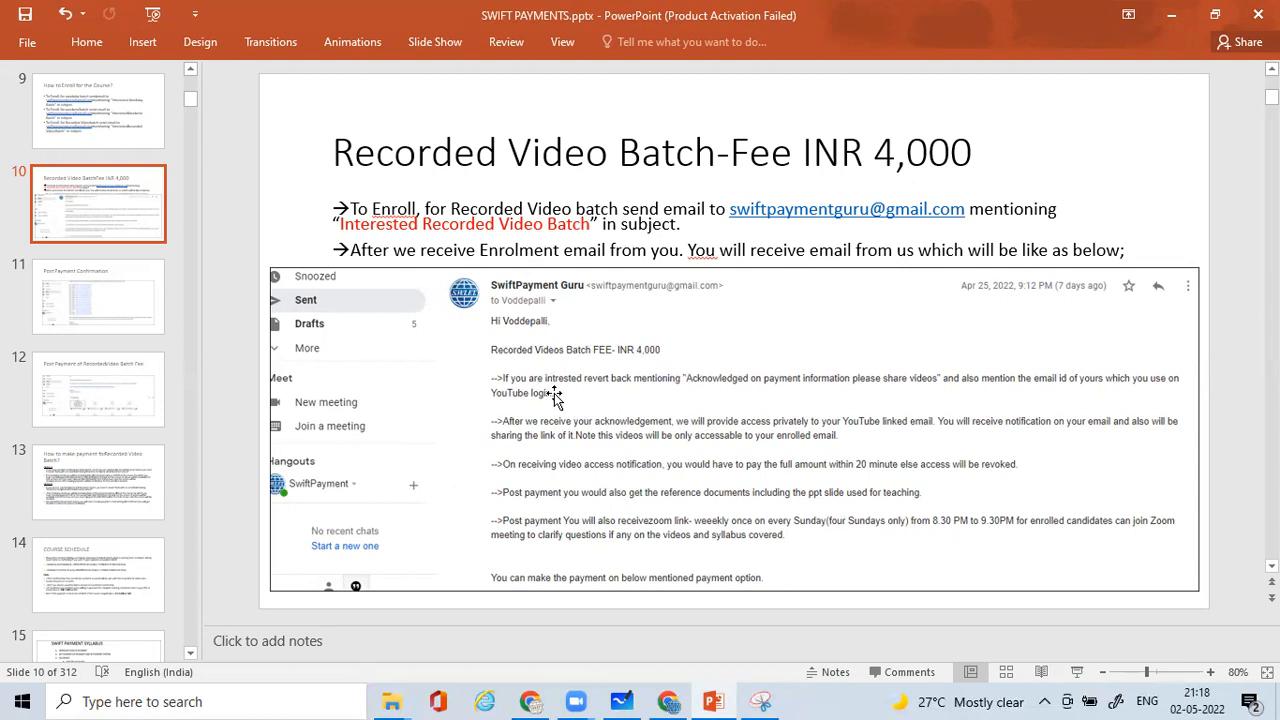
{"action": "mouse_move", "coordinate": [640, 304]}
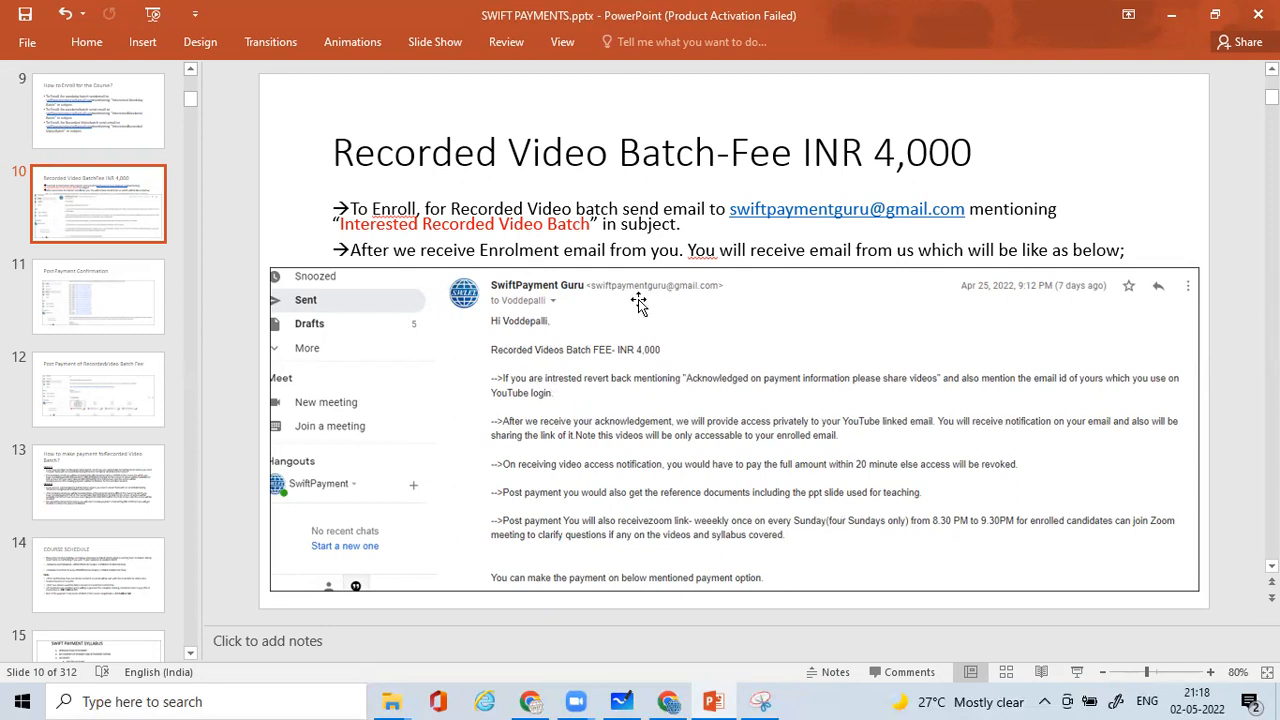
{"action": "mouse_move", "coordinate": [862, 524]}
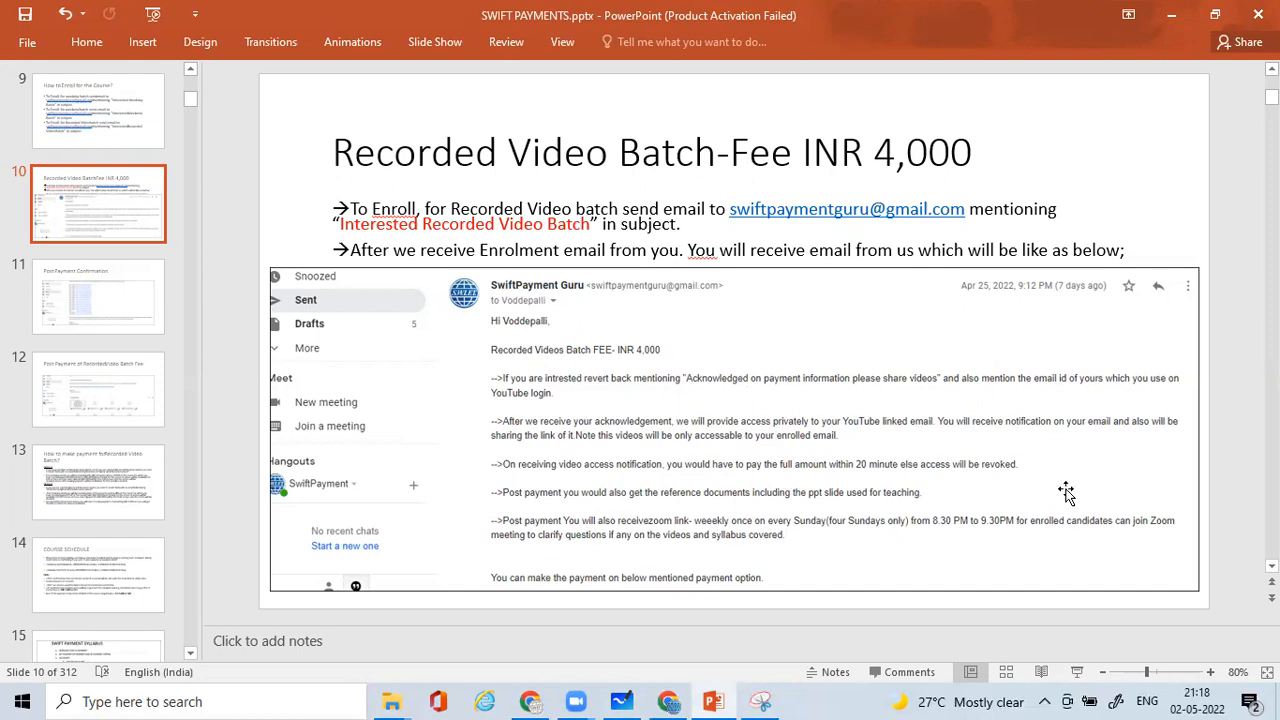
{"action": "mouse_move", "coordinate": [772, 424]}
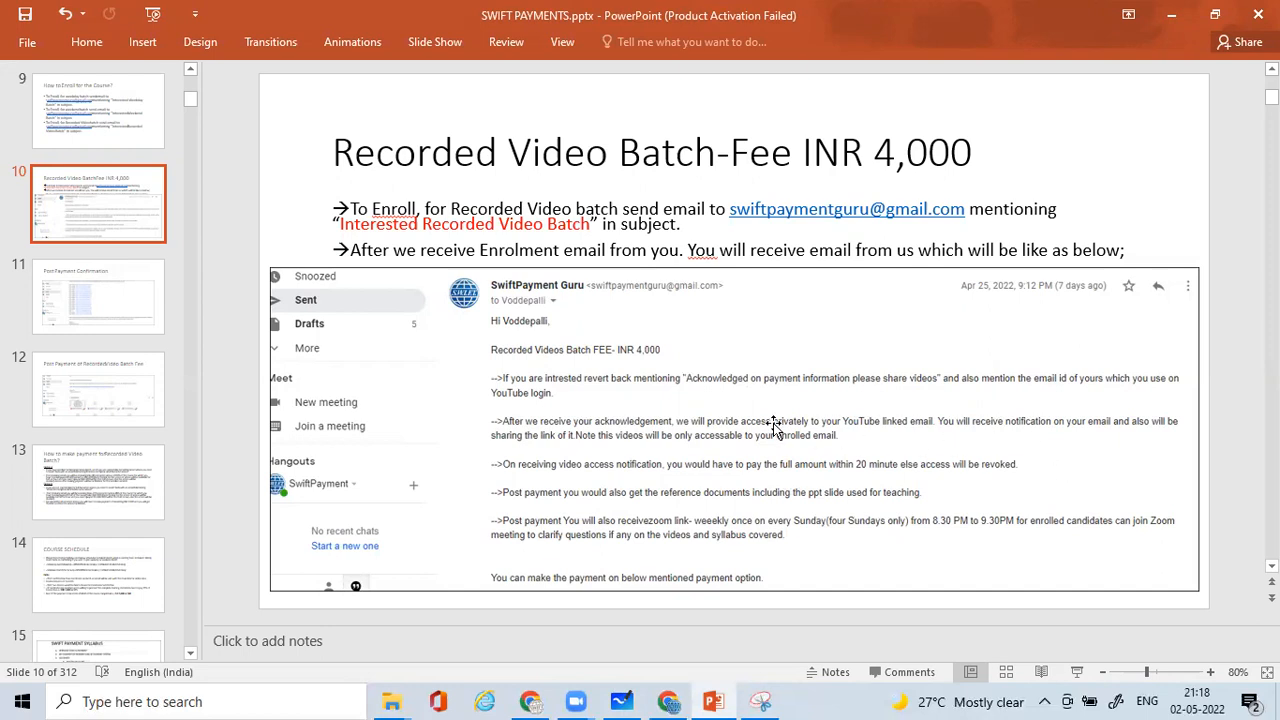
{"action": "mouse_move", "coordinate": [968, 548]}
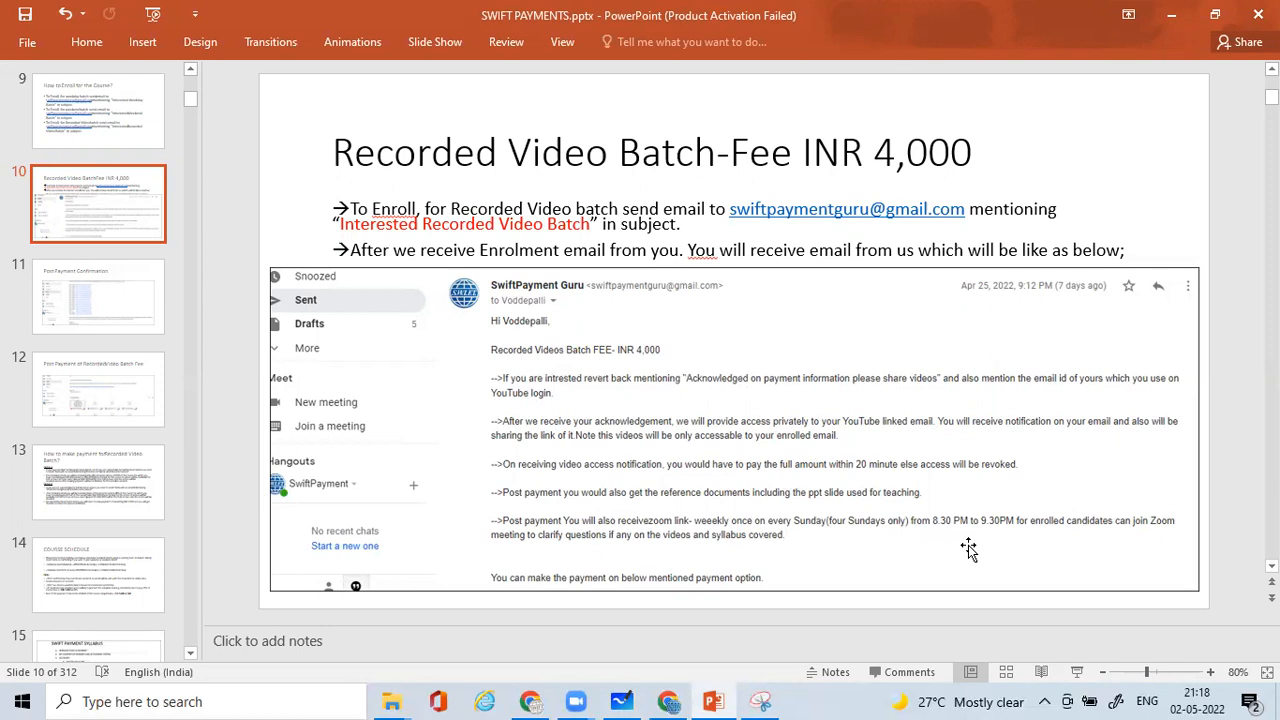
{"action": "mouse_move", "coordinate": [988, 558]}
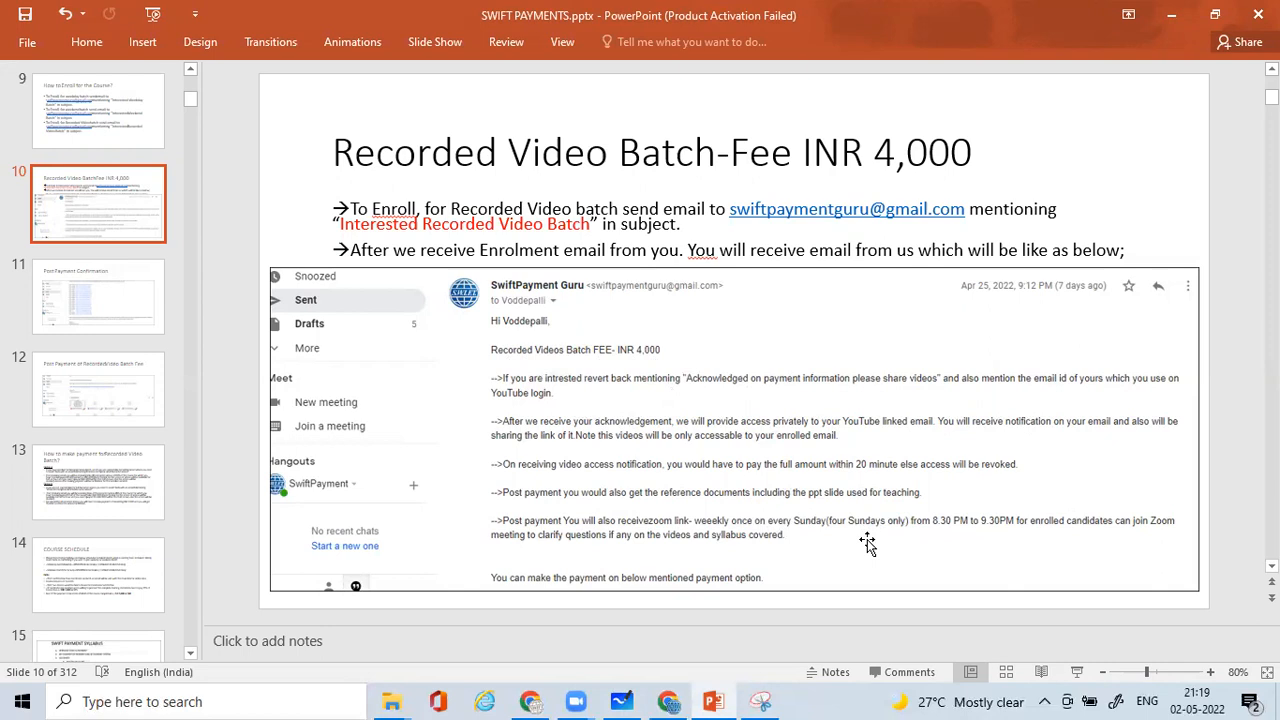
{"action": "mouse_move", "coordinate": [896, 538]}
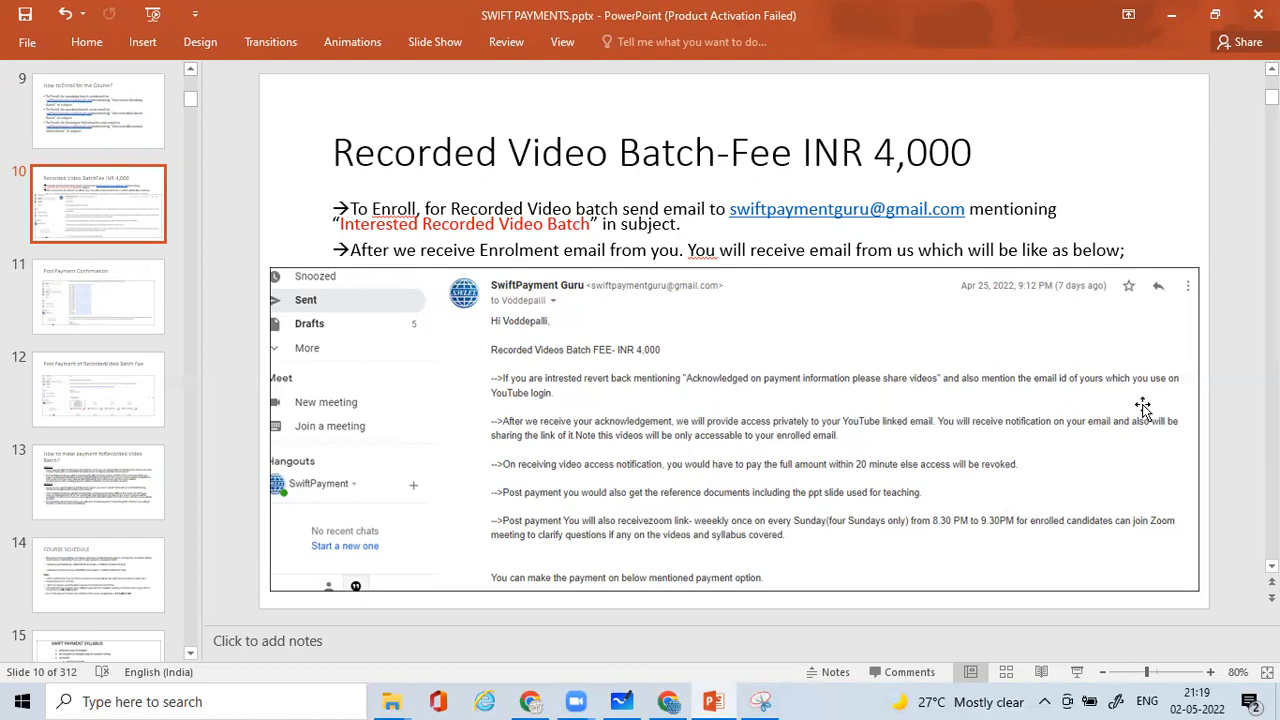
{"action": "mouse_move", "coordinate": [900, 456]}
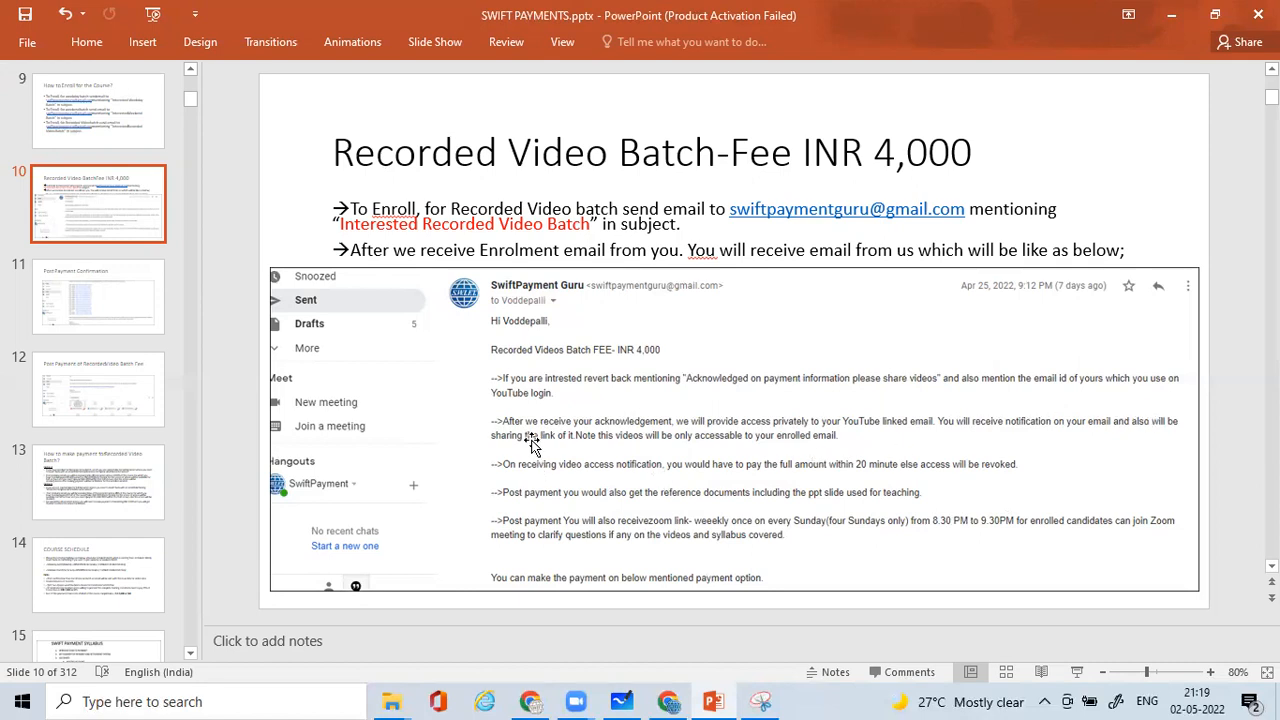
{"action": "mouse_move", "coordinate": [768, 436]}
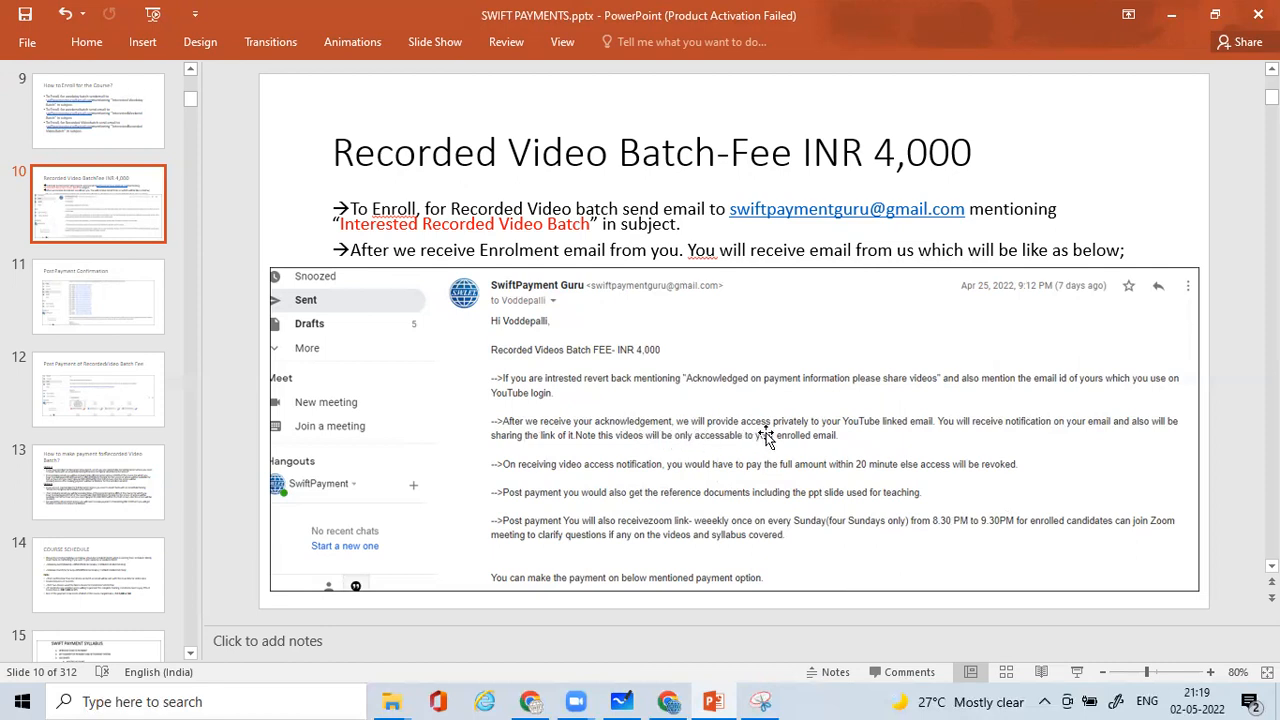
{"action": "mouse_move", "coordinate": [896, 444]}
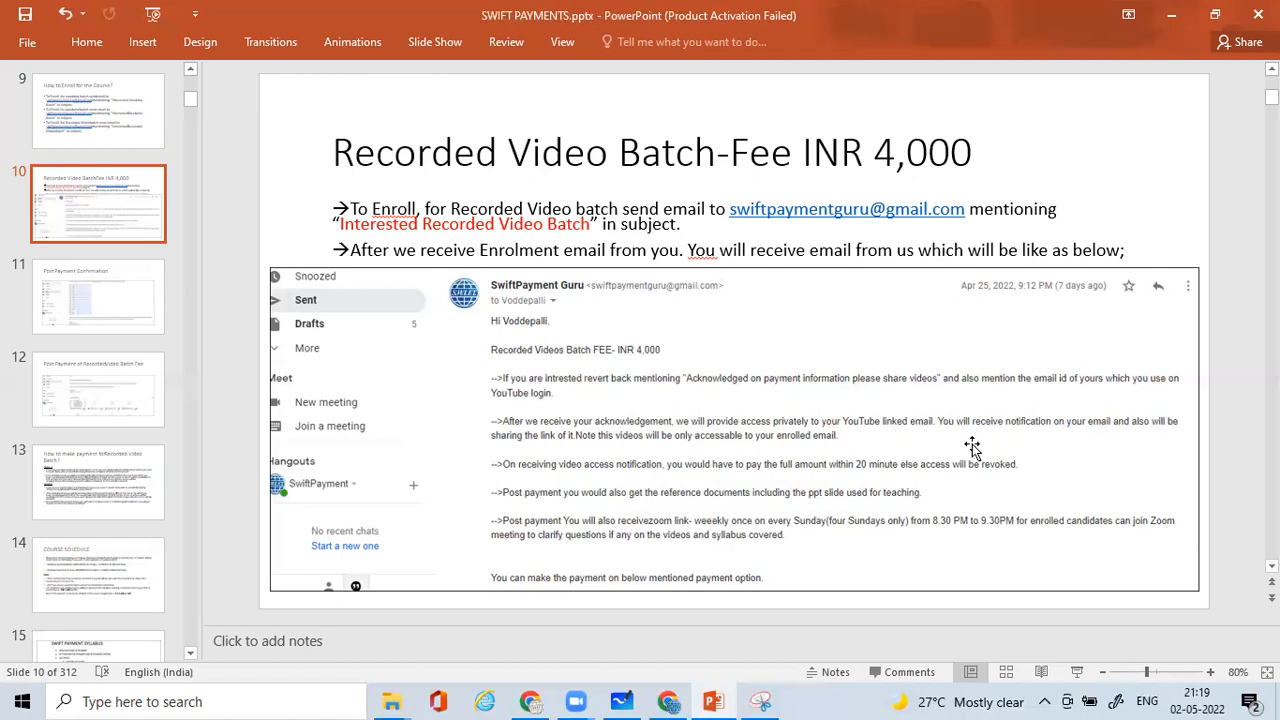
{"action": "mouse_move", "coordinate": [1004, 444]}
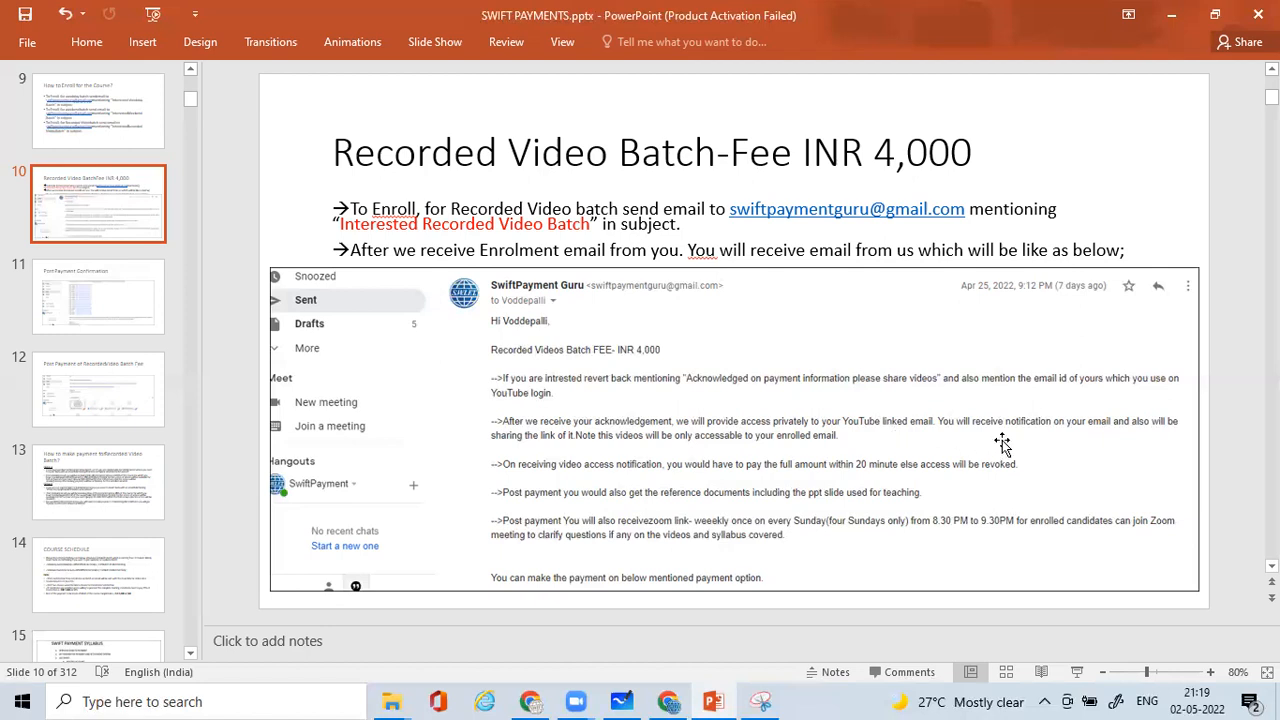
{"action": "mouse_move", "coordinate": [1128, 448]}
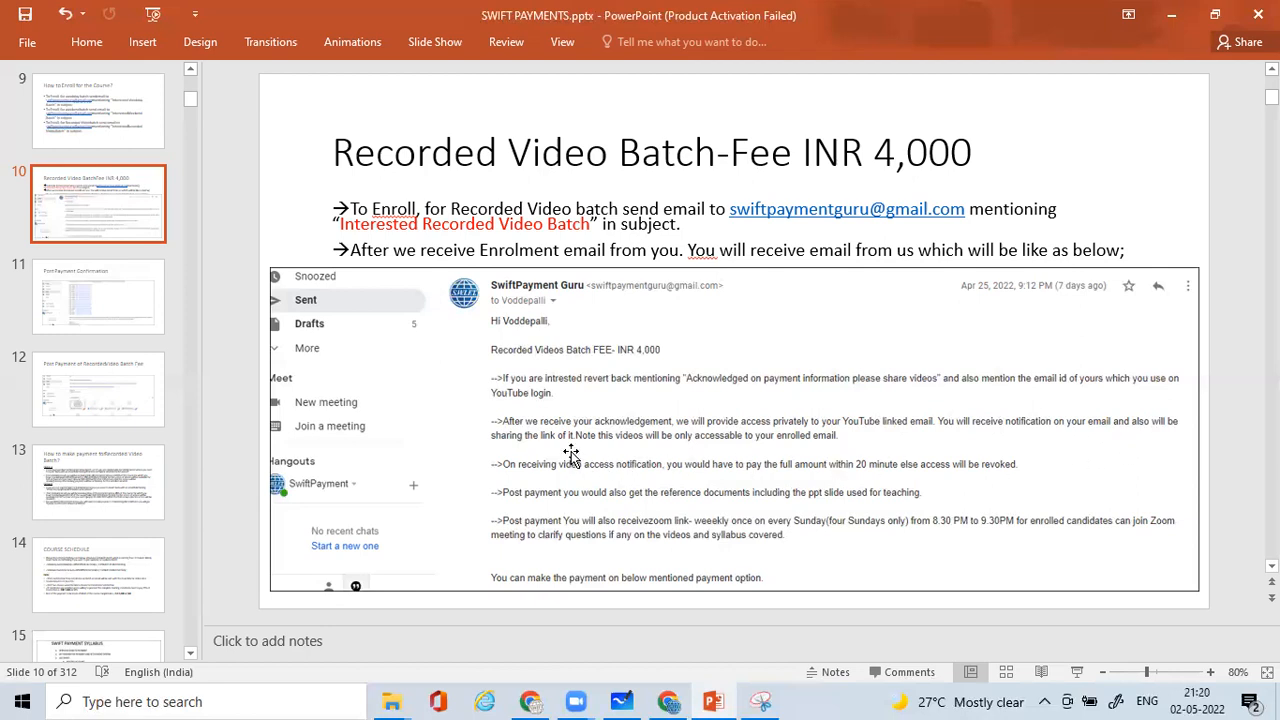
{"action": "mouse_move", "coordinate": [616, 452]}
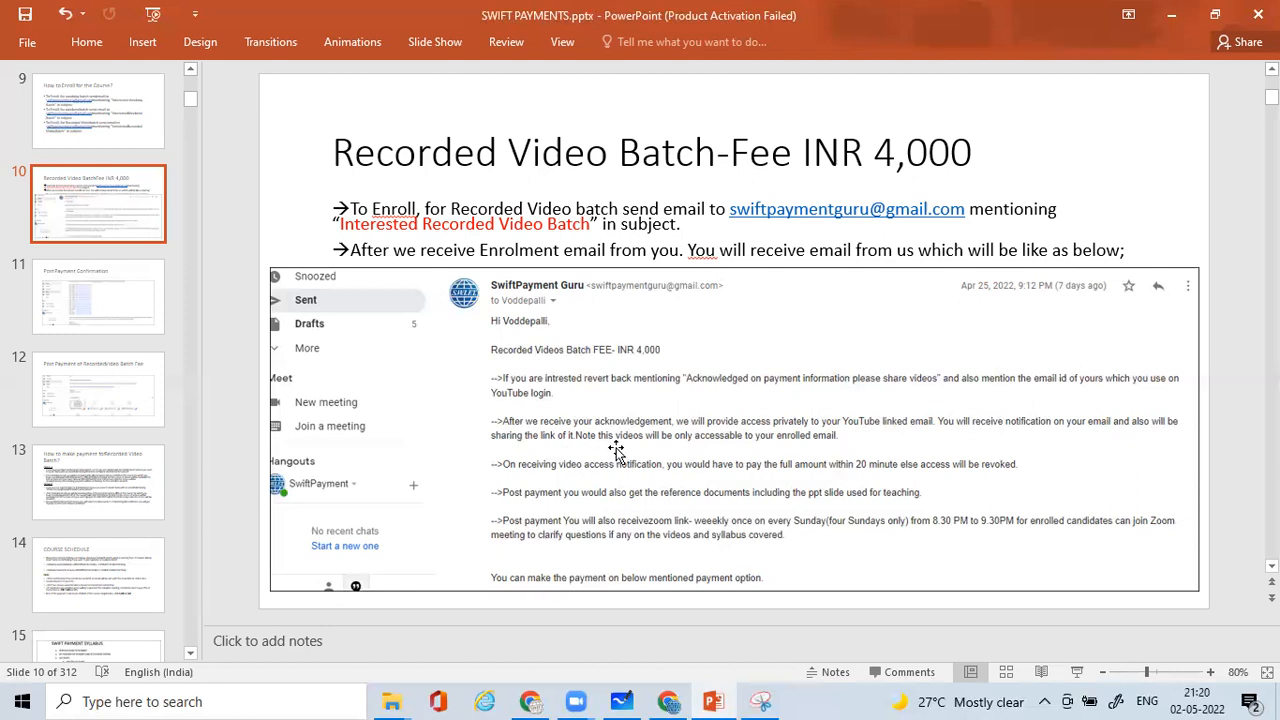
{"action": "mouse_move", "coordinate": [858, 444]}
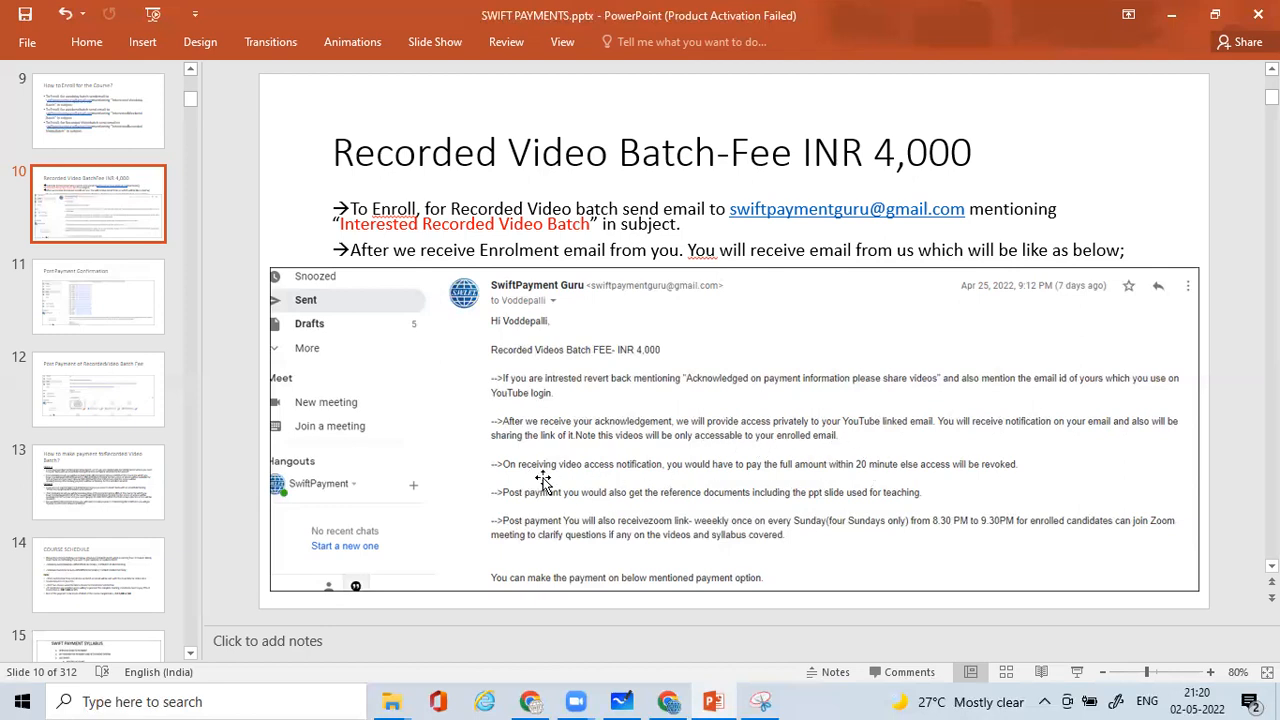
{"action": "mouse_move", "coordinate": [656, 478]}
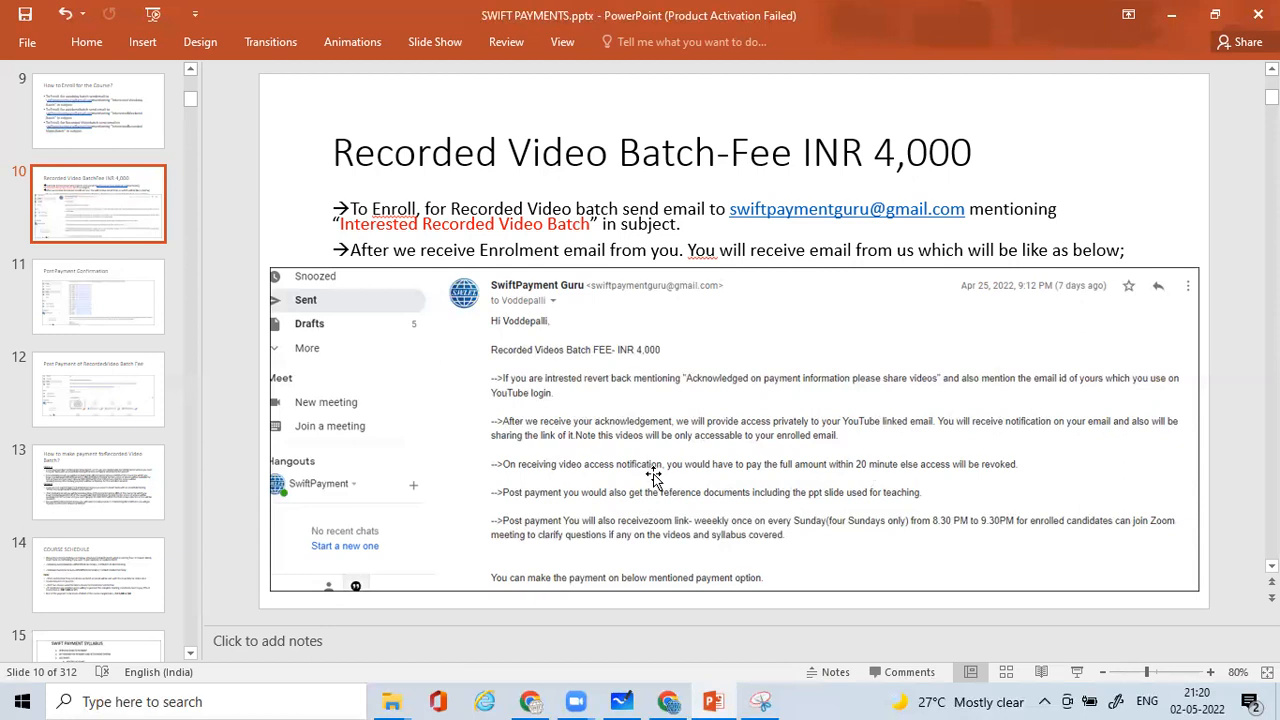
{"action": "mouse_move", "coordinate": [828, 482]}
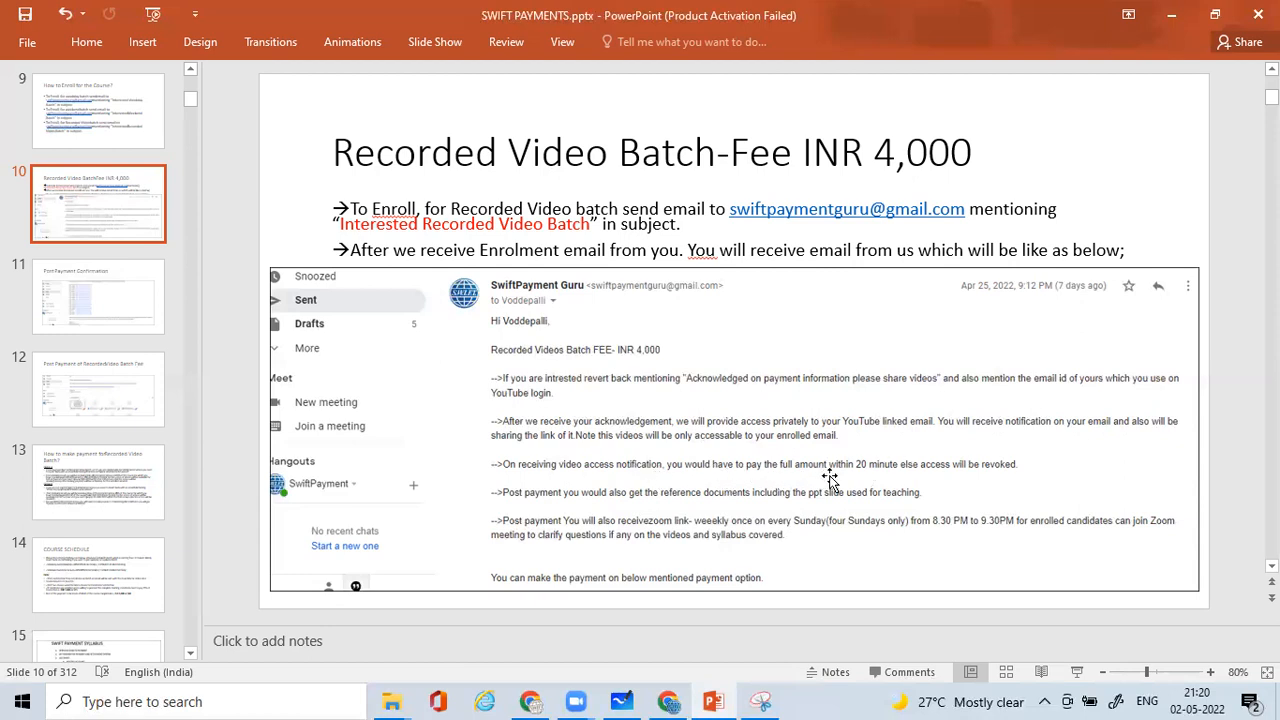
{"action": "mouse_move", "coordinate": [870, 492]}
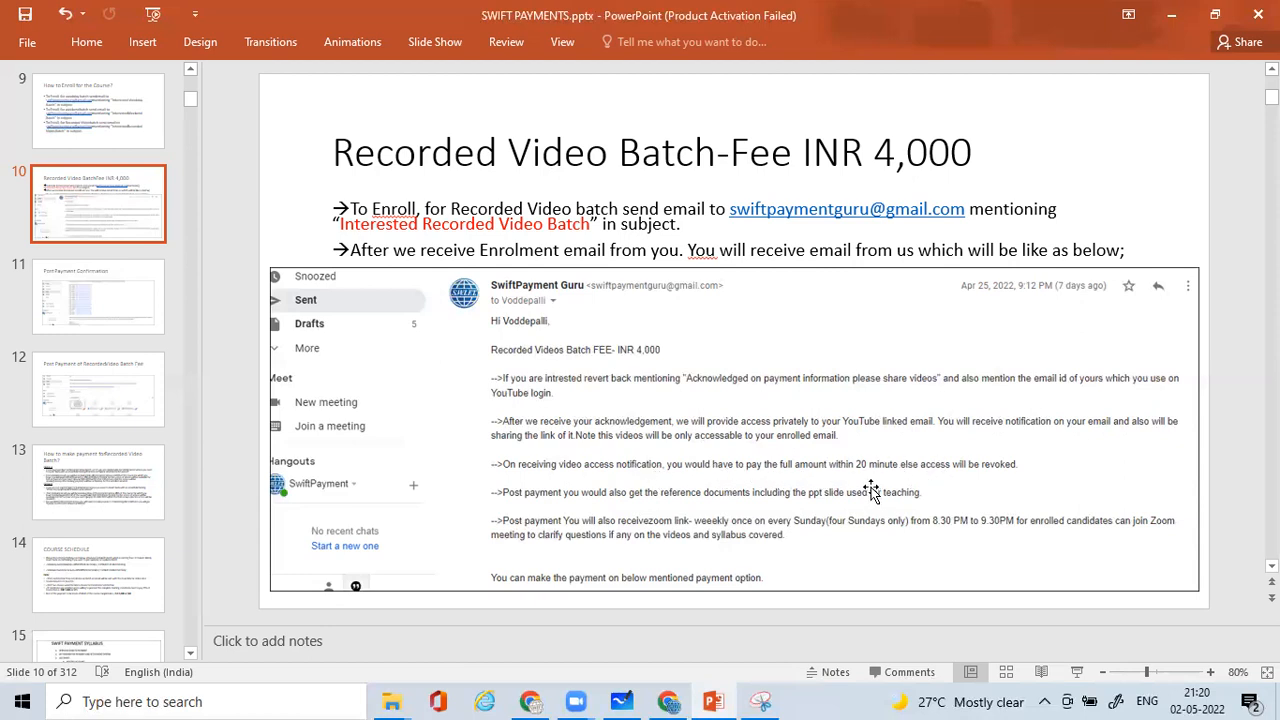
{"action": "mouse_move", "coordinate": [1028, 488]}
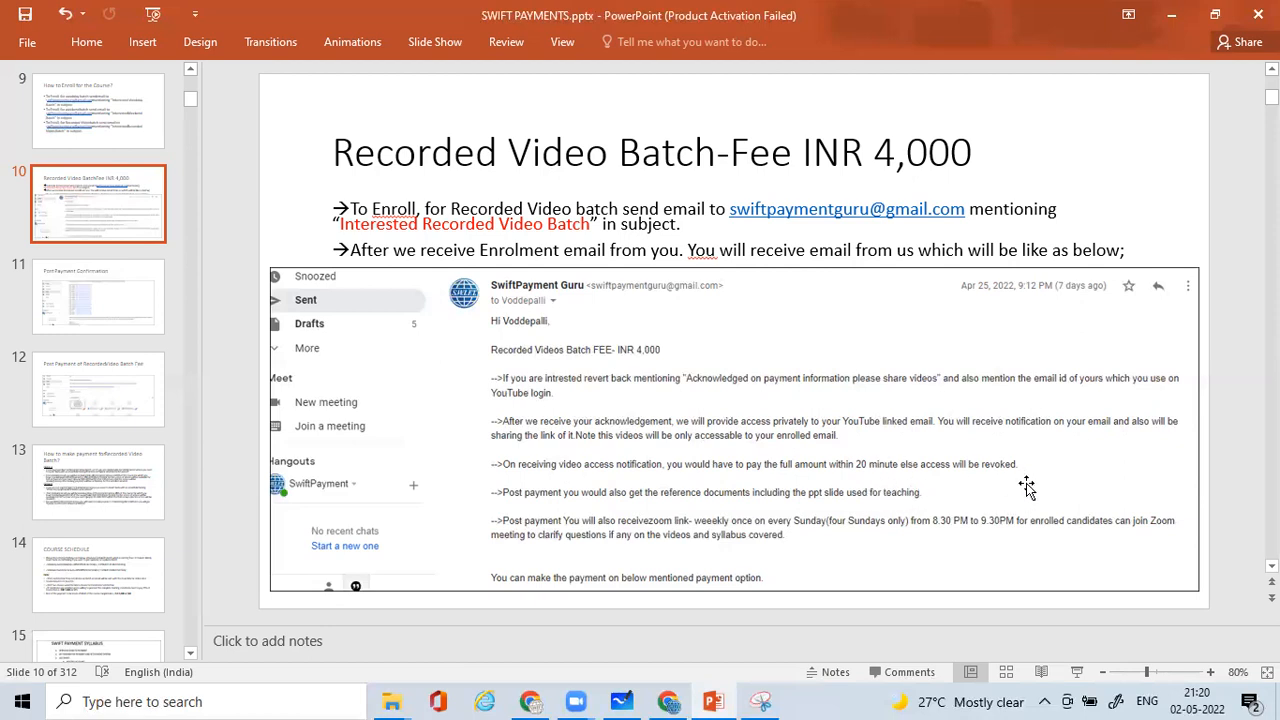
{"action": "mouse_move", "coordinate": [1040, 478]}
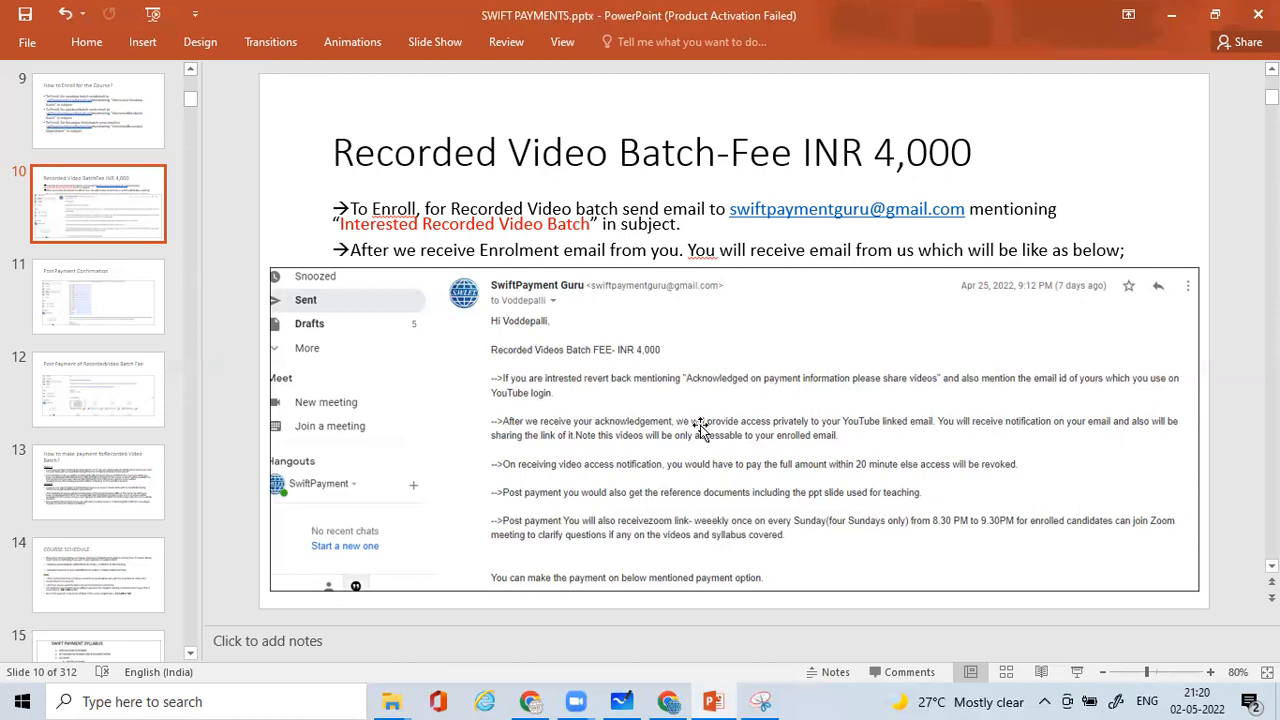
{"action": "mouse_move", "coordinate": [736, 404]}
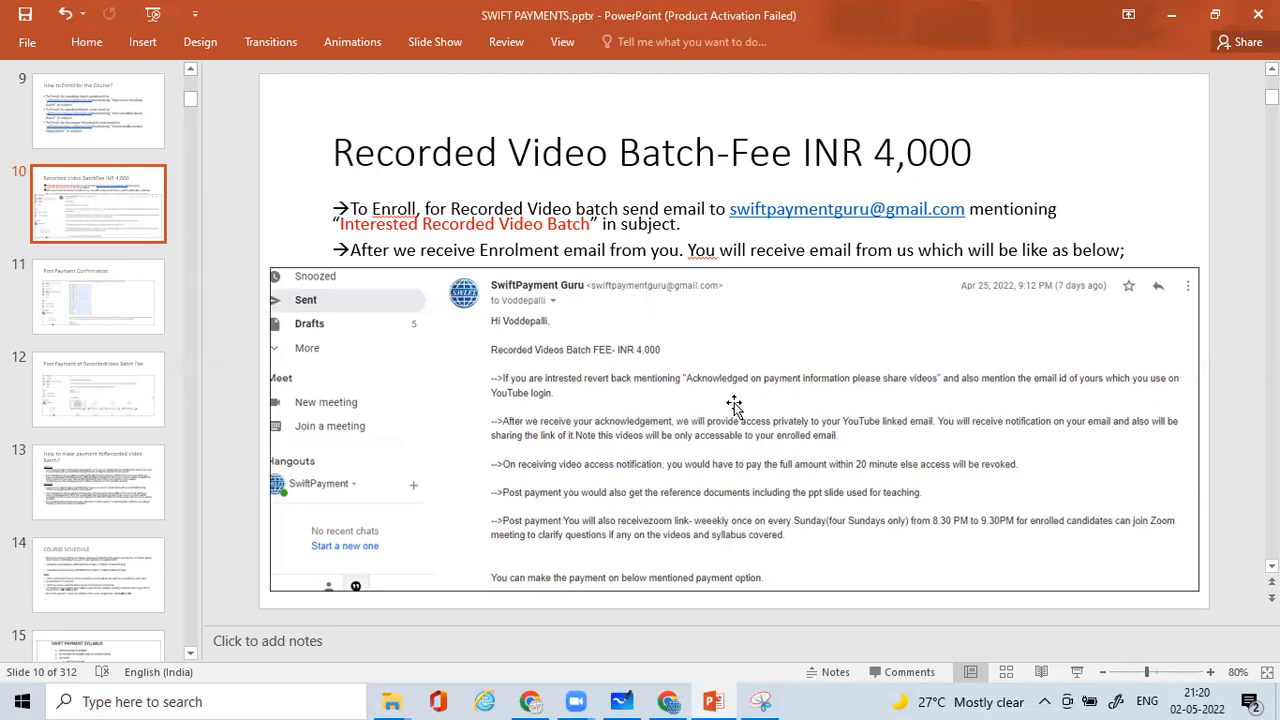
{"action": "mouse_move", "coordinate": [750, 400]}
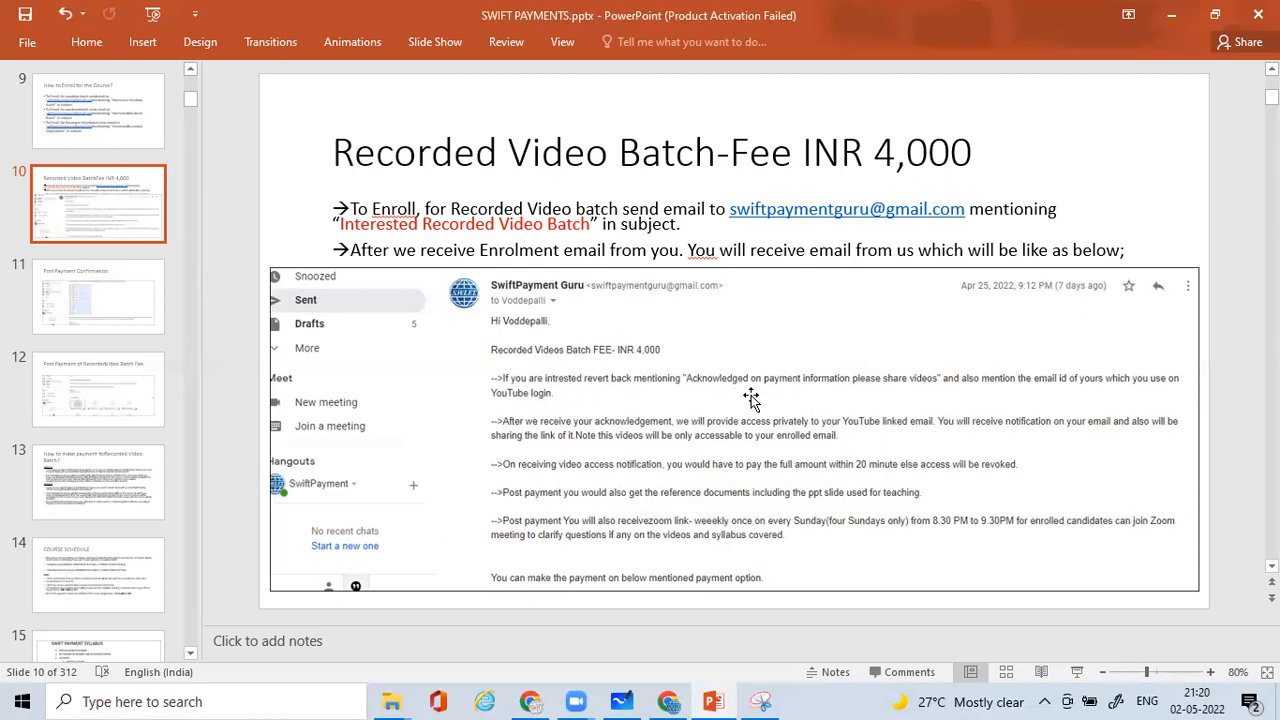
{"action": "mouse_move", "coordinate": [918, 390]}
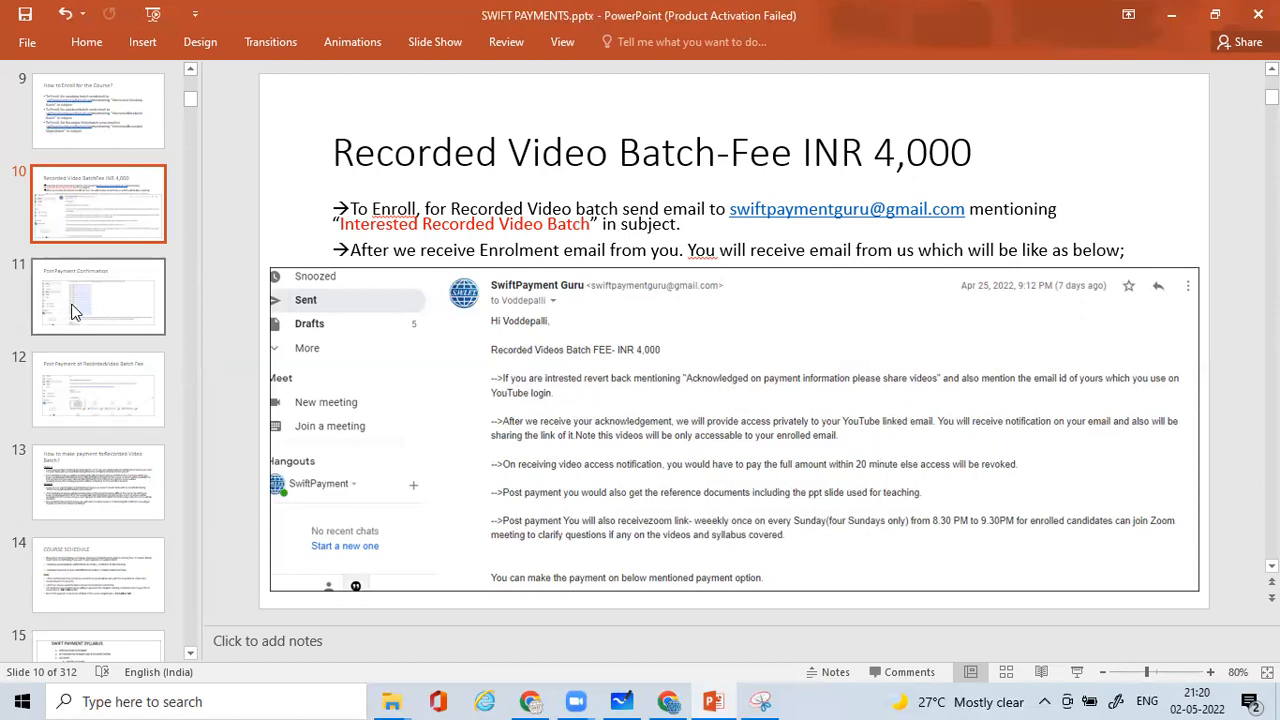
Show the Post Payment Confirmation slide, briefly checking the next slide and returning to it
{"action": "left_click", "coordinate": [98, 296]}
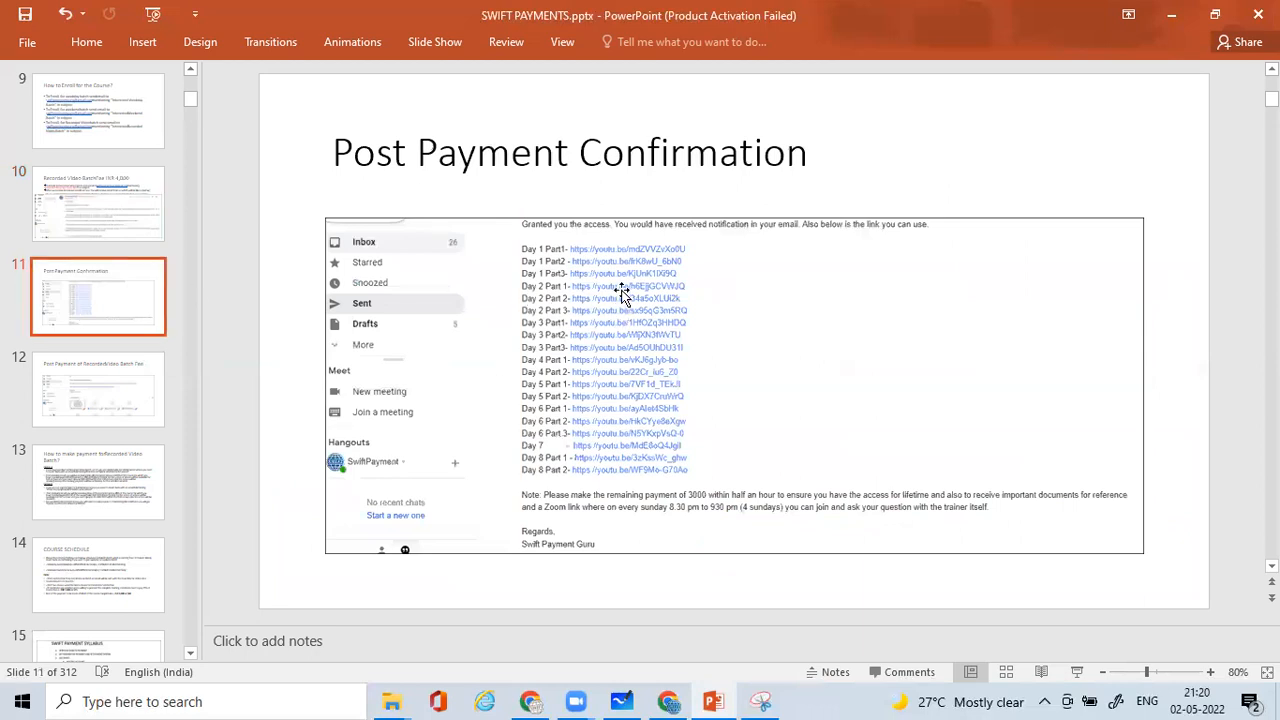
{"action": "mouse_move", "coordinate": [584, 236]}
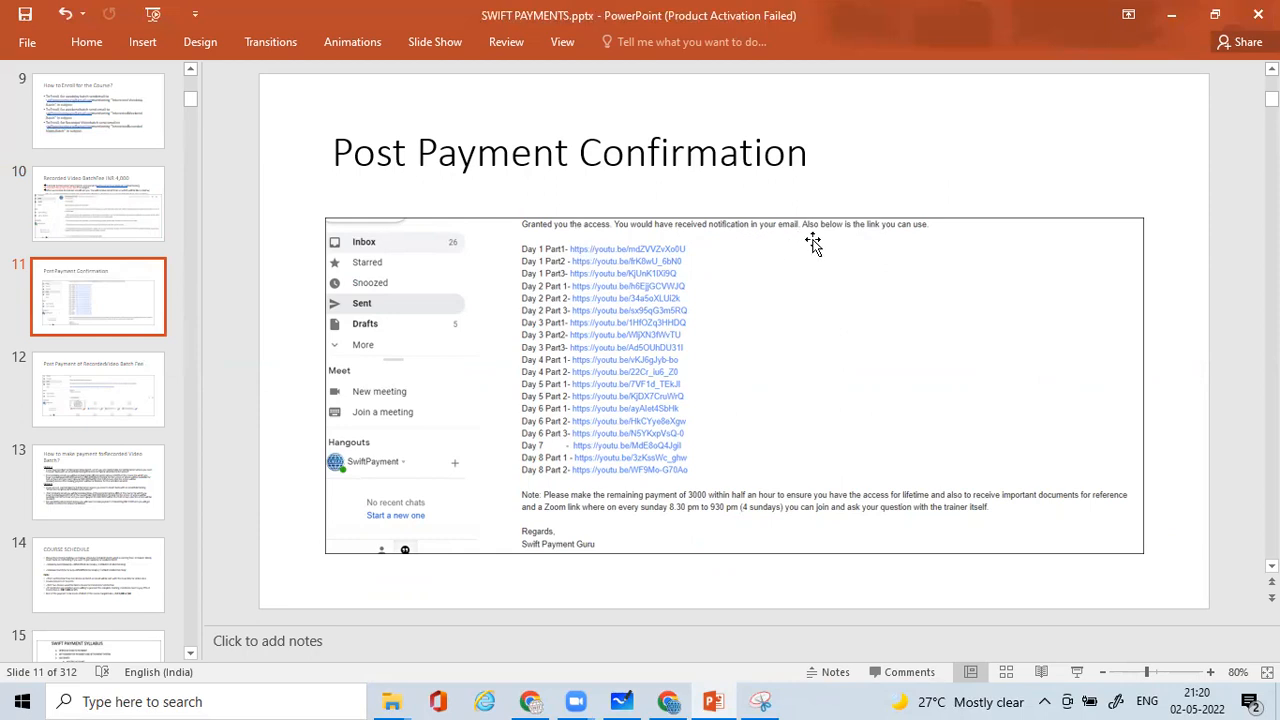
{"action": "mouse_move", "coordinate": [896, 236]}
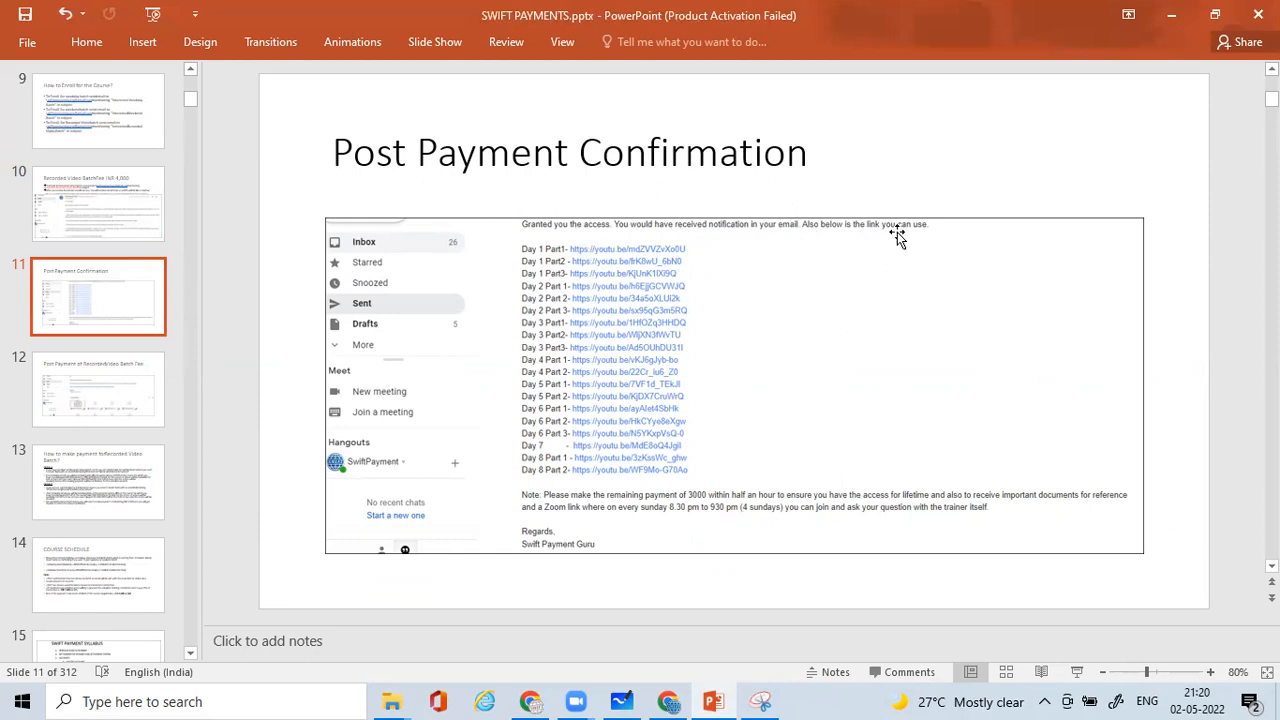
{"action": "mouse_move", "coordinate": [722, 250]}
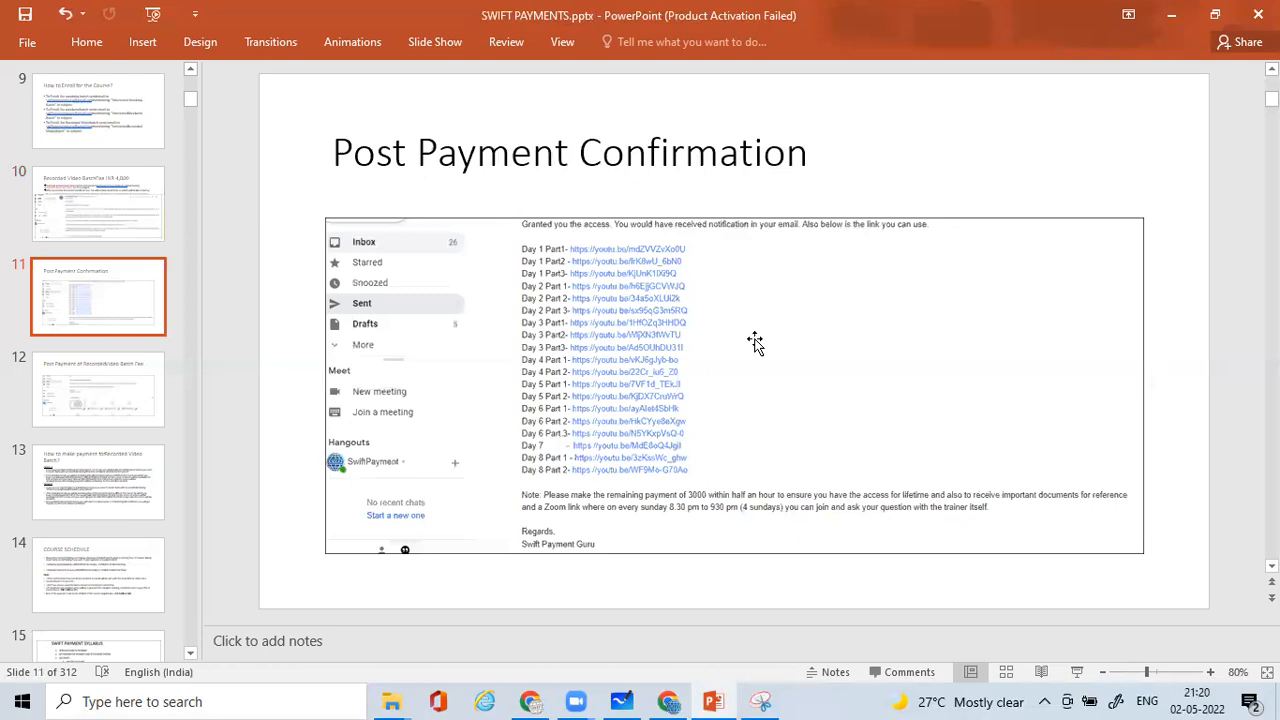
{"action": "mouse_move", "coordinate": [684, 262]}
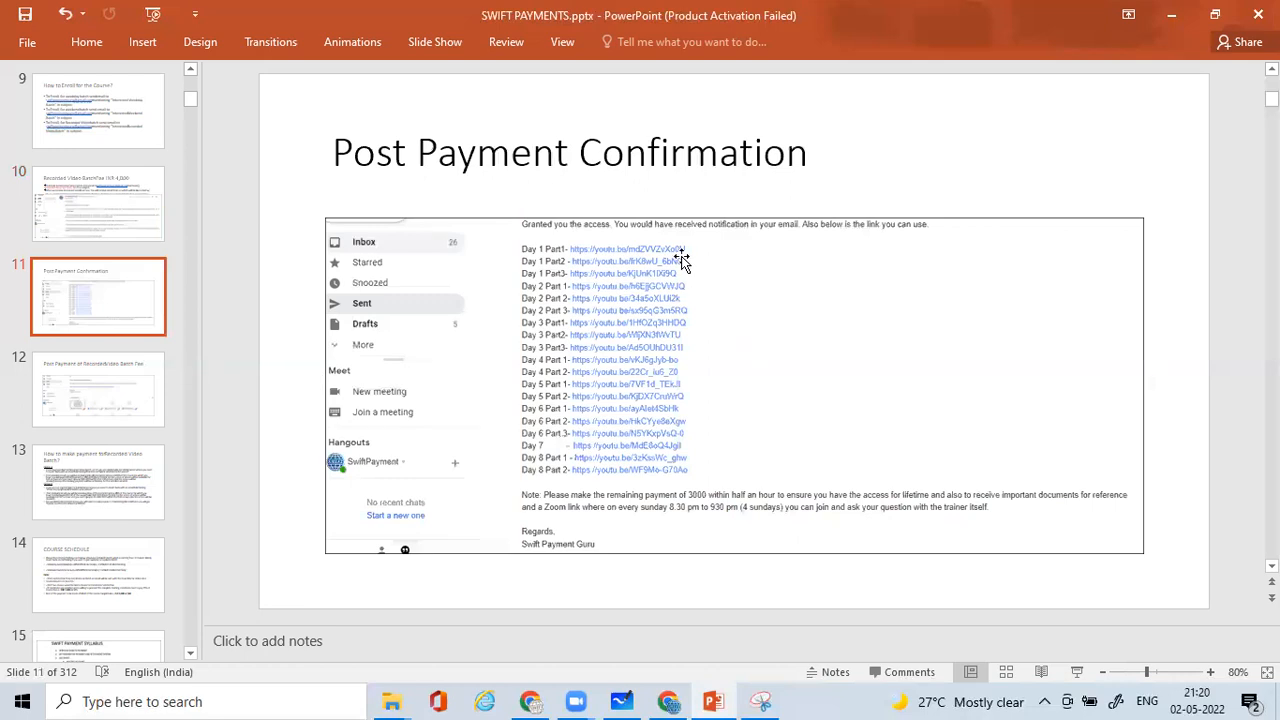
{"action": "mouse_move", "coordinate": [624, 260]}
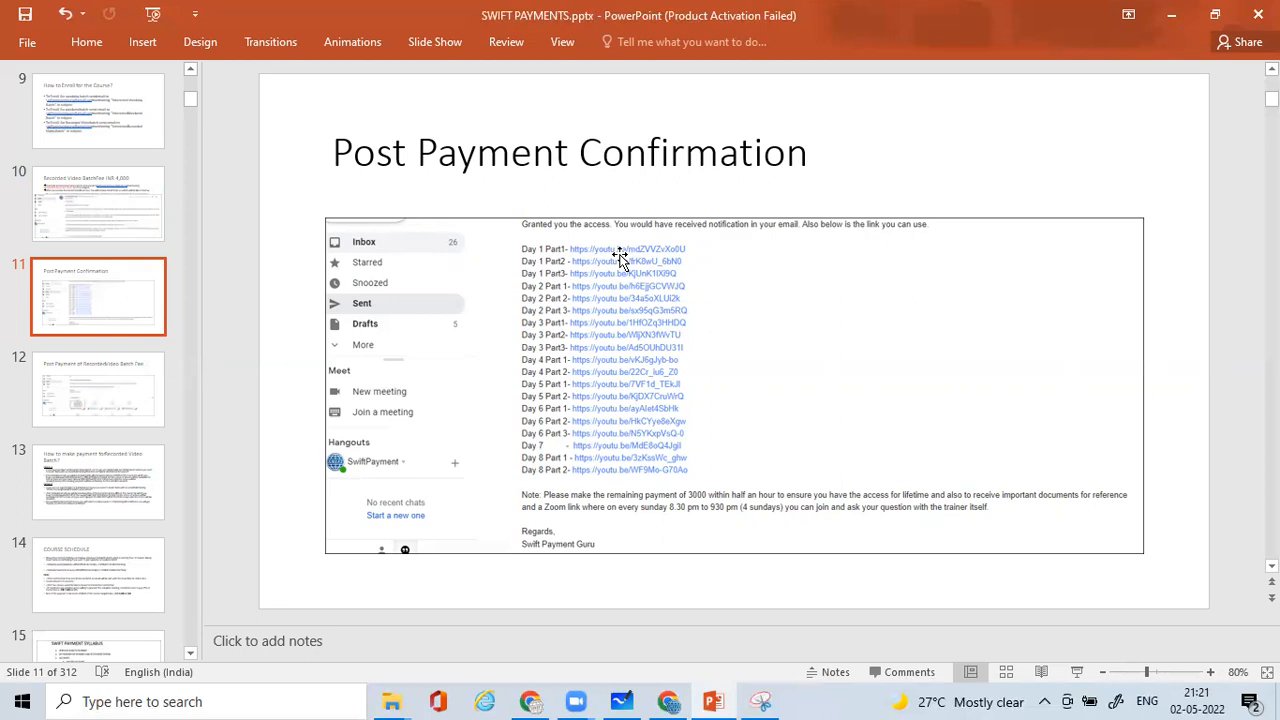
{"action": "mouse_move", "coordinate": [744, 460]}
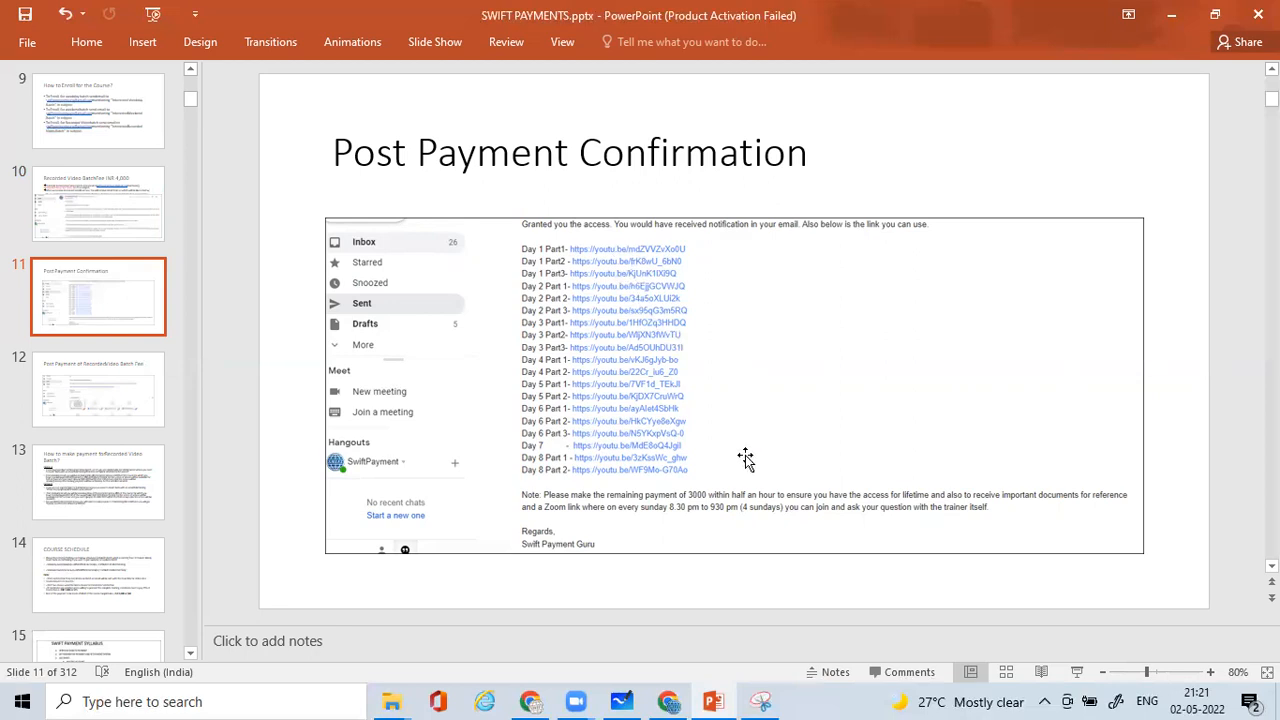
{"action": "mouse_move", "coordinate": [672, 472]}
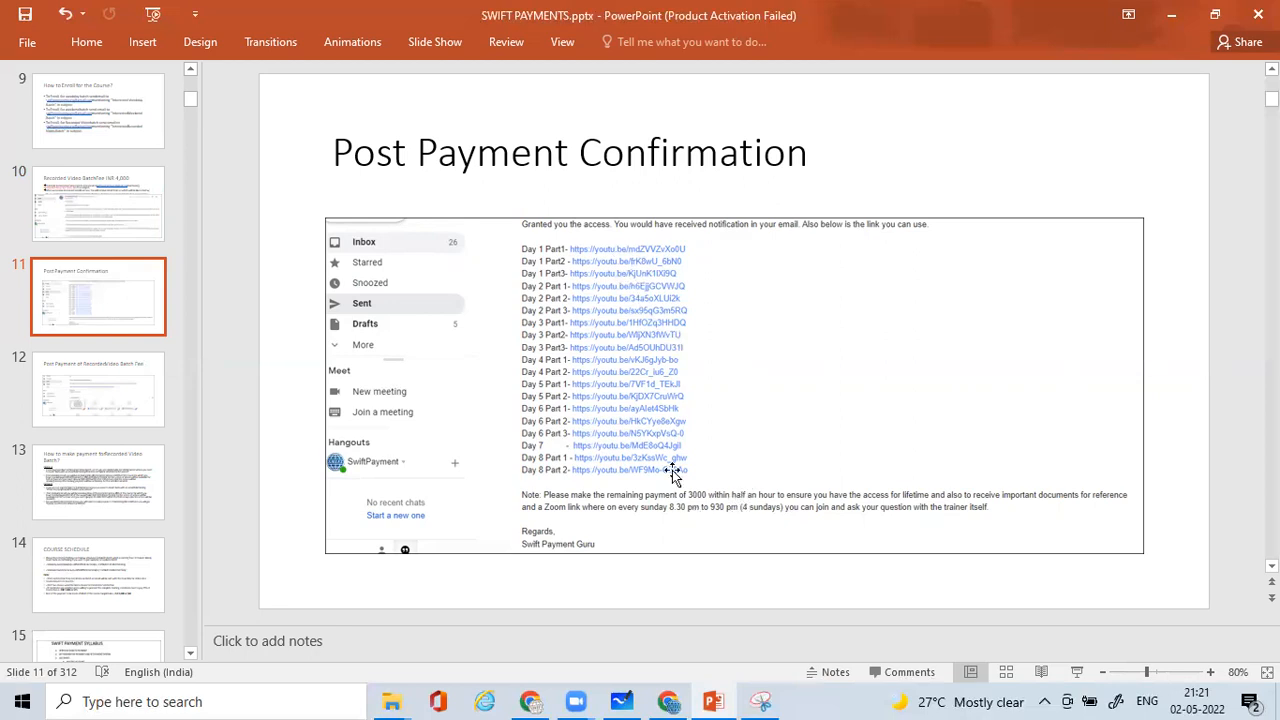
{"action": "mouse_move", "coordinate": [608, 544]}
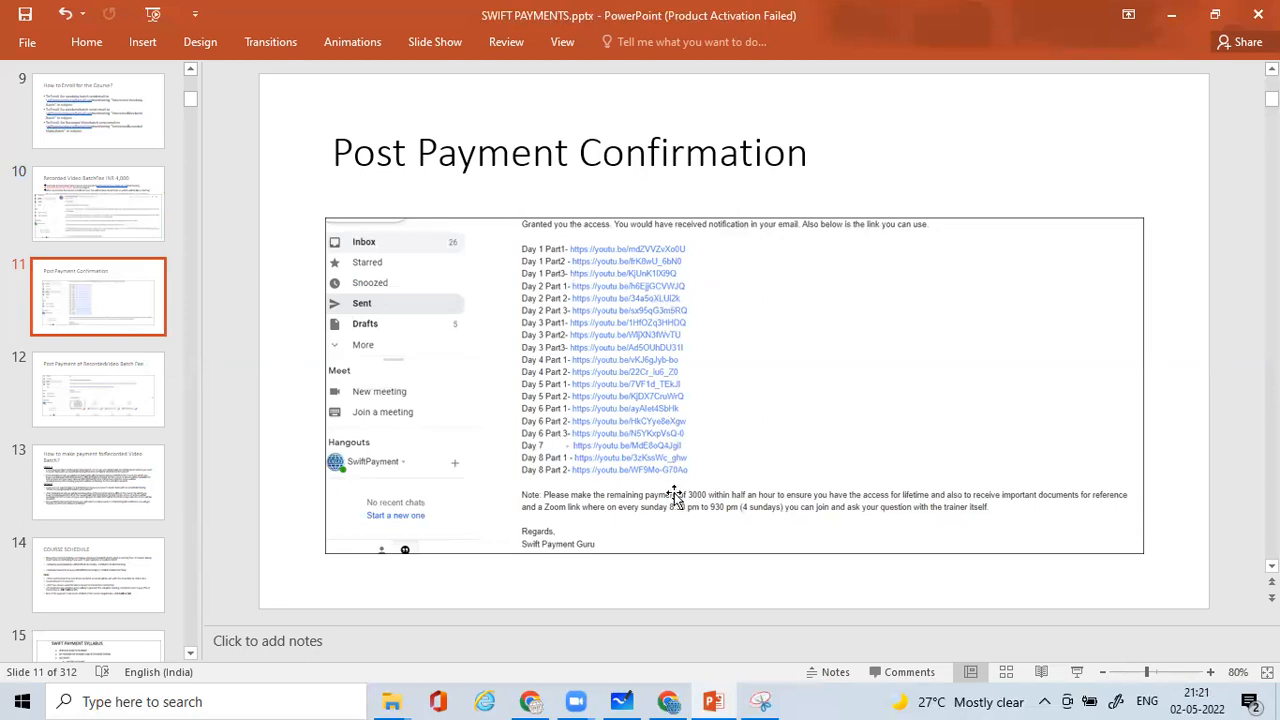
{"action": "mouse_move", "coordinate": [648, 280]}
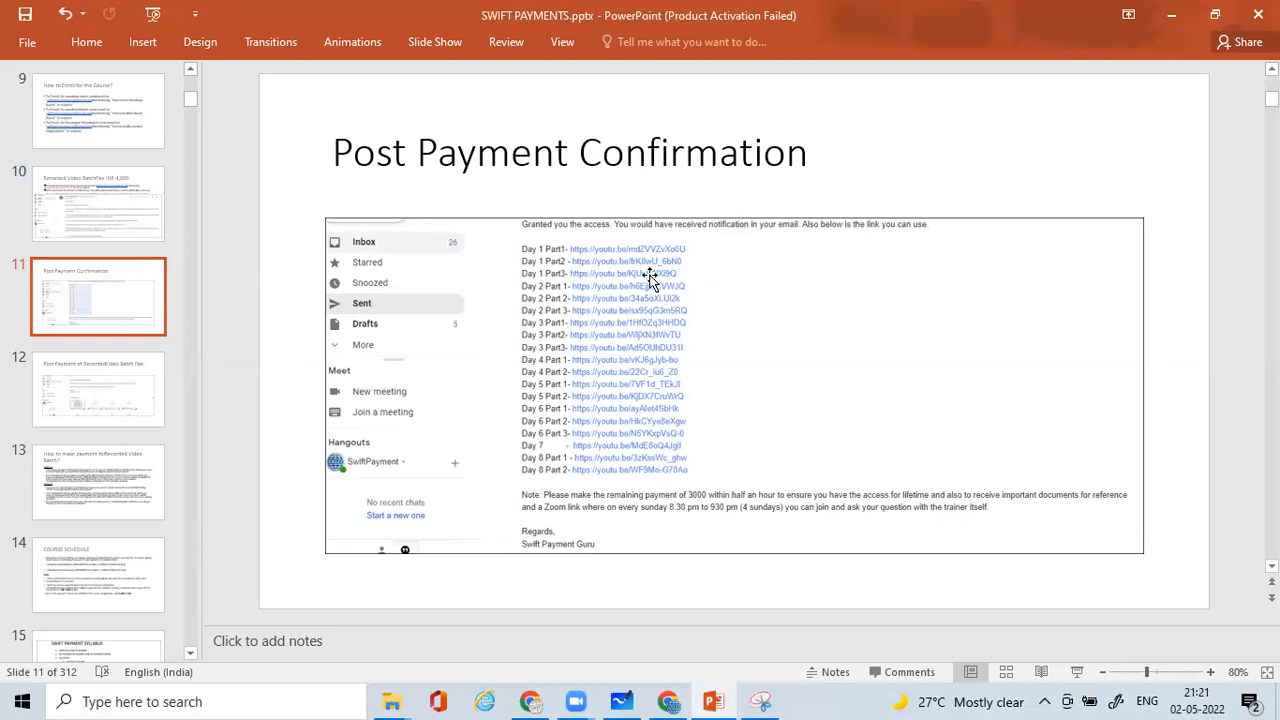
{"action": "mouse_move", "coordinate": [720, 348]}
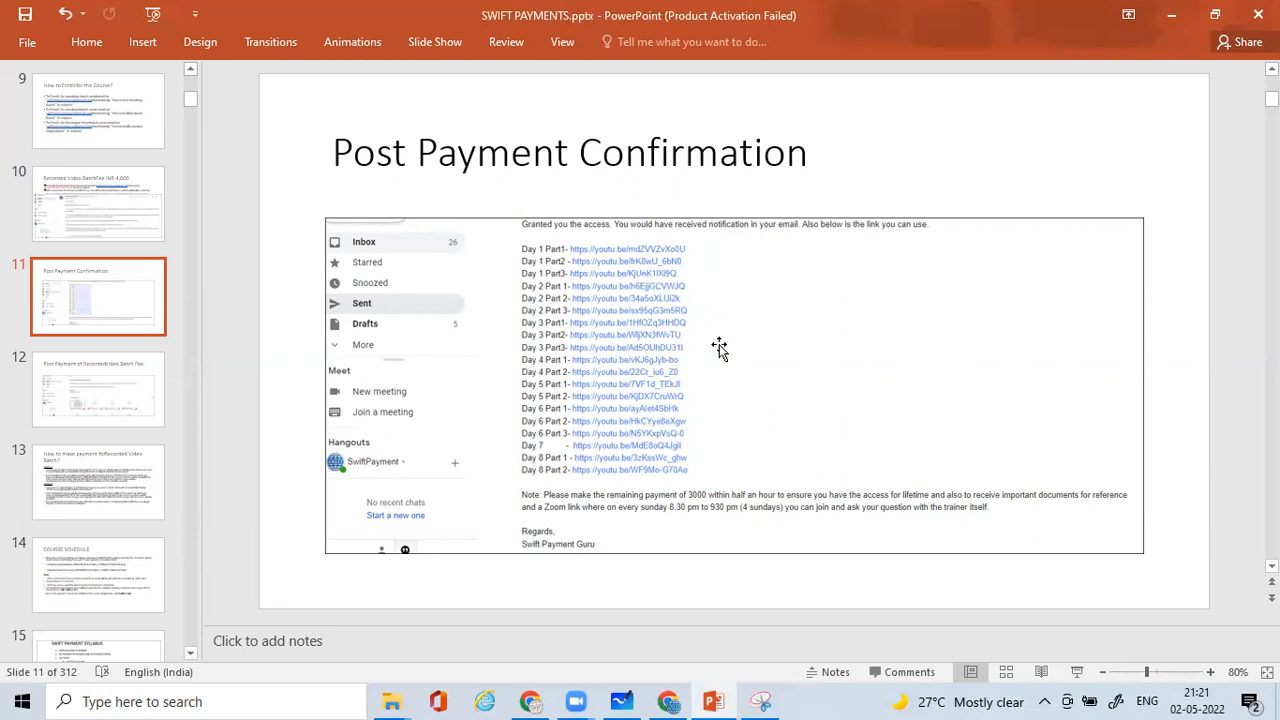
{"action": "mouse_move", "coordinate": [680, 302]}
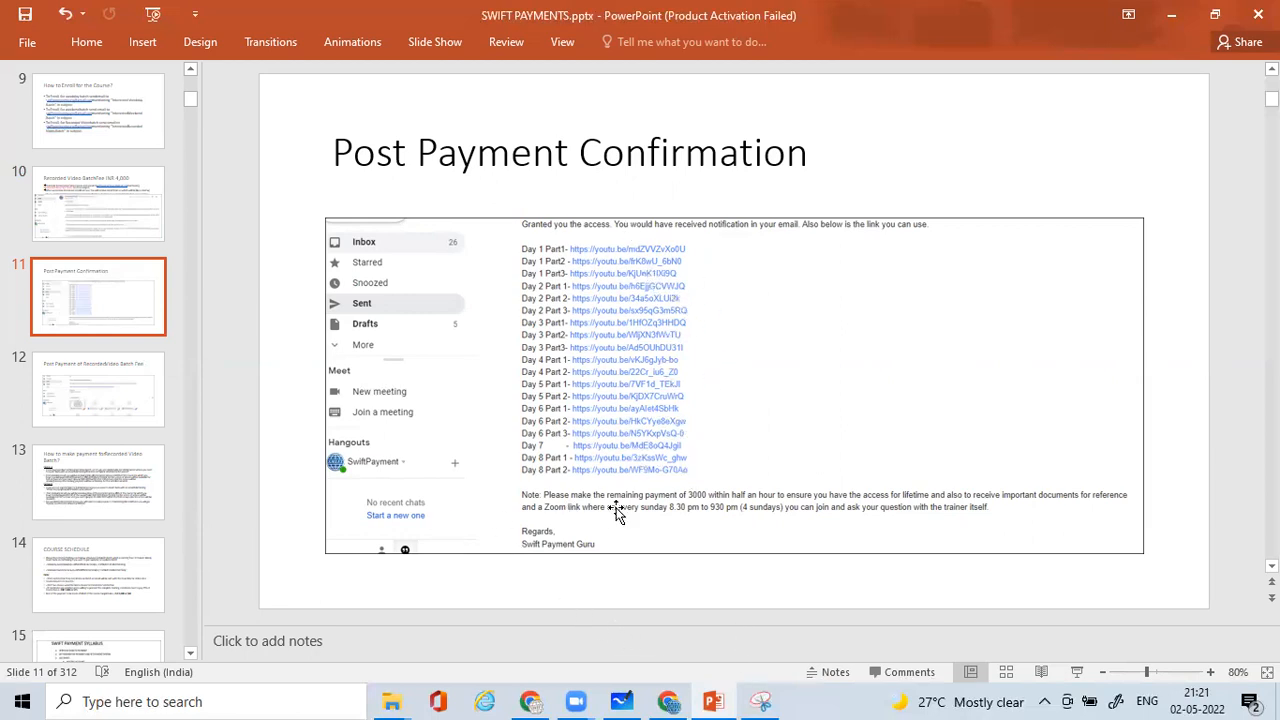
{"action": "mouse_move", "coordinate": [588, 518]}
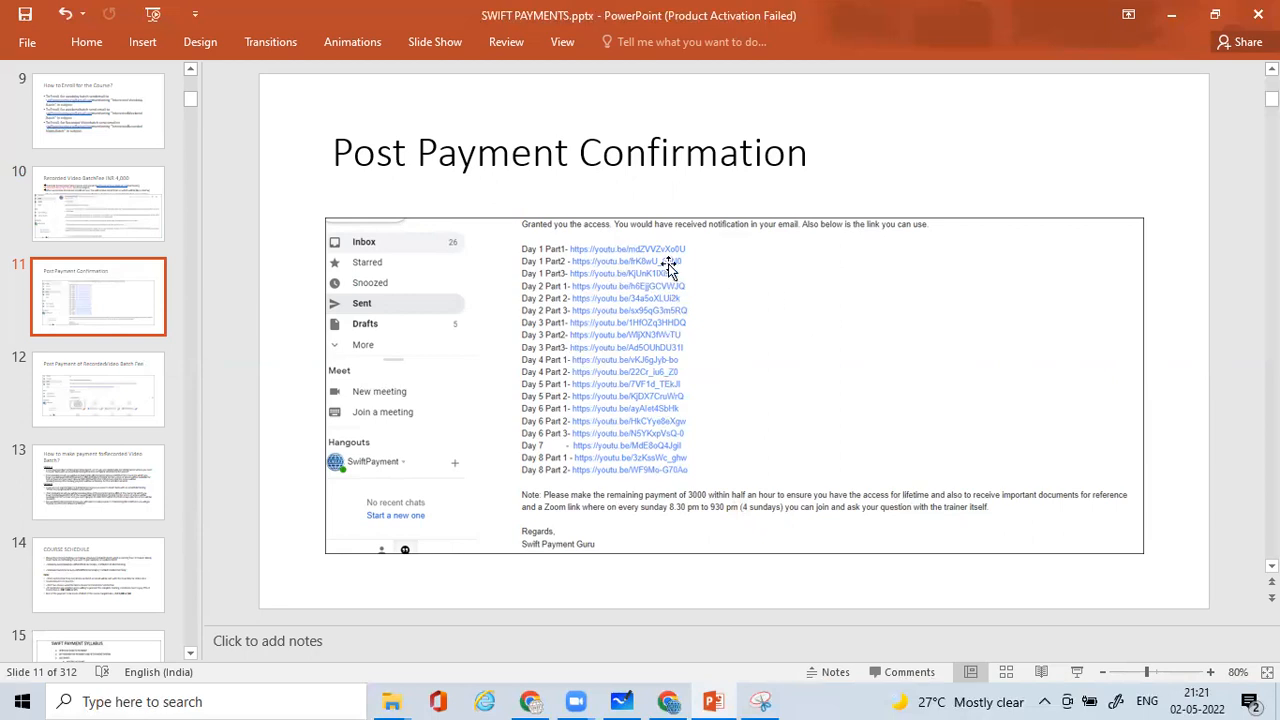
{"action": "mouse_move", "coordinate": [668, 270]}
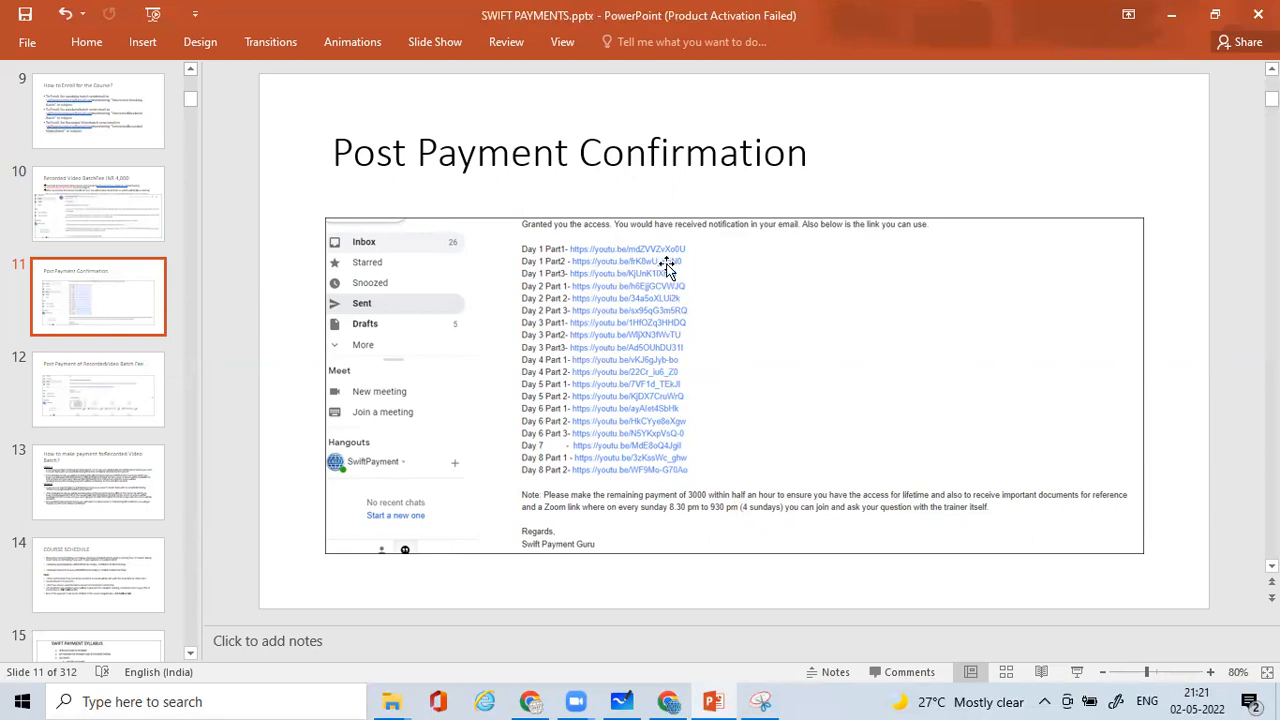
{"action": "mouse_move", "coordinate": [772, 444]}
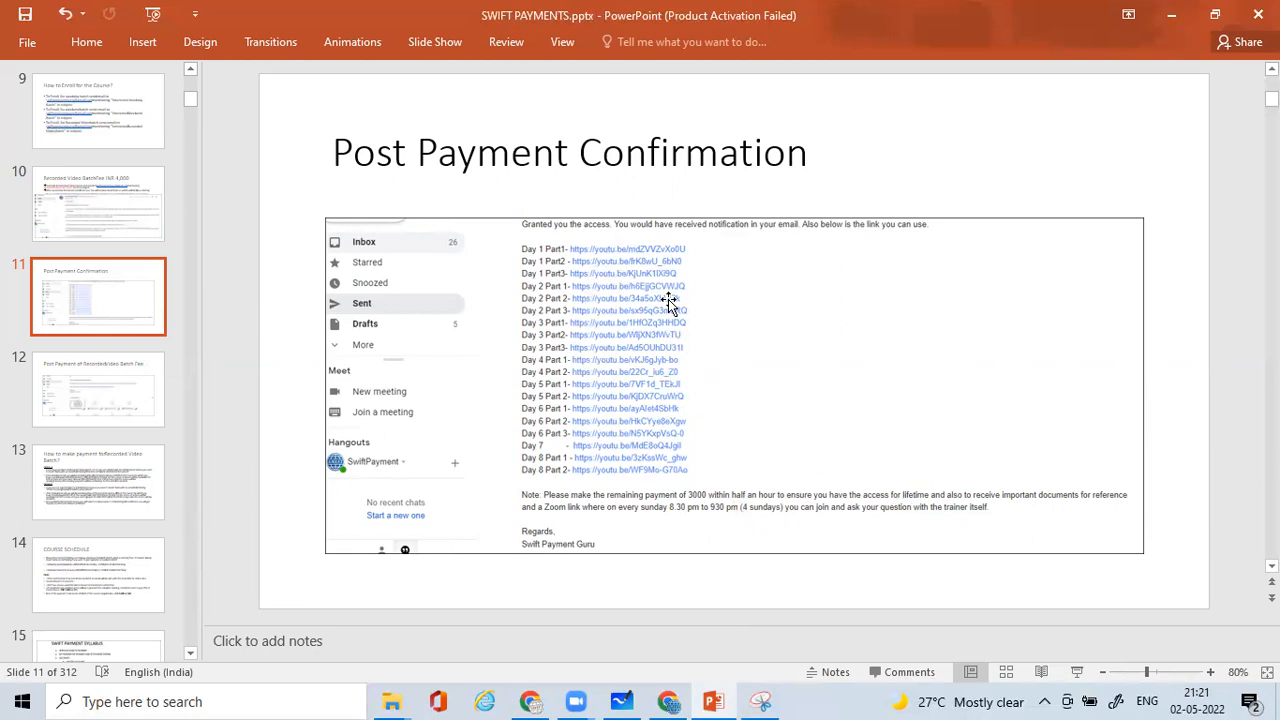
{"action": "mouse_move", "coordinate": [796, 440]}
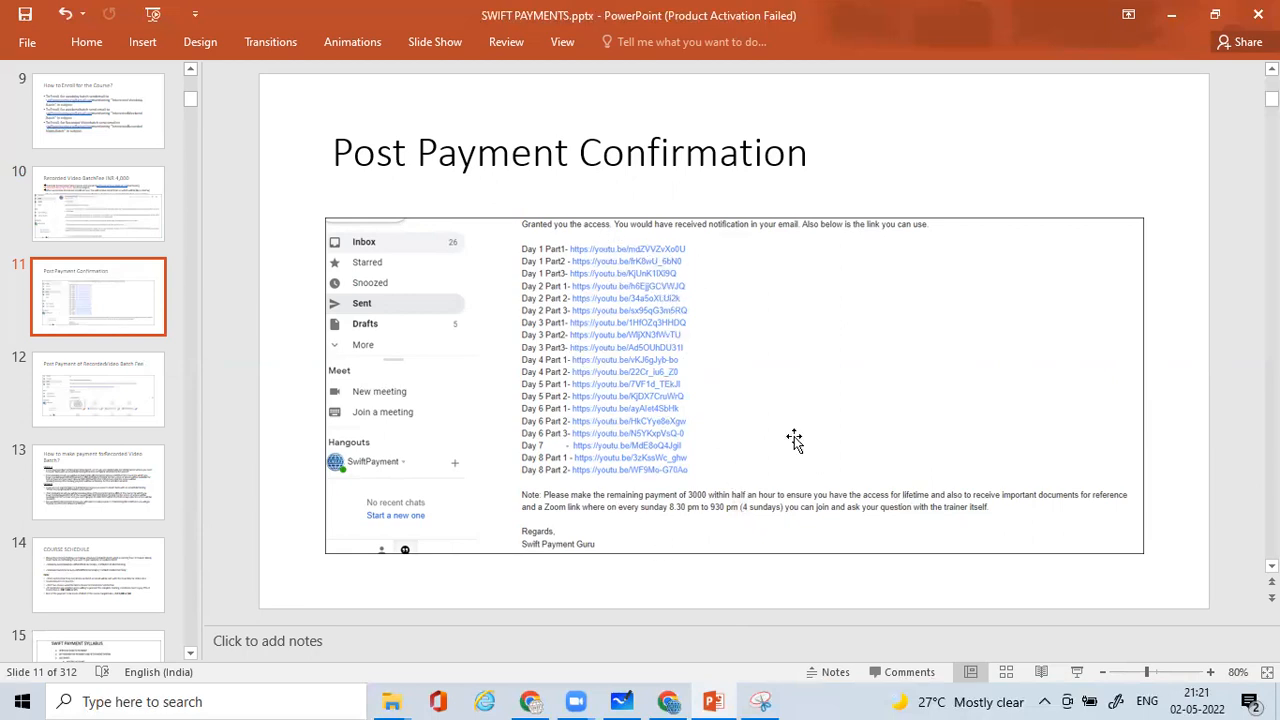
{"action": "mouse_move", "coordinate": [546, 518]}
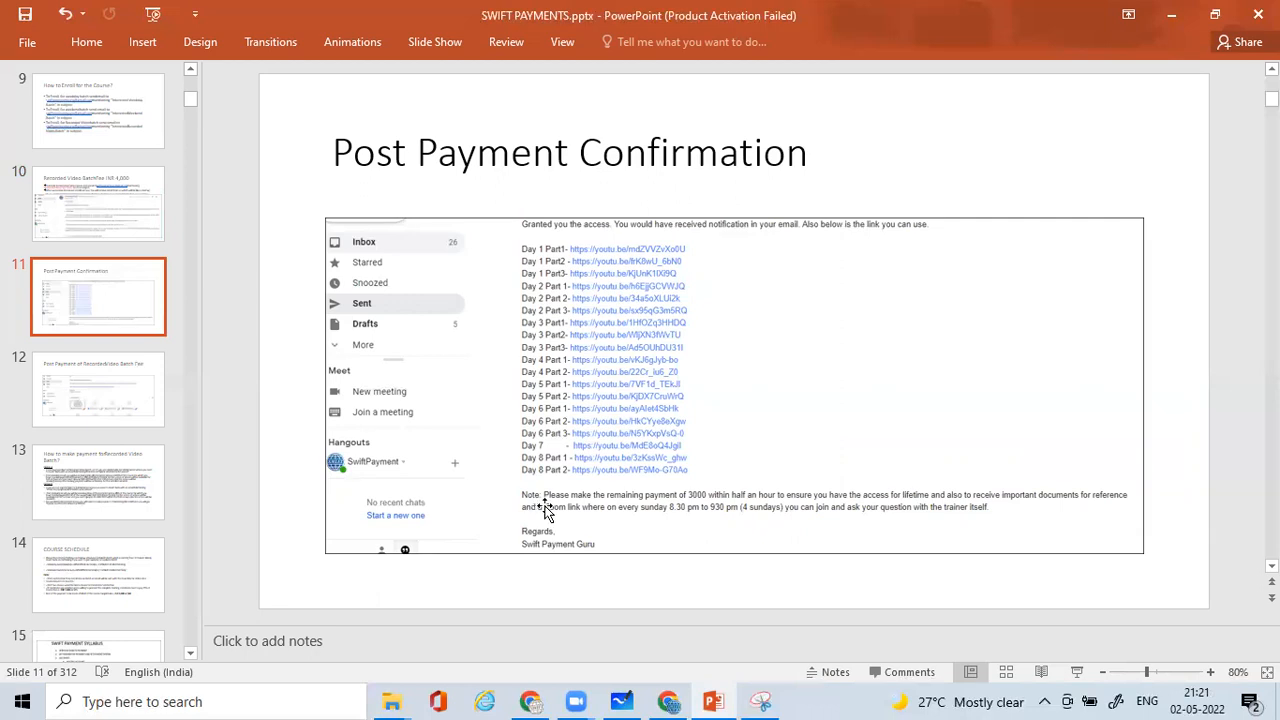
{"action": "mouse_move", "coordinate": [688, 490]}
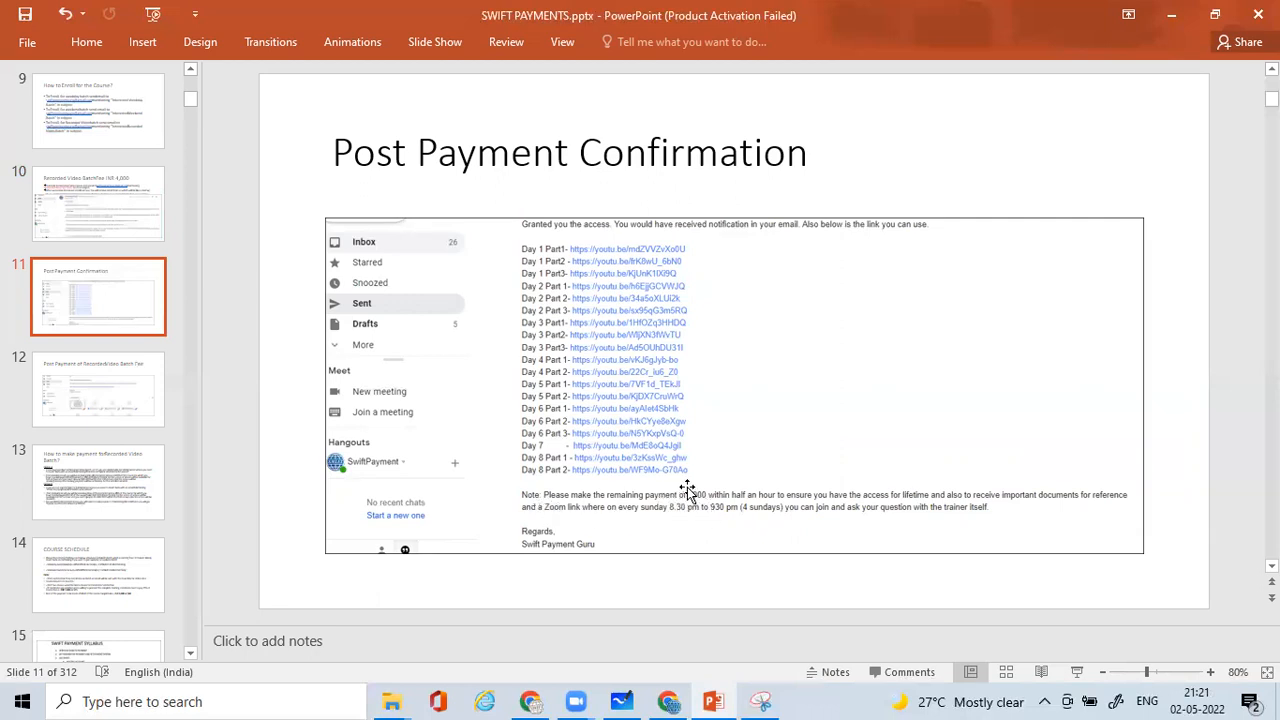
{"action": "mouse_move", "coordinate": [698, 500]}
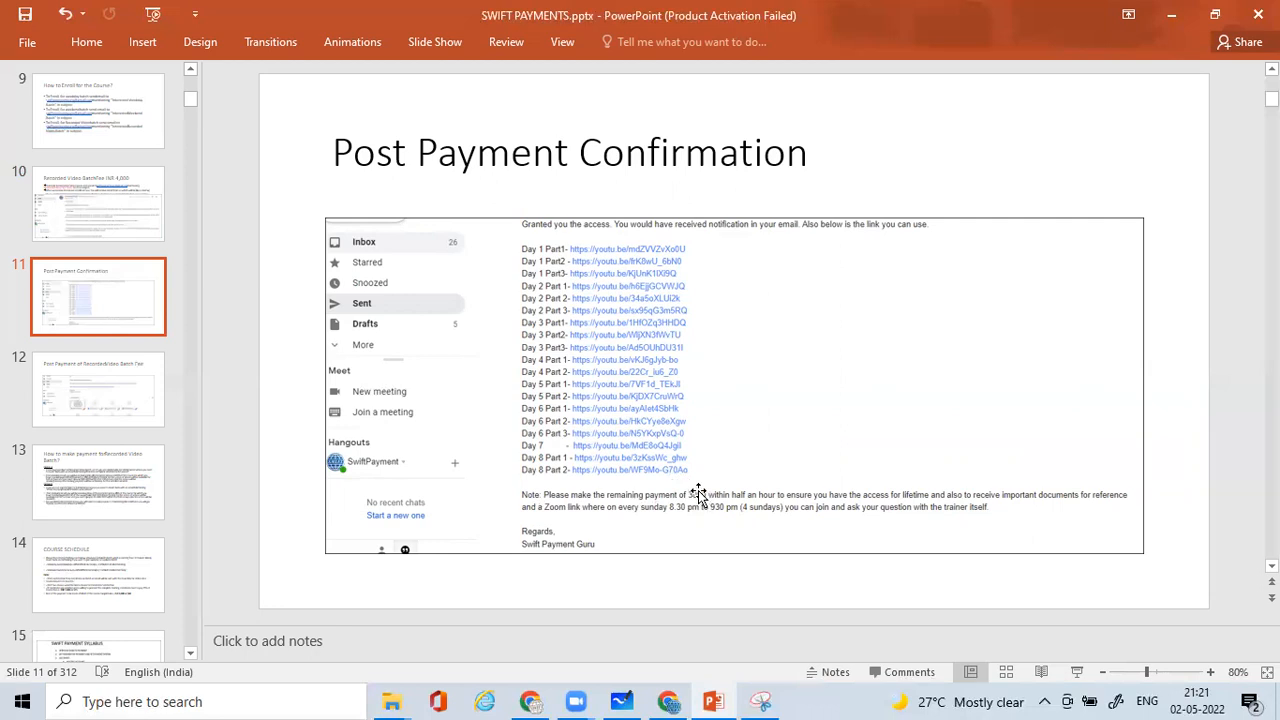
{"action": "mouse_move", "coordinate": [694, 494]}
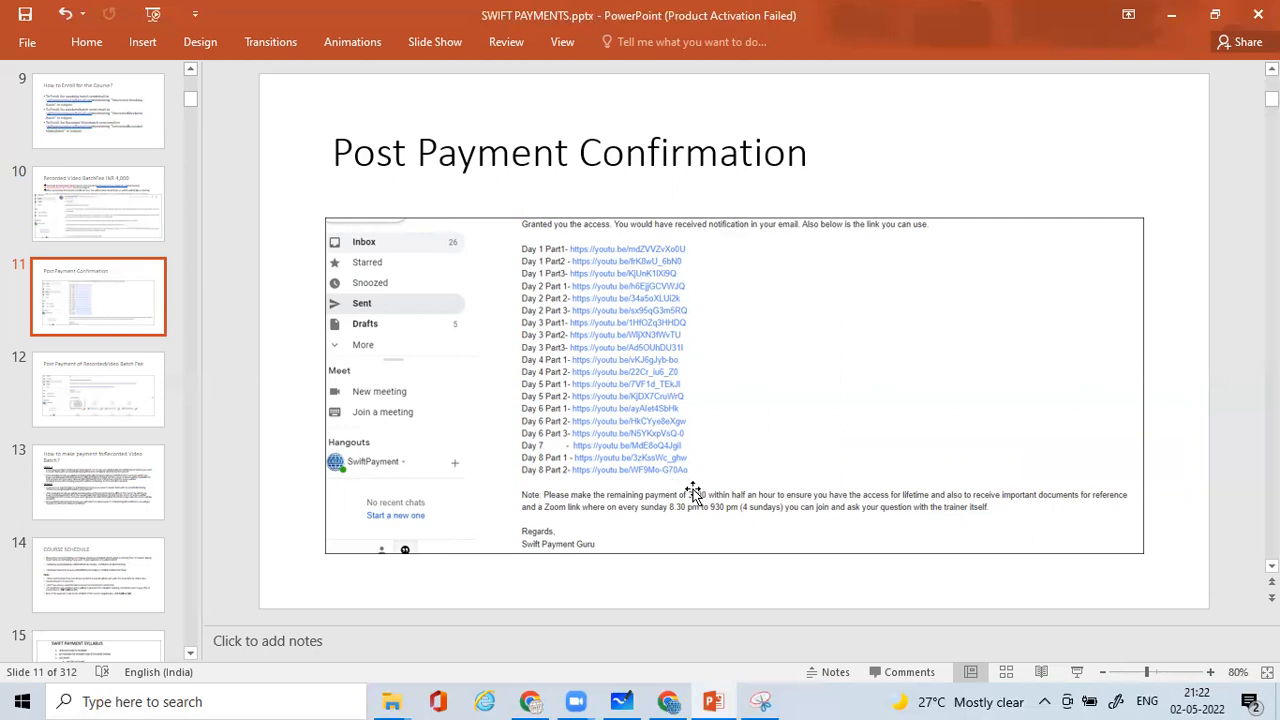
{"action": "mouse_move", "coordinate": [694, 512]}
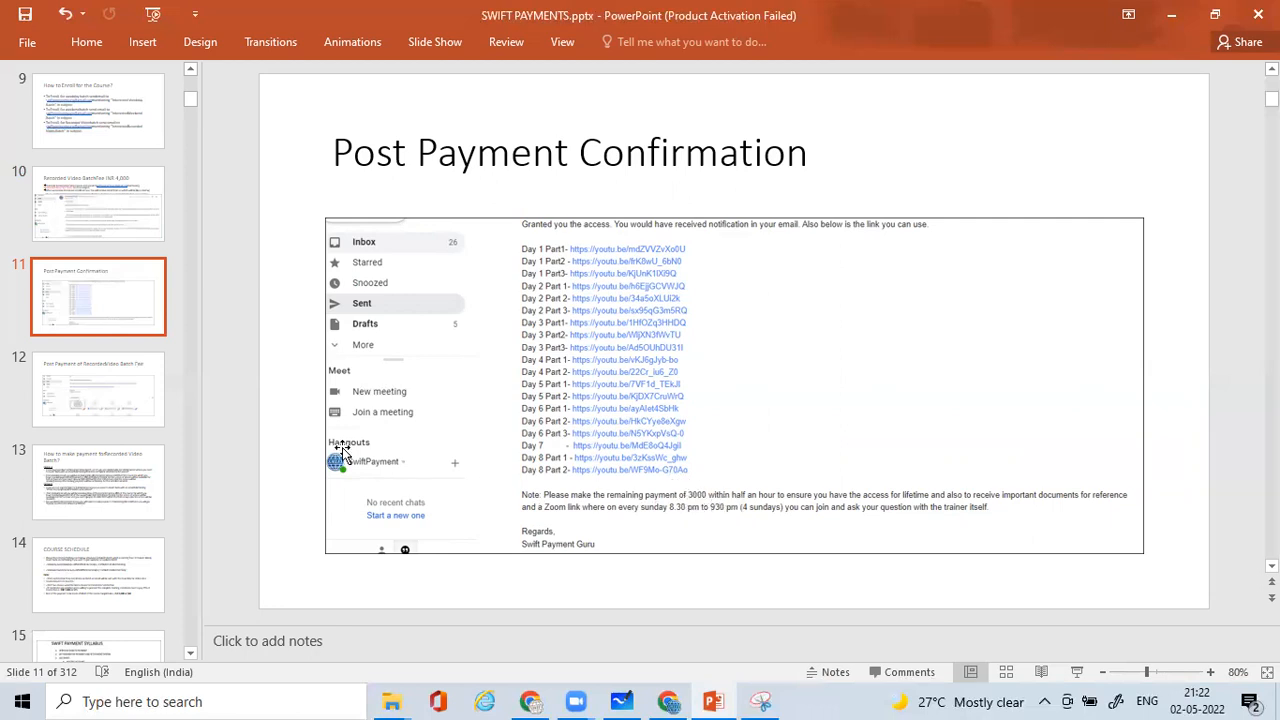
{"action": "left_click", "coordinate": [98, 388]}
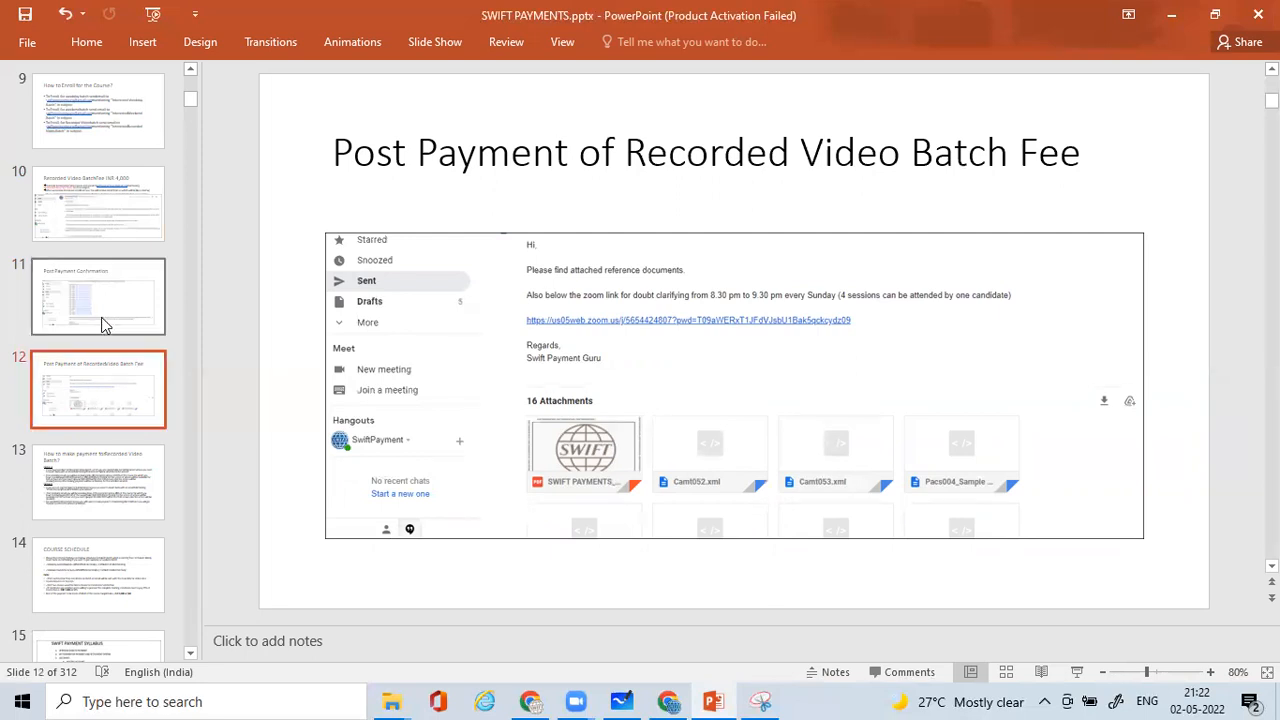
{"action": "left_click", "coordinate": [98, 296]}
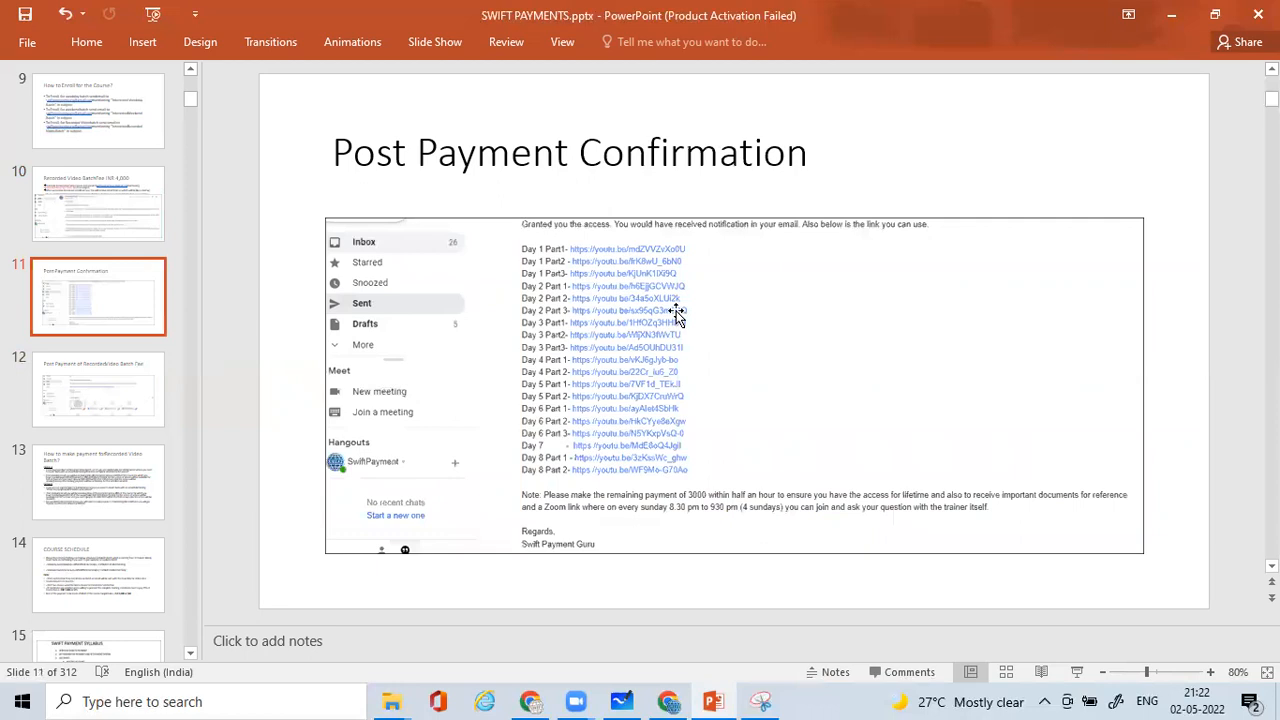
{"action": "mouse_move", "coordinate": [664, 452]}
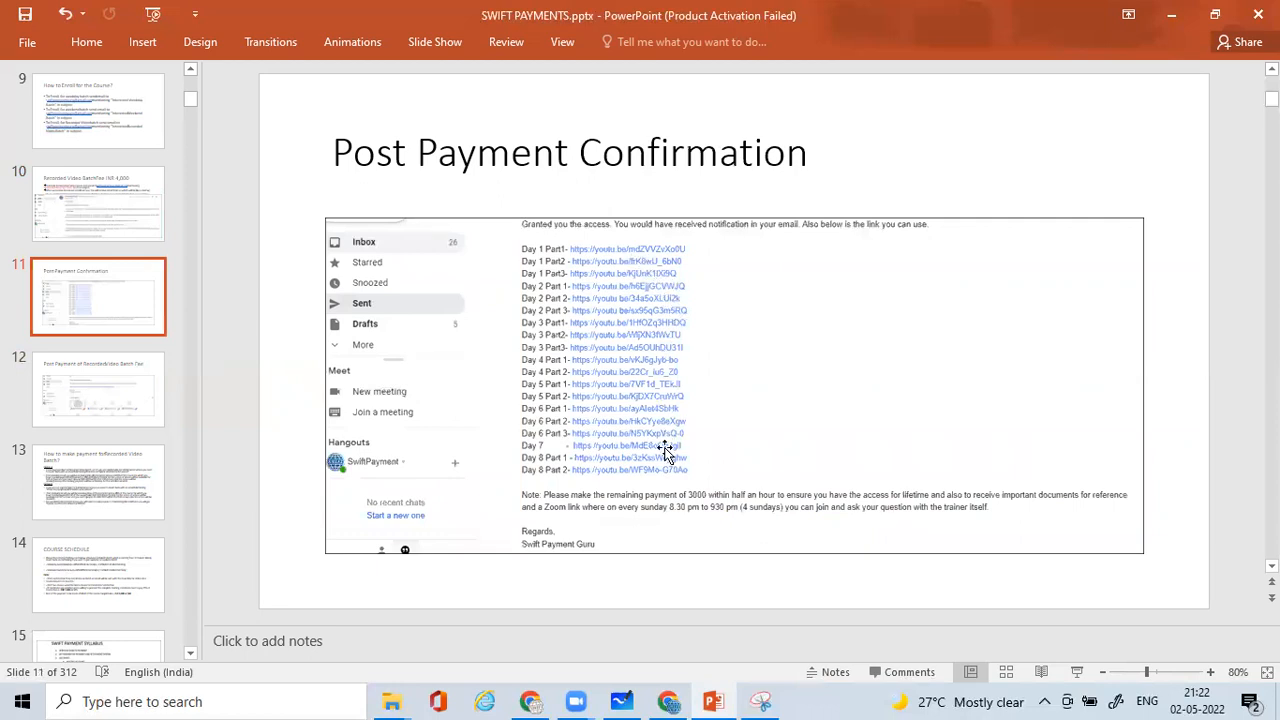
{"action": "mouse_move", "coordinate": [668, 470]}
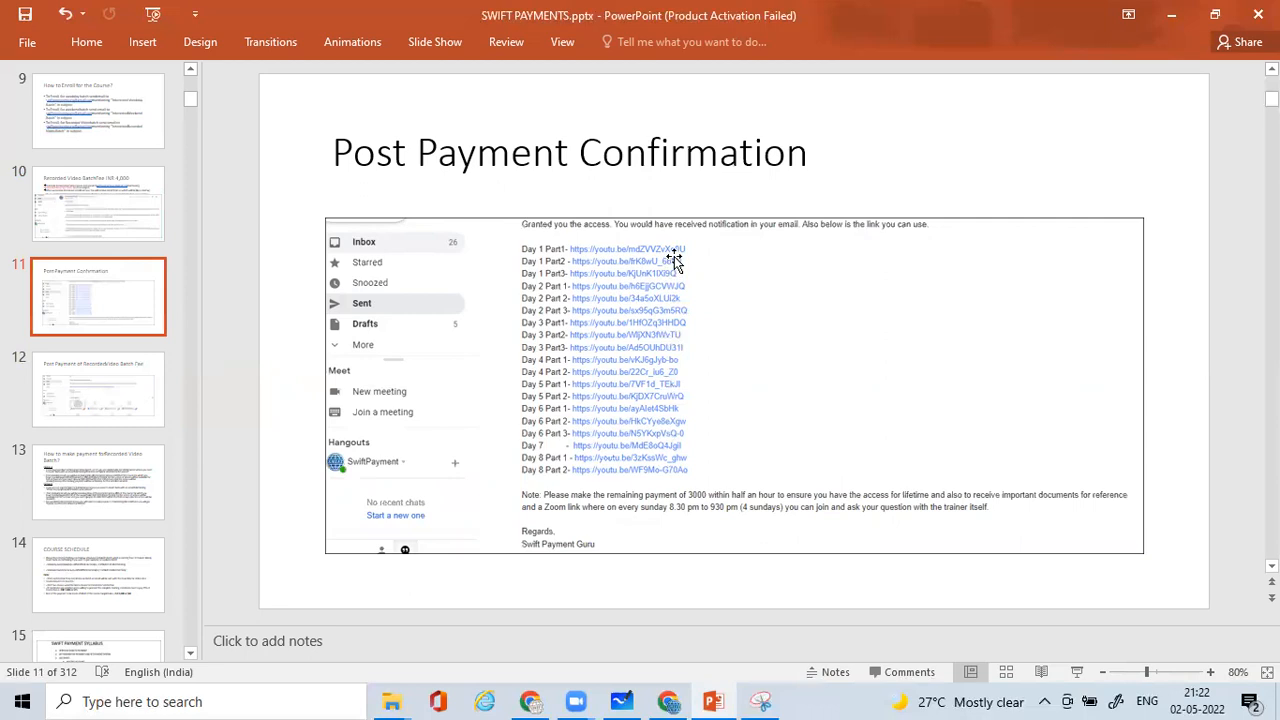
{"action": "mouse_move", "coordinate": [700, 450]}
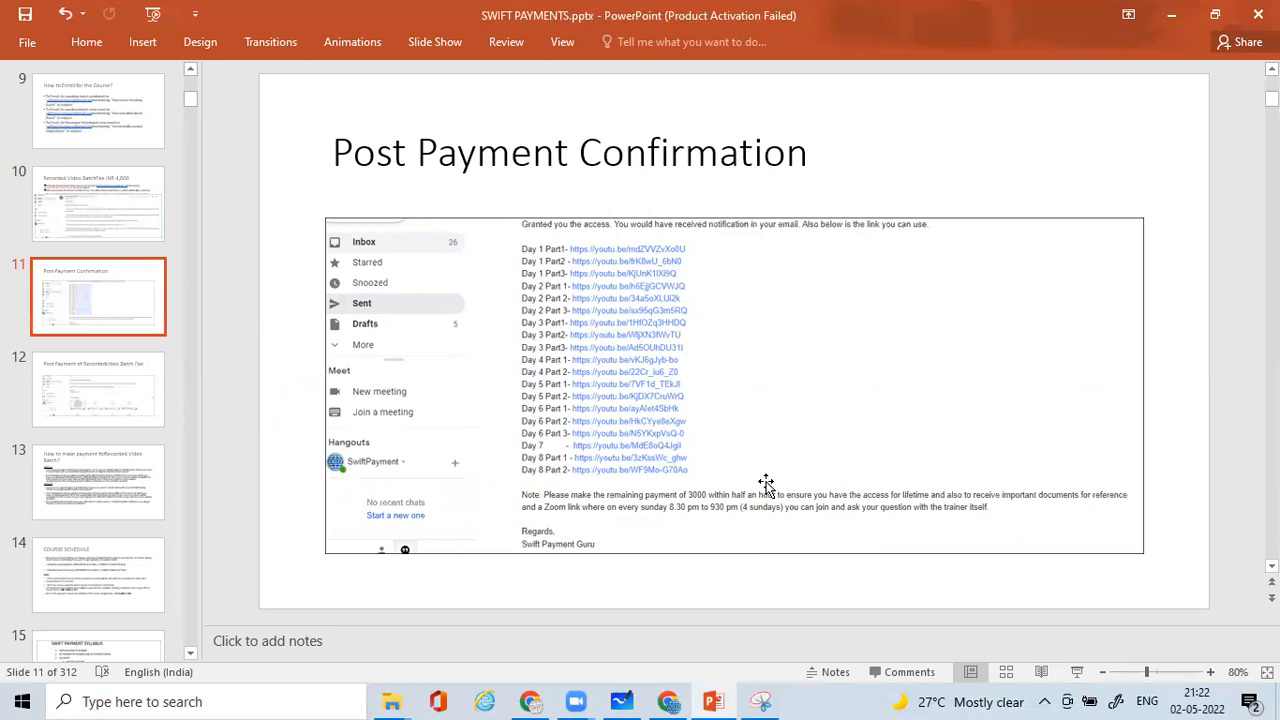
{"action": "mouse_move", "coordinate": [960, 516]}
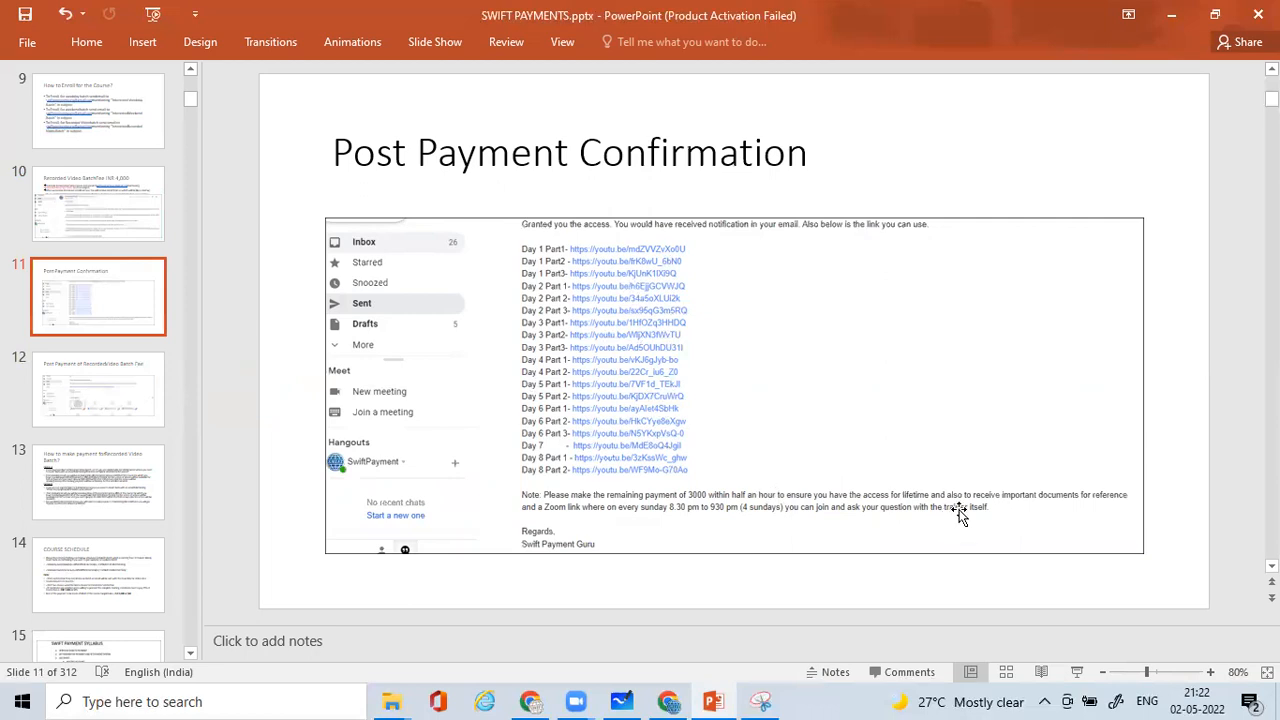
{"action": "mouse_move", "coordinate": [112, 390]}
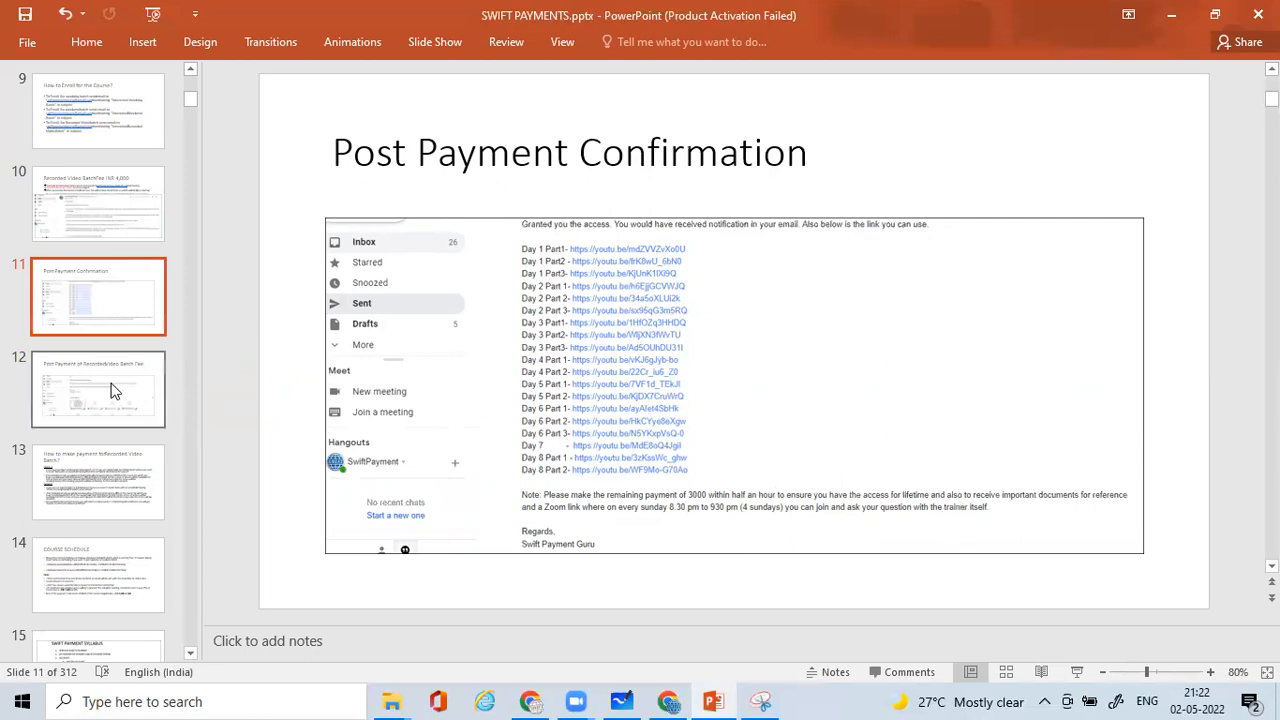
Show the Post Payment of Recorded Video Batch Fee slide with the reference documents email
{"action": "left_click", "coordinate": [98, 388]}
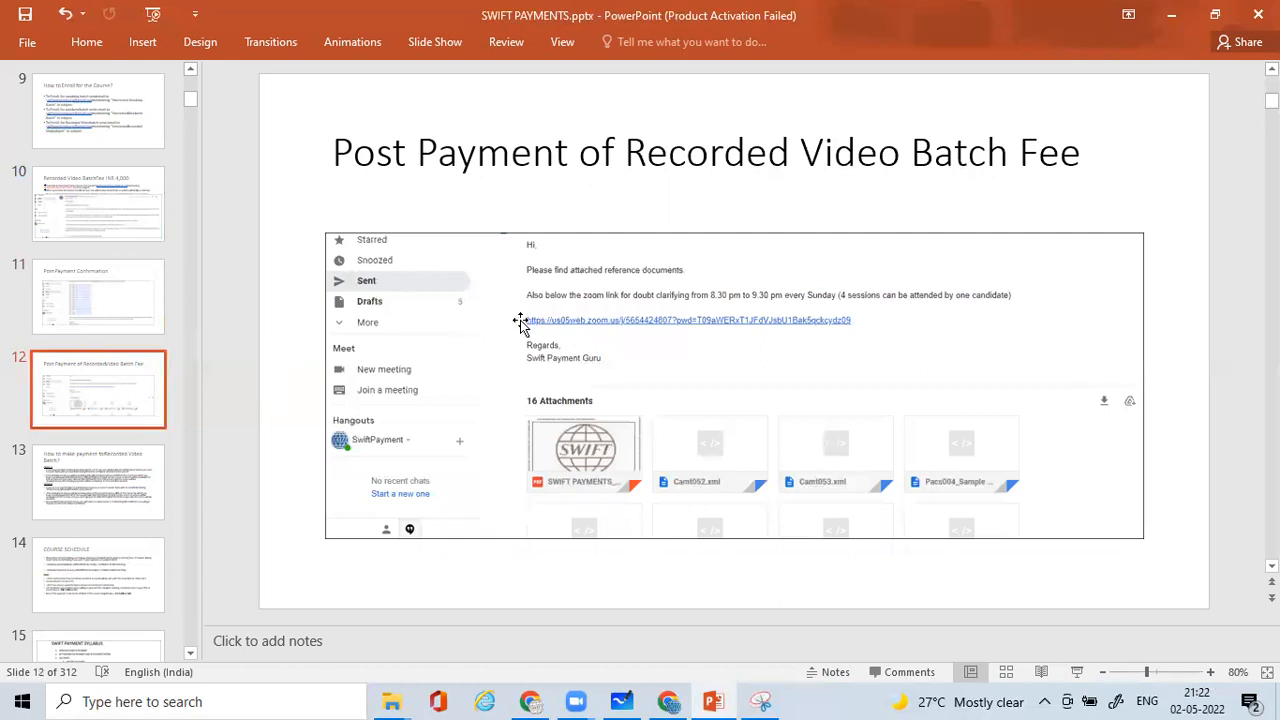
{"action": "mouse_move", "coordinate": [442, 212]}
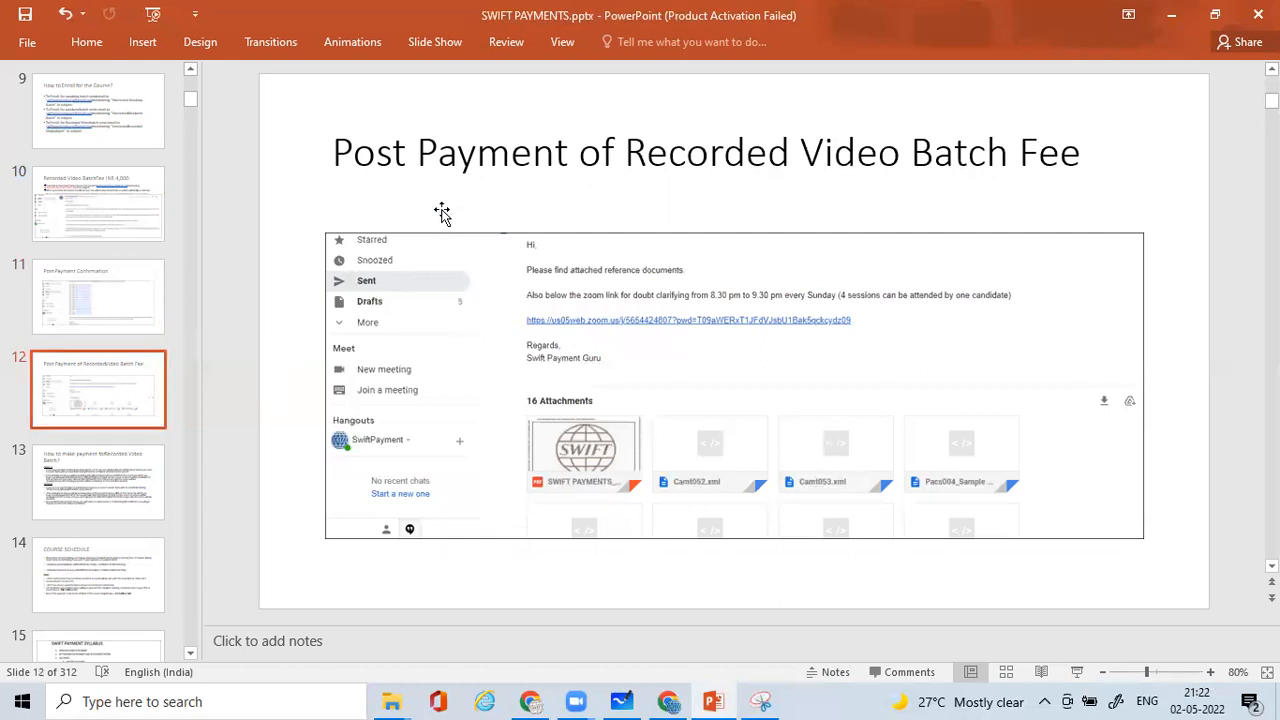
{"action": "mouse_move", "coordinate": [432, 208]}
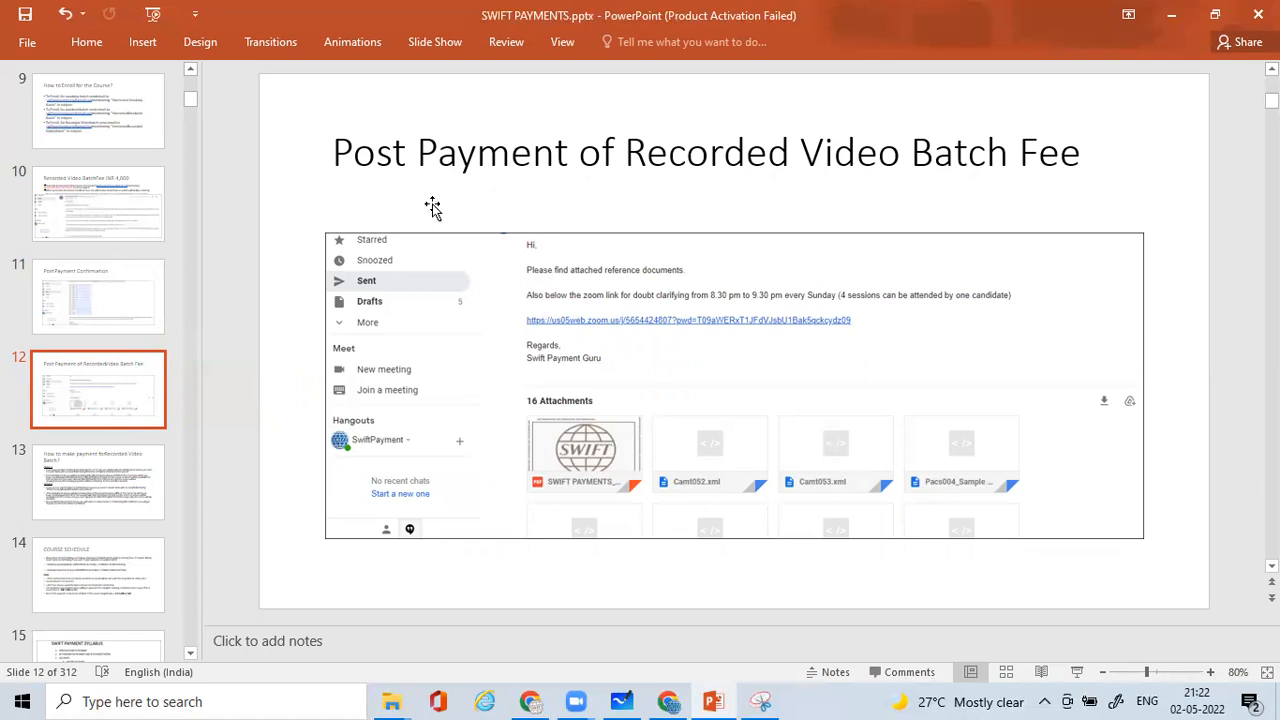
{"action": "mouse_move", "coordinate": [676, 472]}
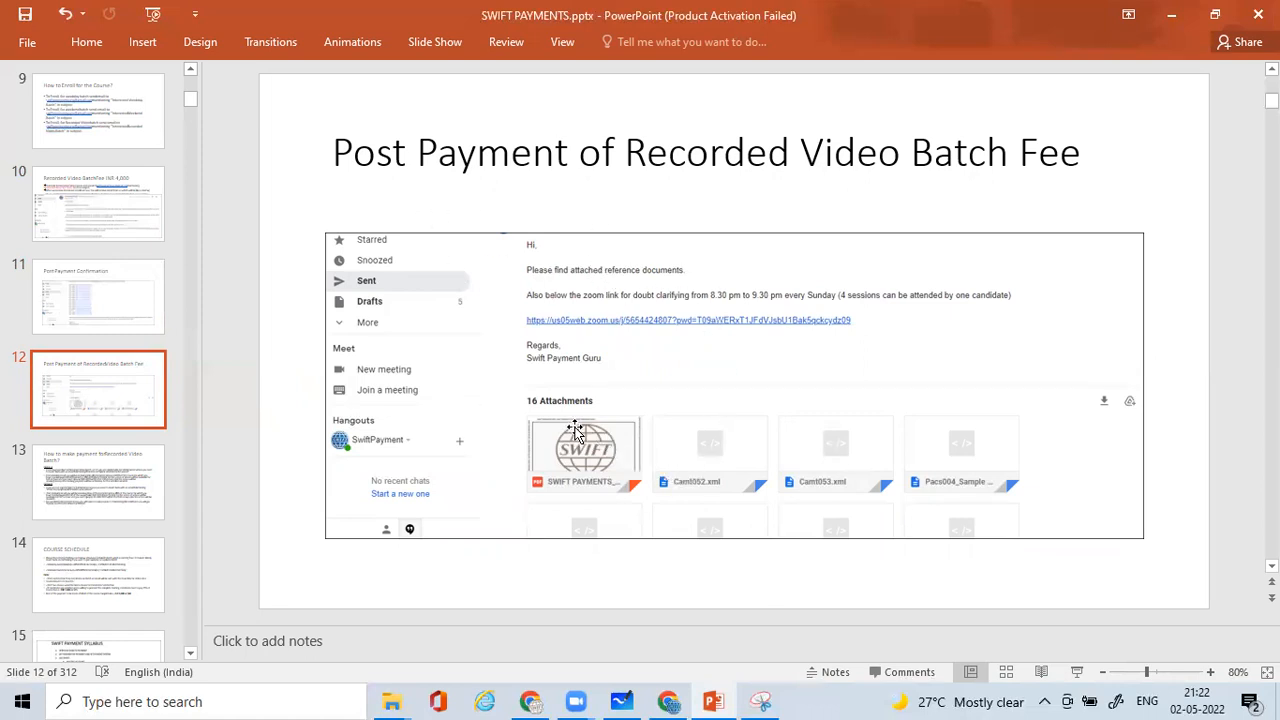
{"action": "mouse_move", "coordinate": [560, 414]}
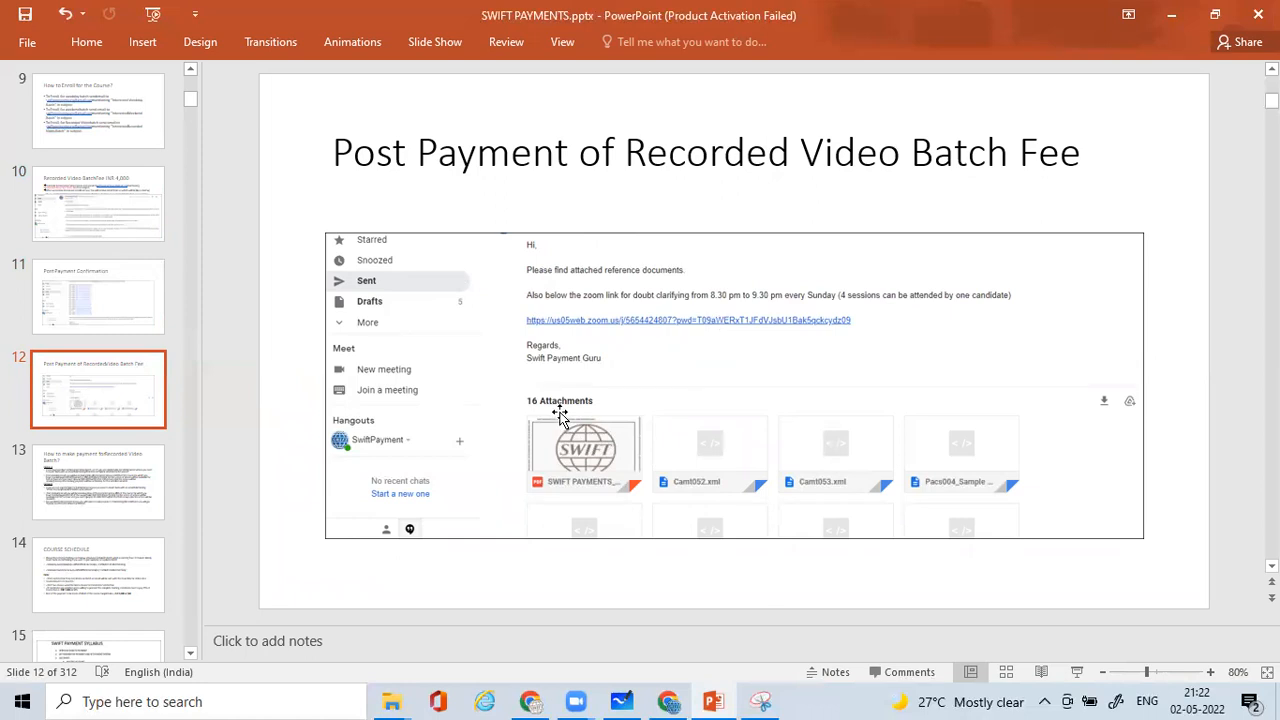
{"action": "mouse_move", "coordinate": [564, 440]}
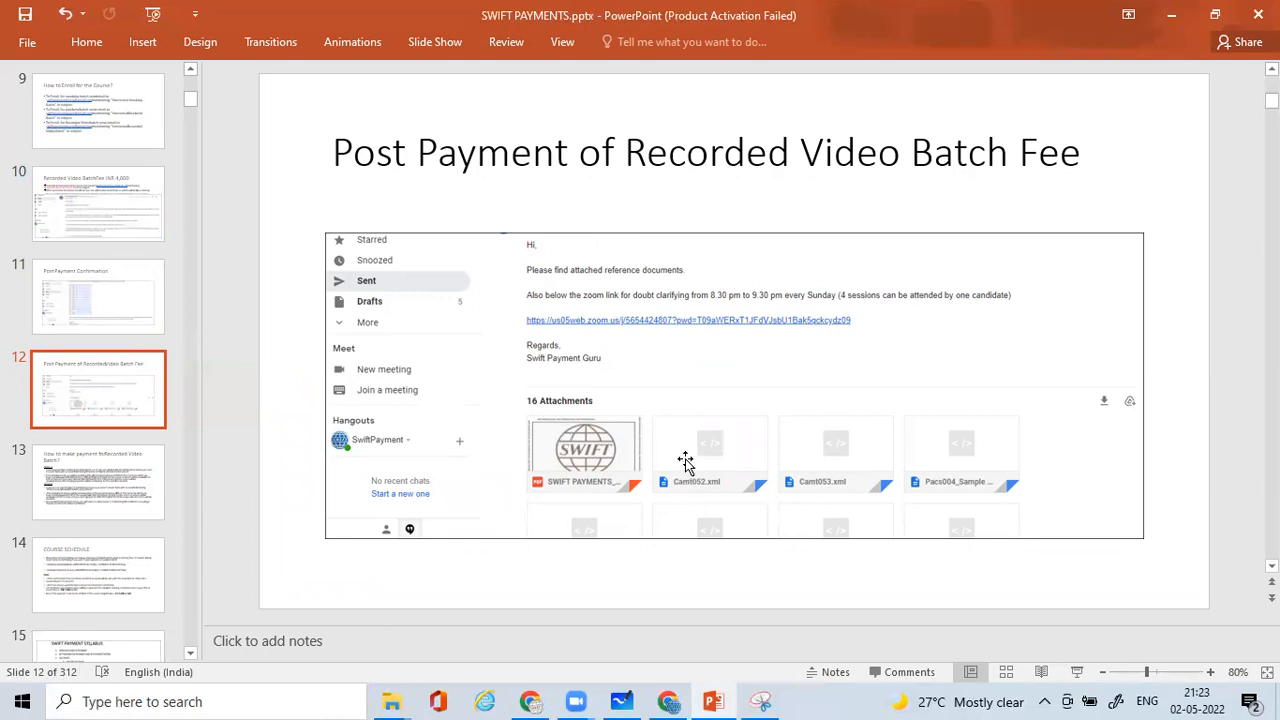
{"action": "mouse_move", "coordinate": [688, 450]}
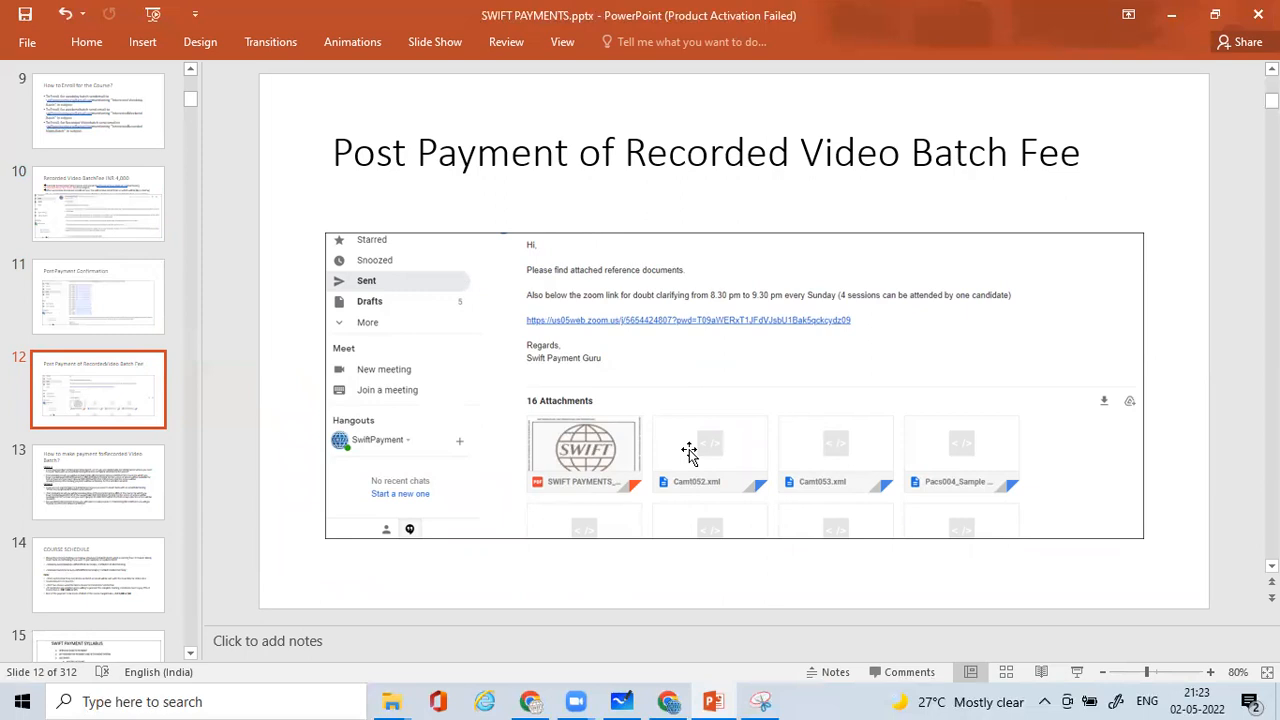
{"action": "mouse_move", "coordinate": [708, 456]}
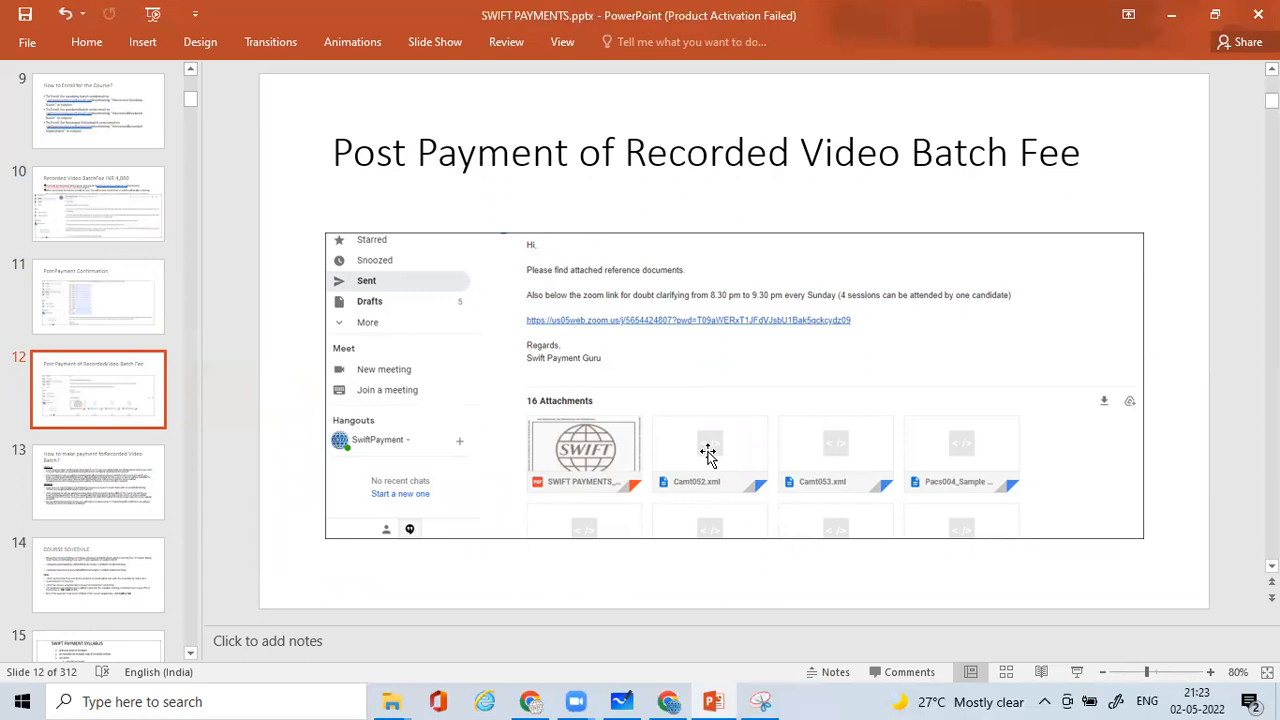
{"action": "mouse_move", "coordinate": [598, 444]}
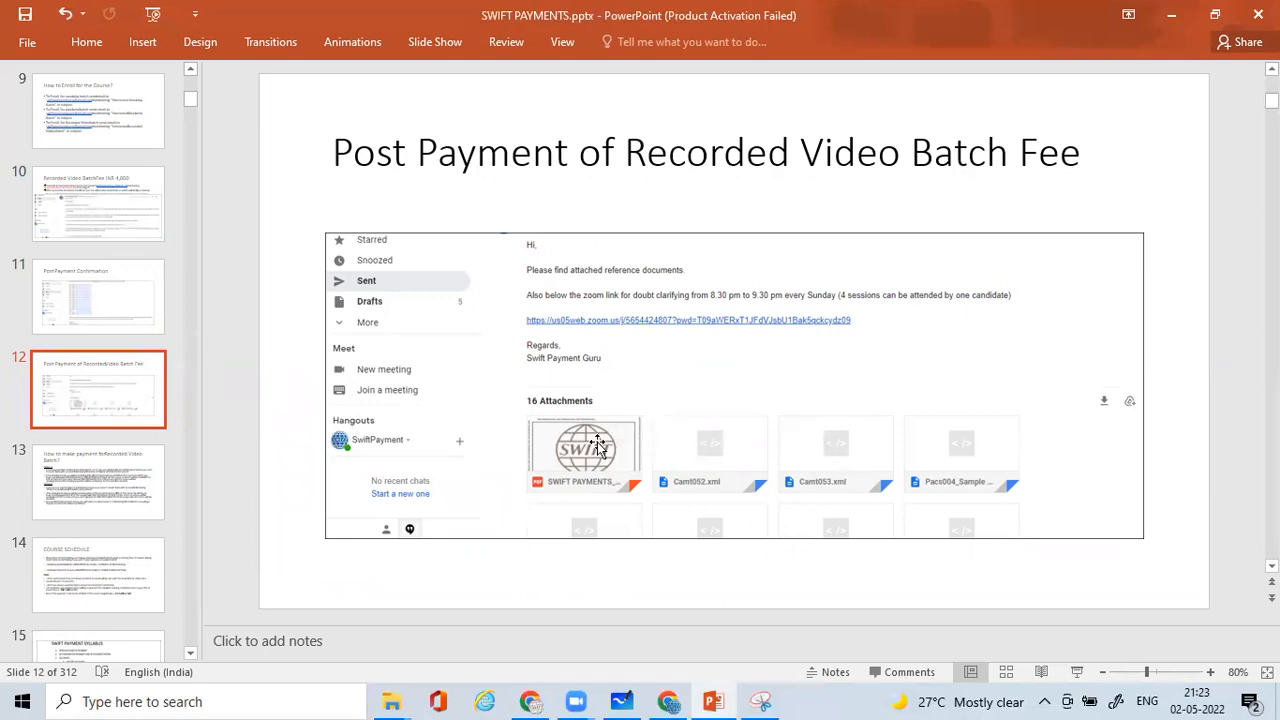
{"action": "mouse_move", "coordinate": [728, 328]}
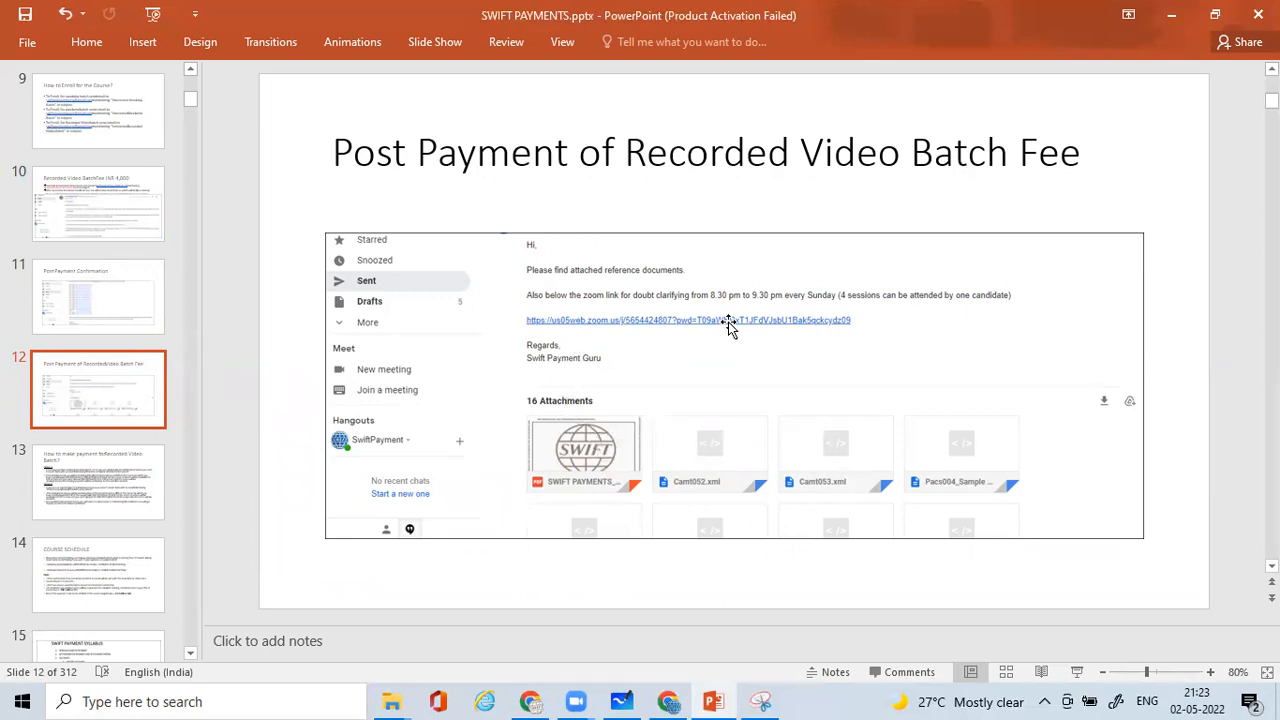
{"action": "mouse_move", "coordinate": [820, 330]}
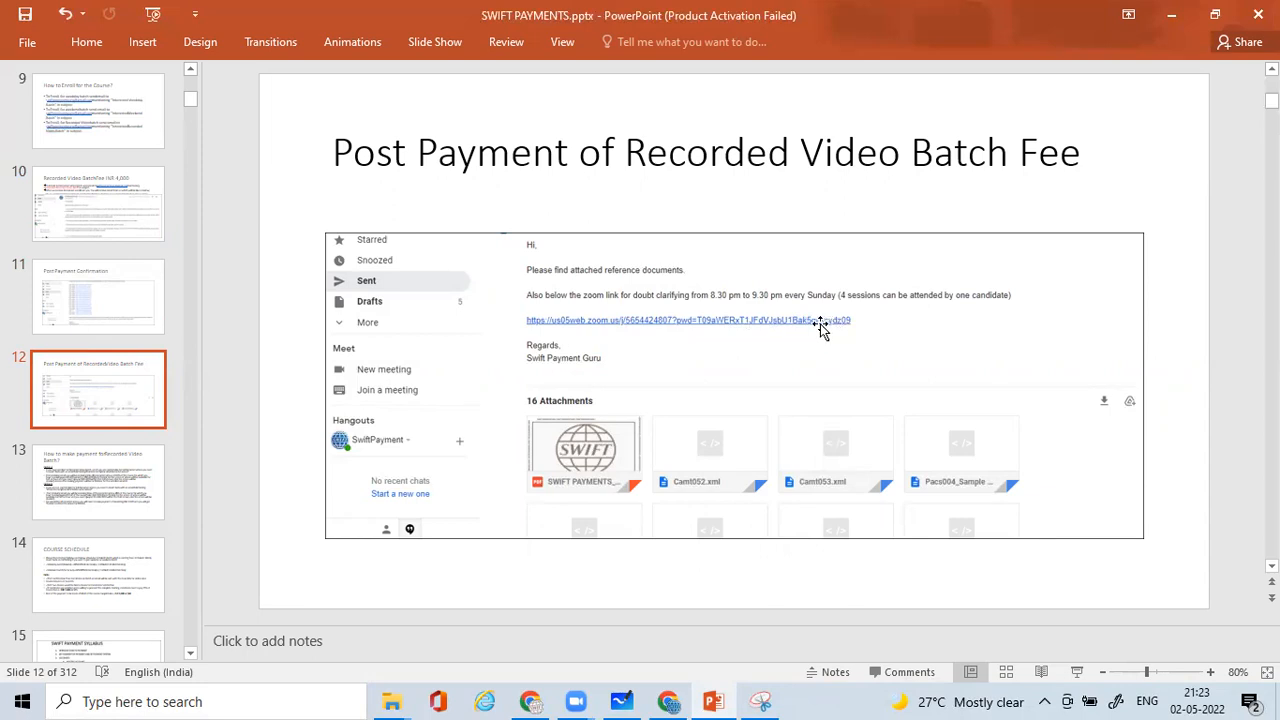
{"action": "mouse_move", "coordinate": [656, 336]}
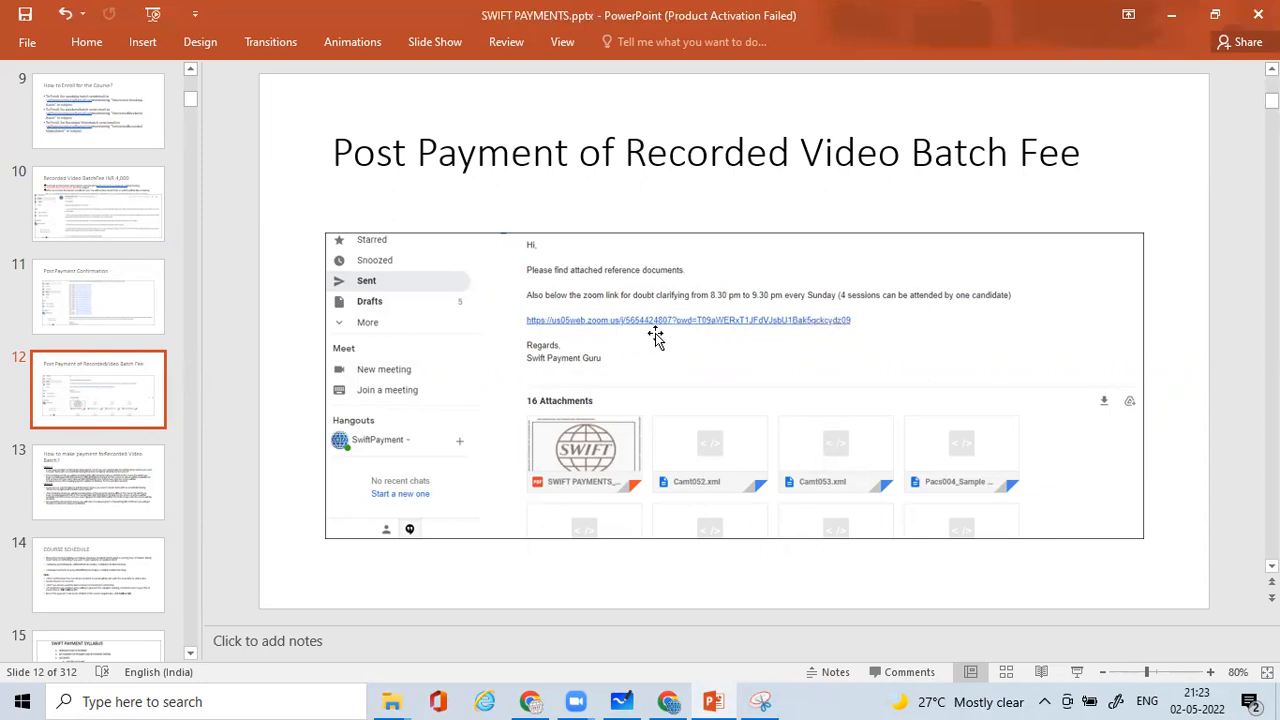
{"action": "mouse_move", "coordinate": [712, 308]}
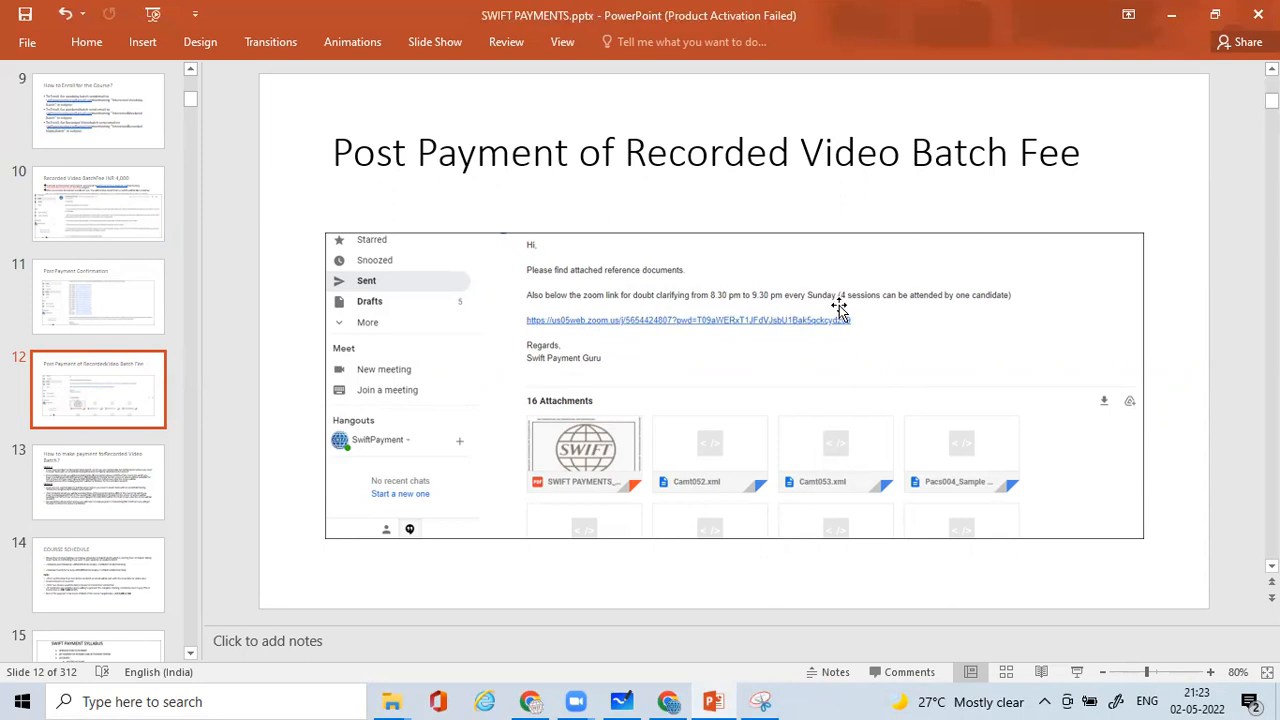
{"action": "mouse_move", "coordinate": [1008, 308]}
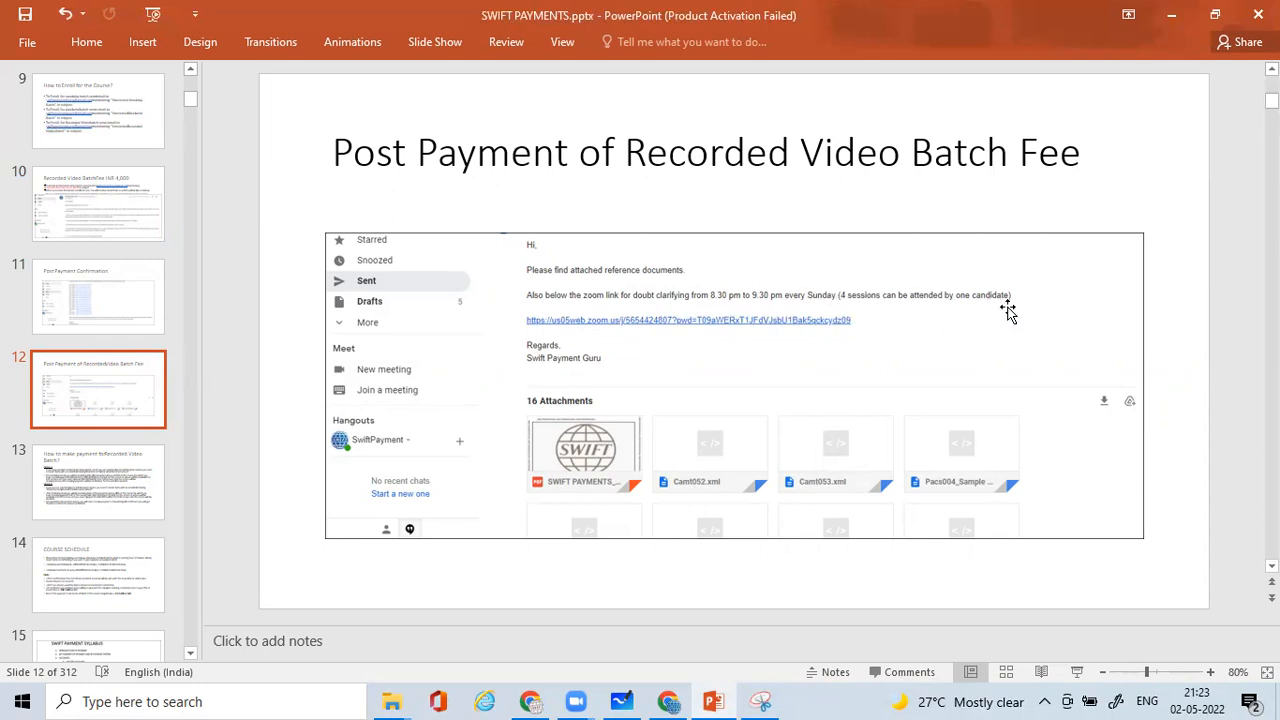
{"action": "mouse_move", "coordinate": [912, 322]}
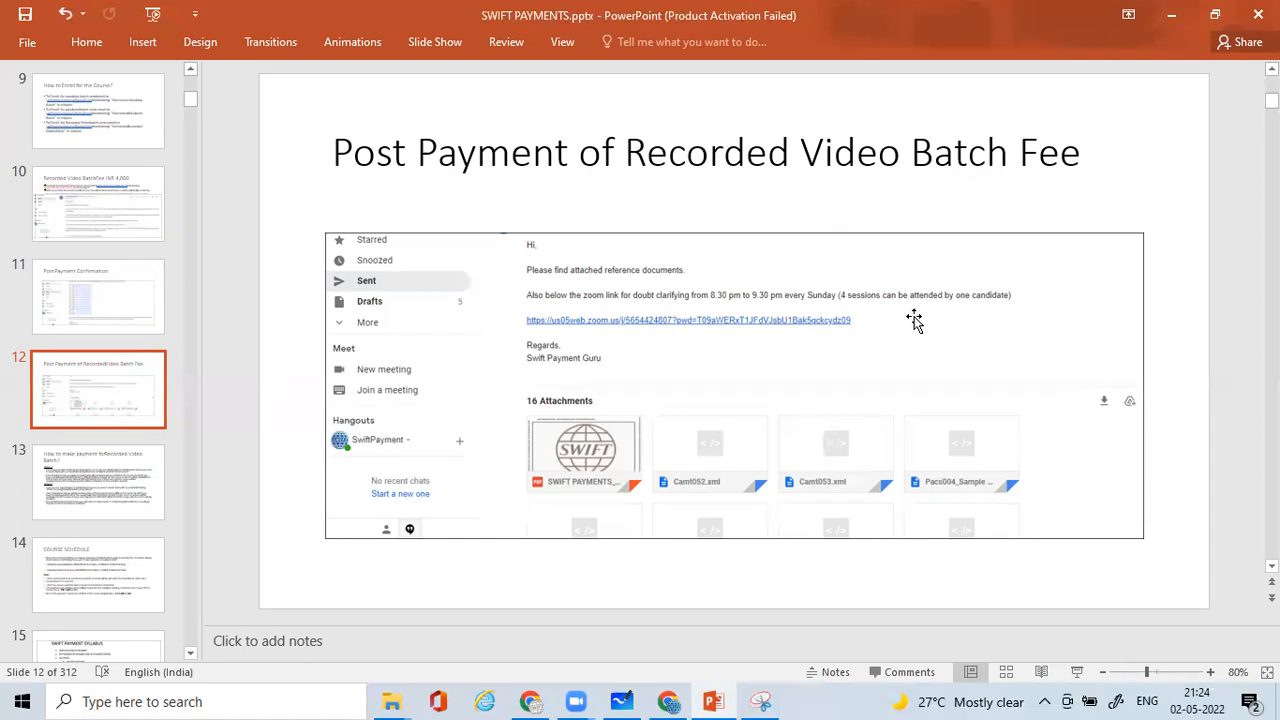
{"action": "mouse_move", "coordinate": [256, 482]}
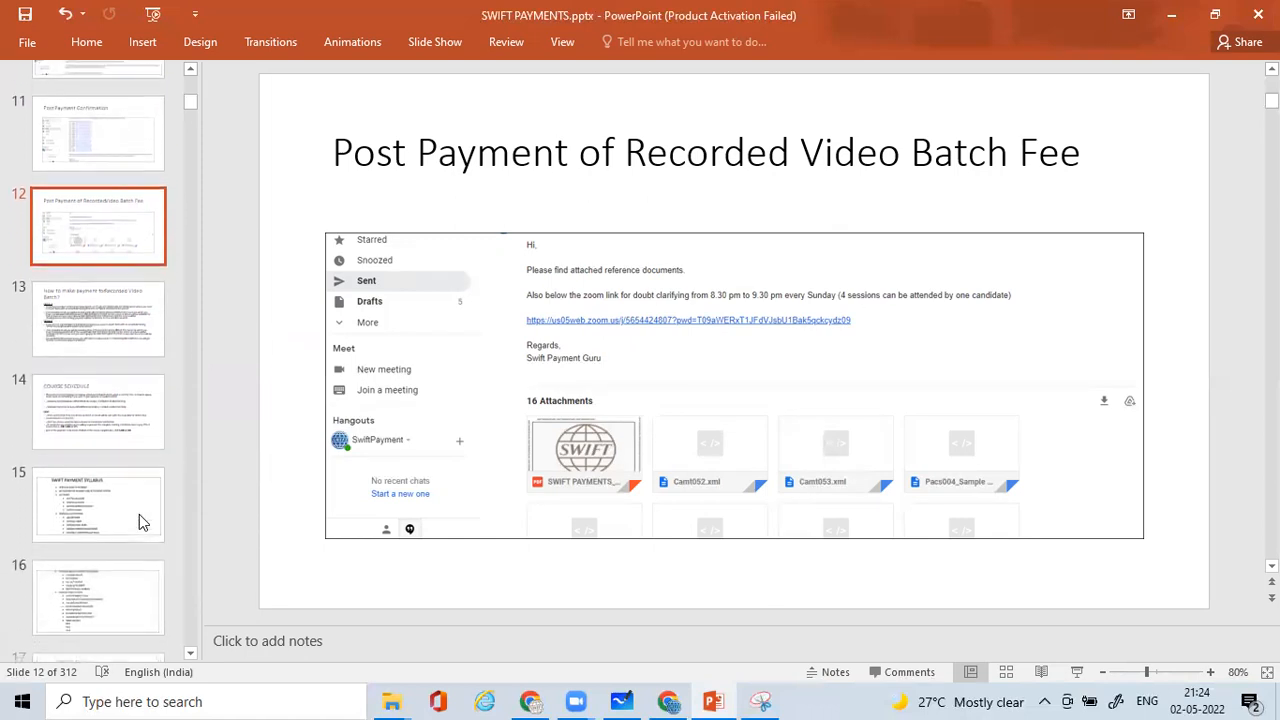
Step through the SWIFT Payment Syllabus slides on clearing, MT messages and ISO20022 migration
{"action": "scroll", "scroll_direction": "down", "scroll_amount": 3}
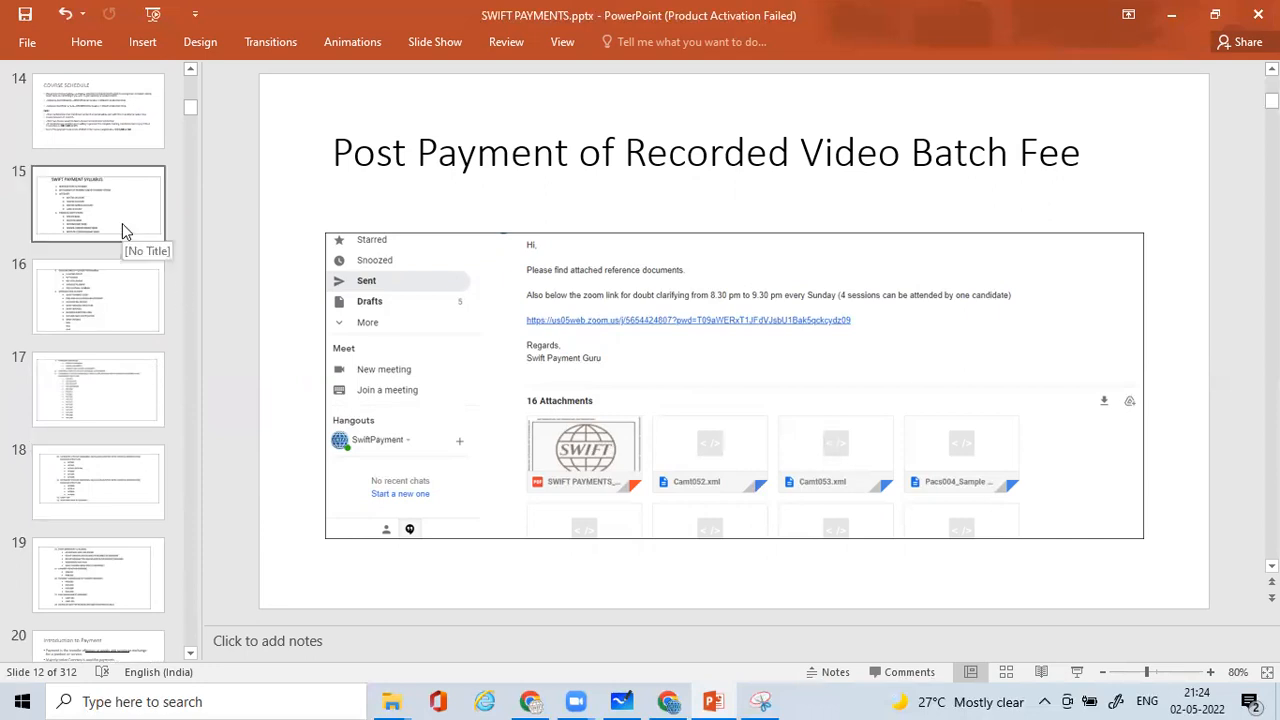
{"action": "left_click", "coordinate": [98, 204]}
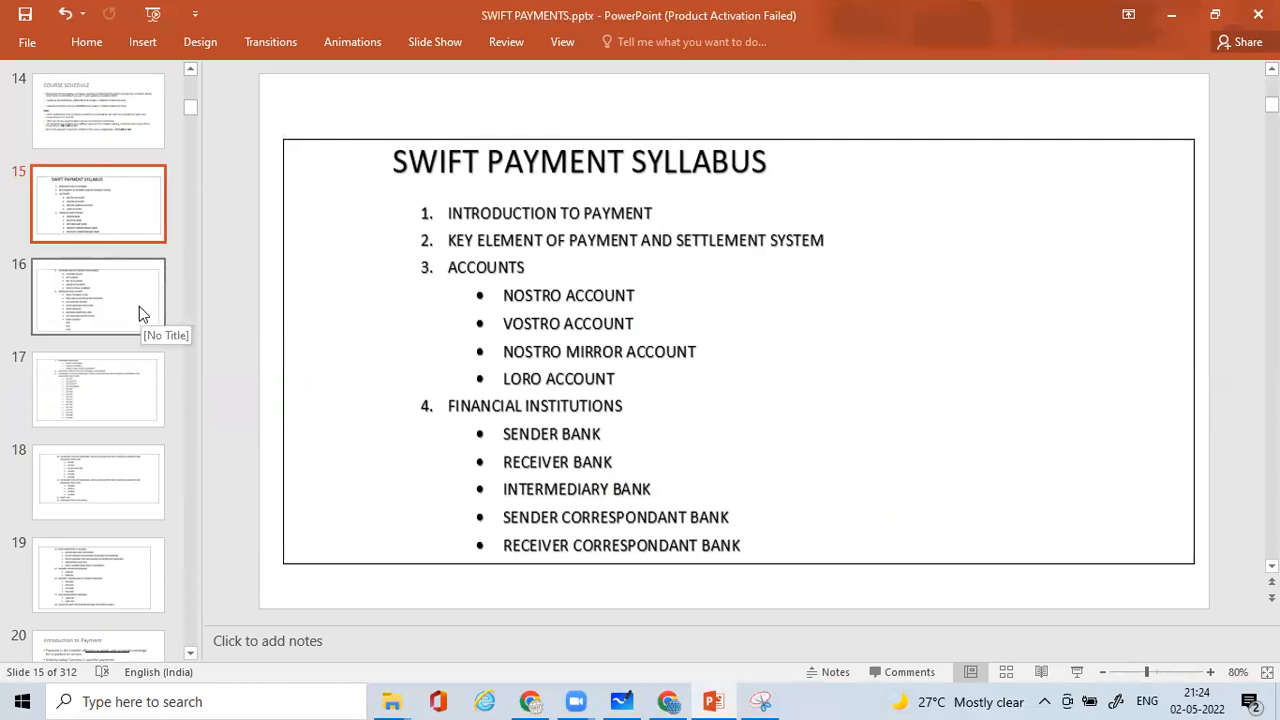
{"action": "left_click", "coordinate": [98, 296]}
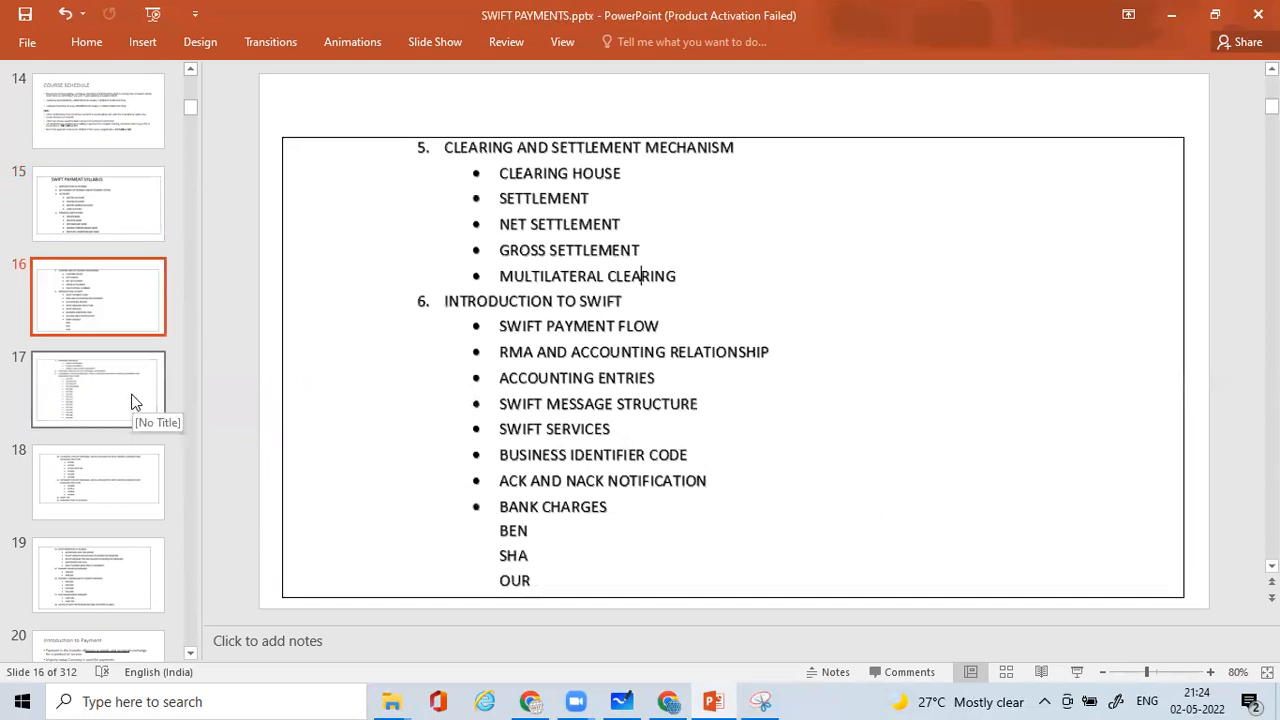
{"action": "left_click", "coordinate": [98, 482]}
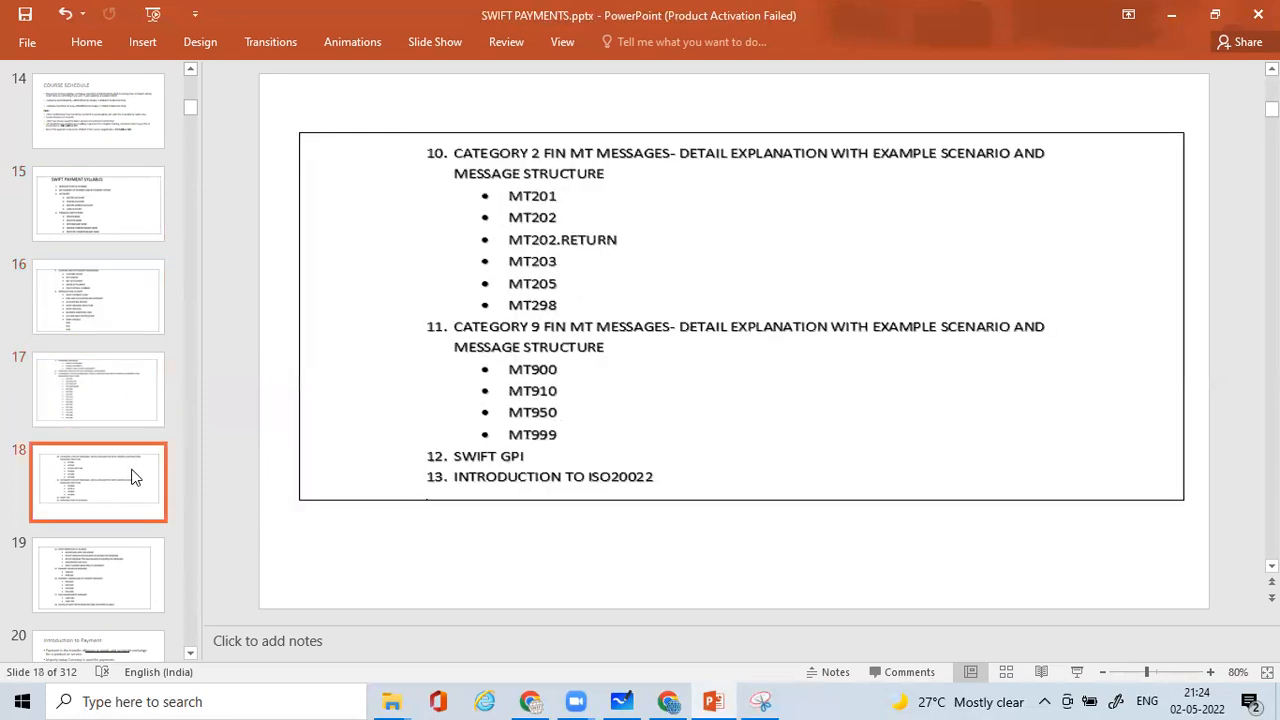
{"action": "left_click", "coordinate": [98, 572]}
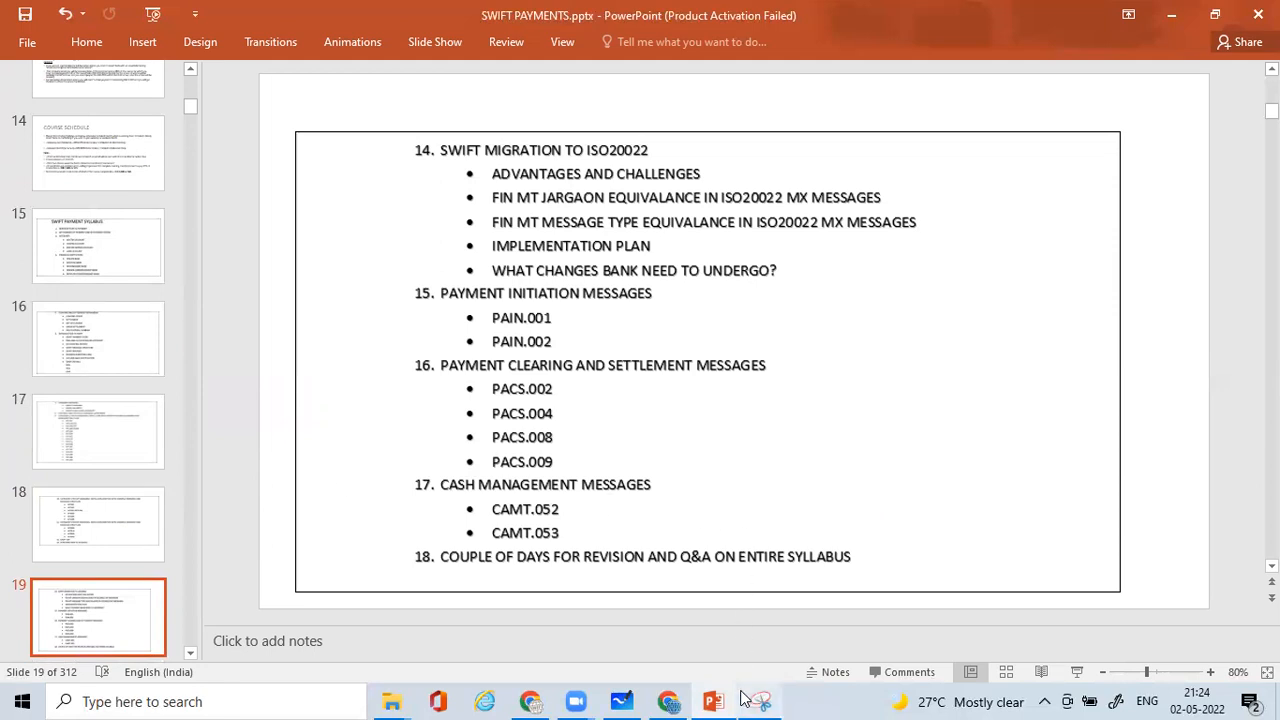
Switch back to the Interview Question-2 whiteboard with the 3-tier architecture sketch
{"action": "left_click", "coordinate": [760, 700]}
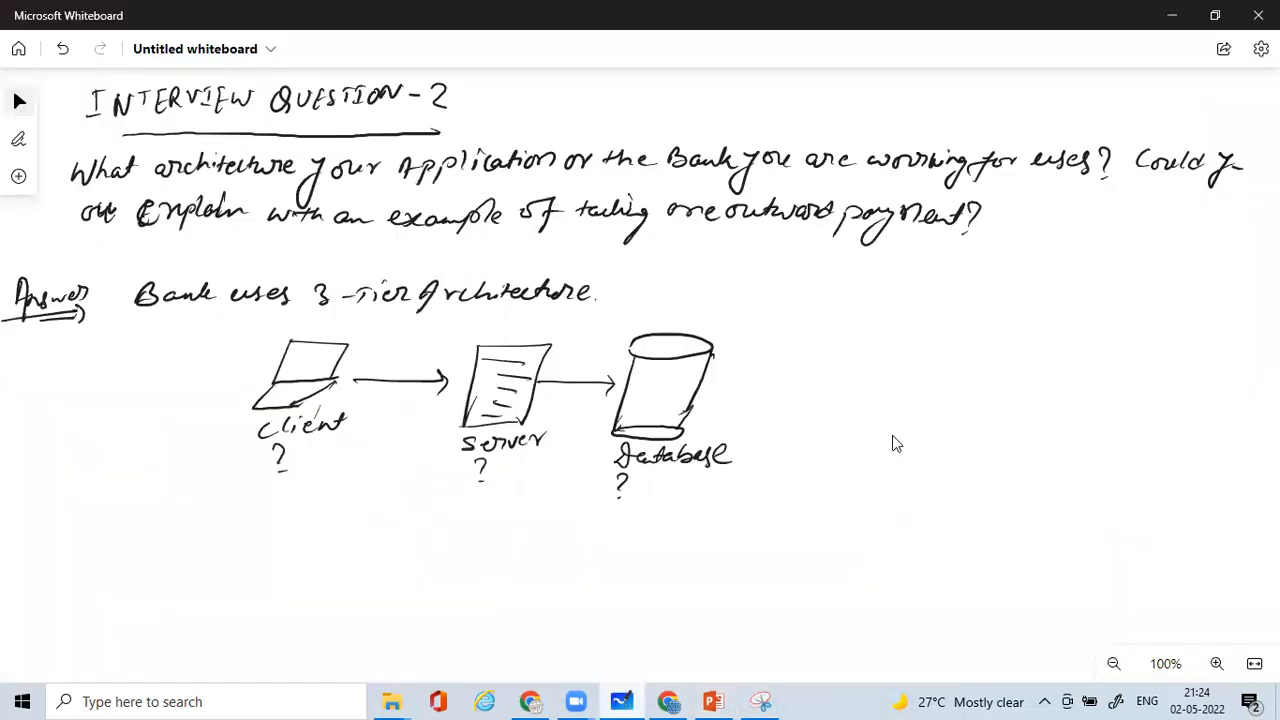
{"action": "mouse_move", "coordinate": [900, 422]}
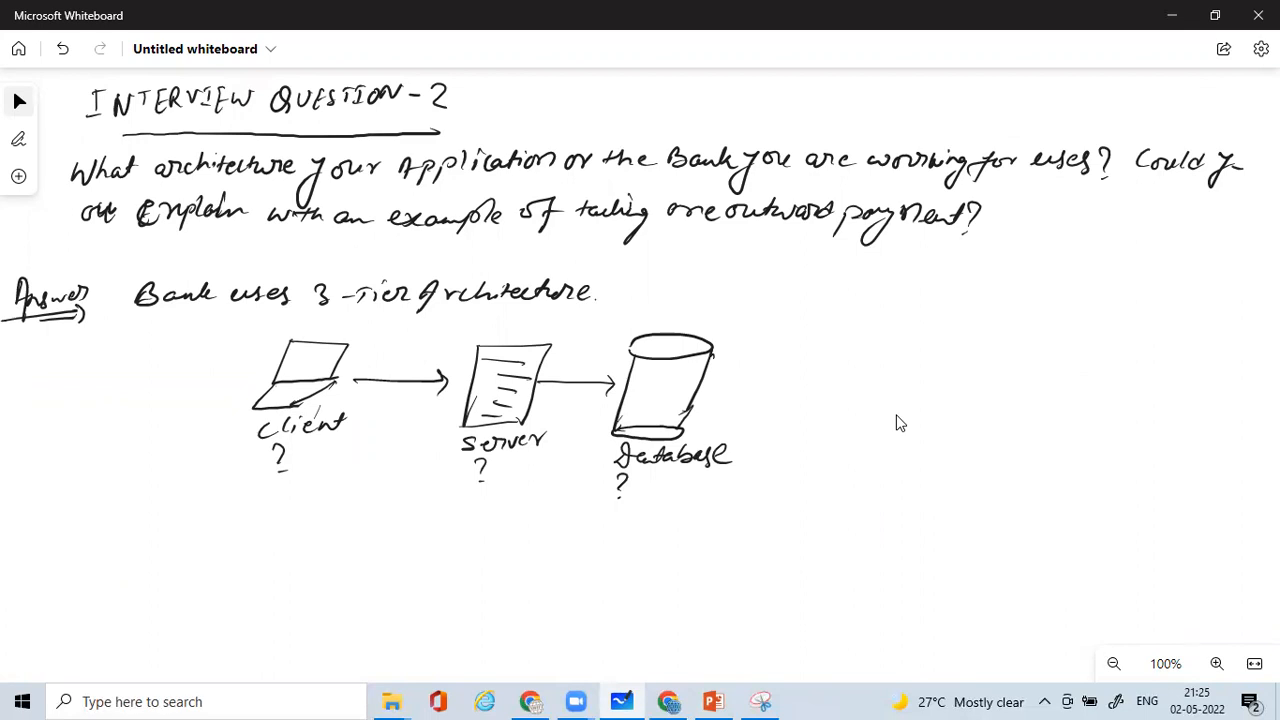
{"action": "mouse_move", "coordinate": [912, 110]}
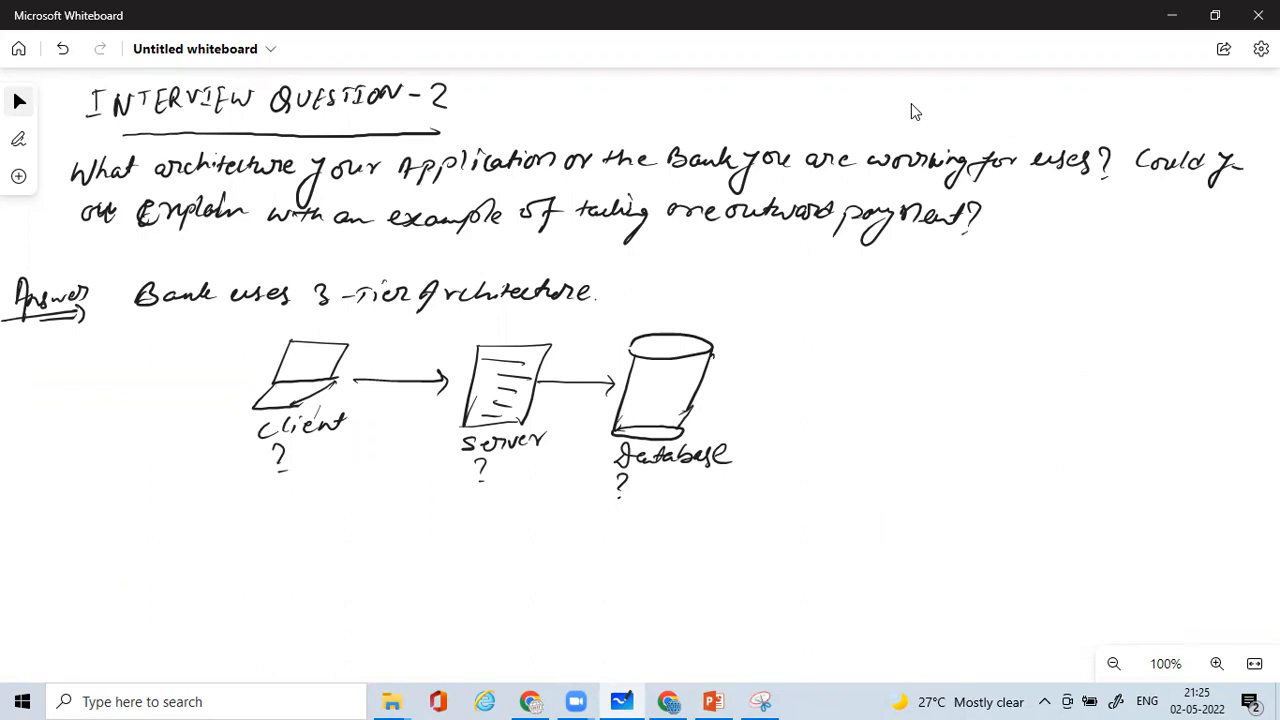
{"action": "mouse_move", "coordinate": [944, 48]}
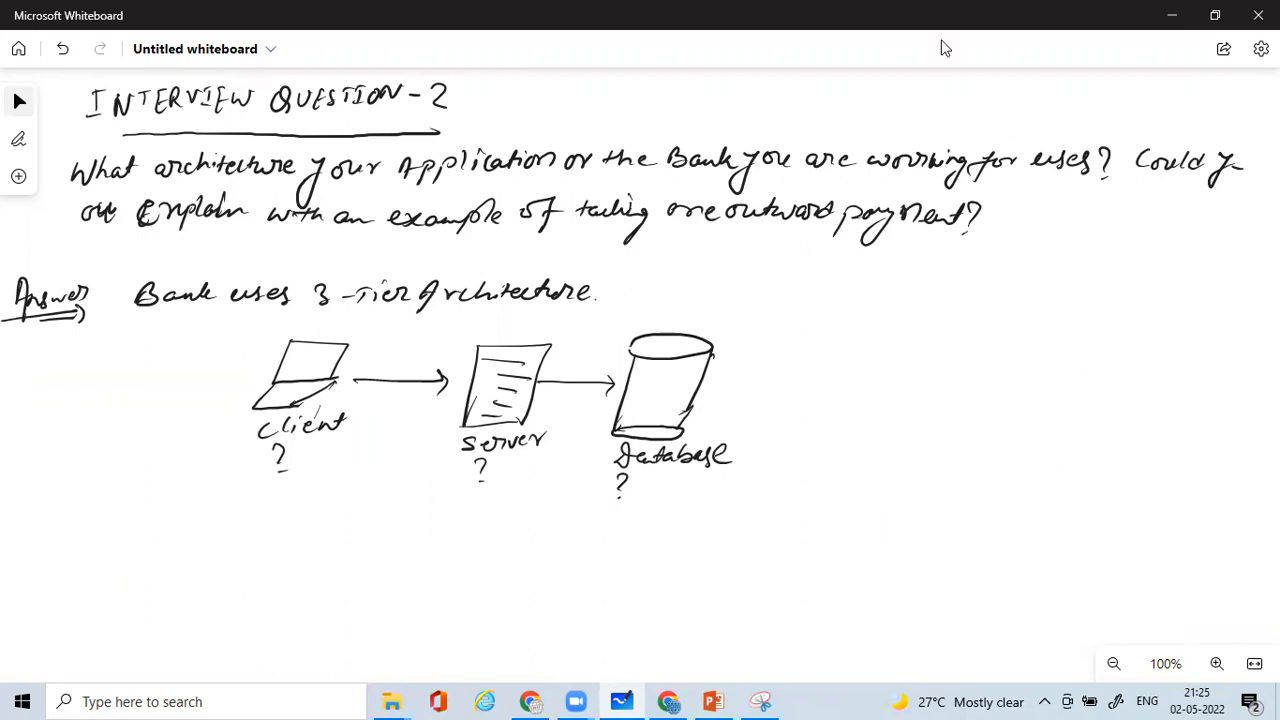